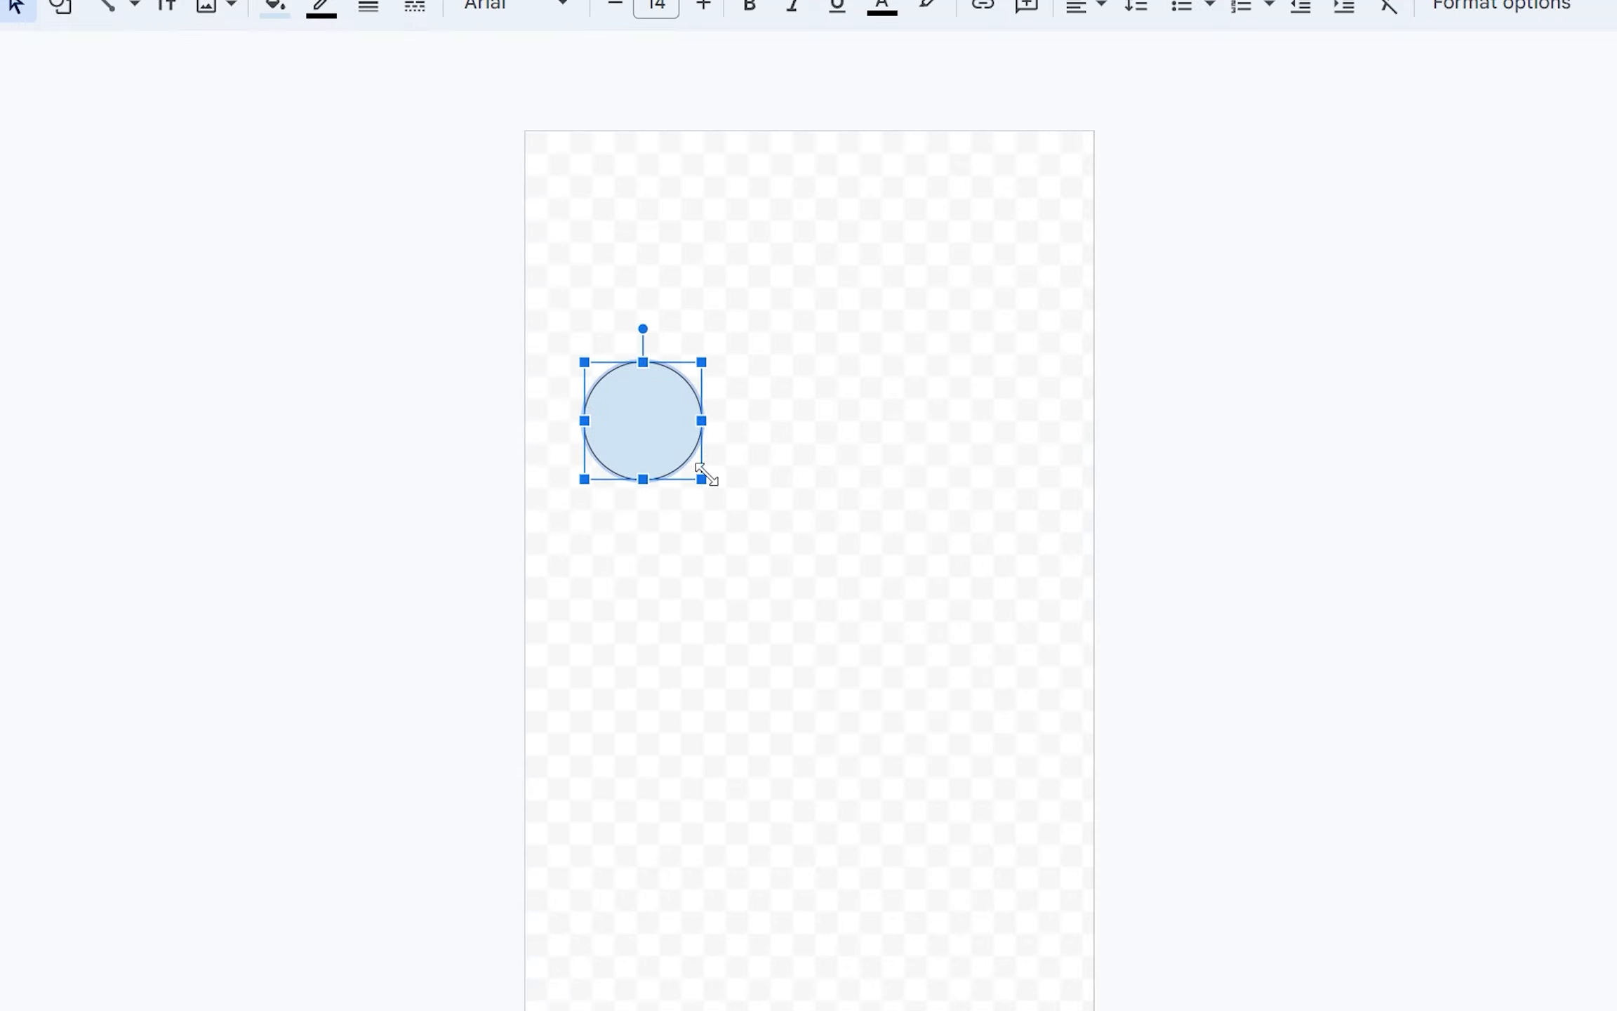
Select the small light-blue circle to enlarge it to page width and stack copies down the page.
click(320, 6)
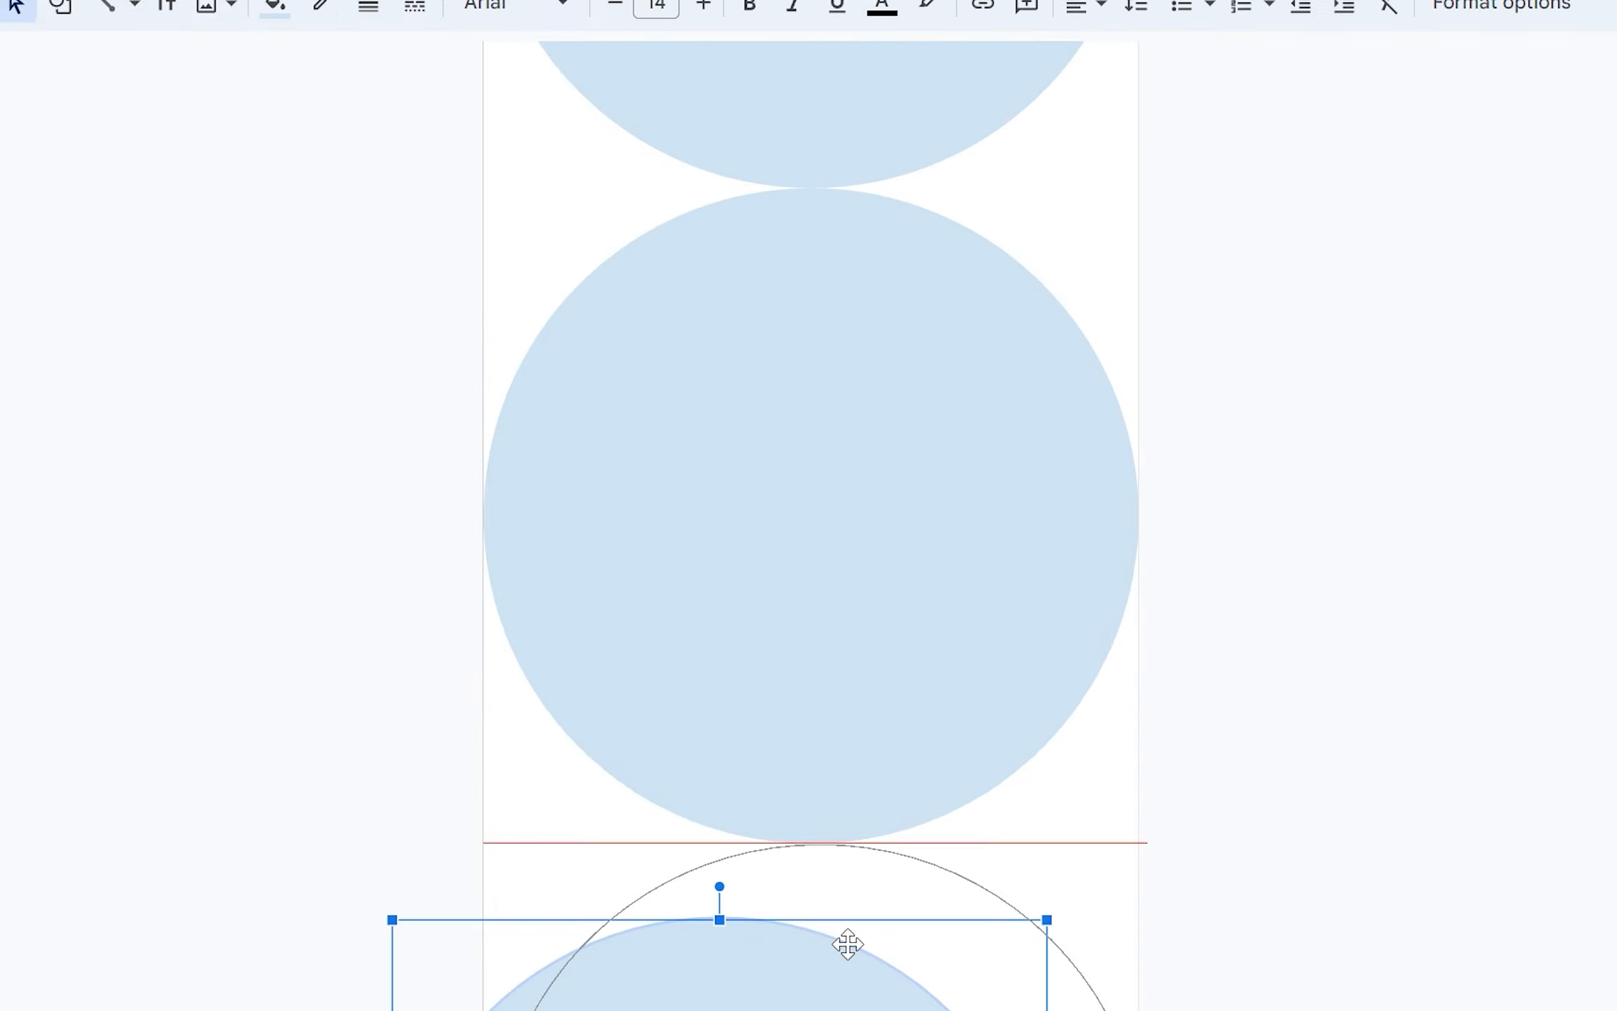
Draw a light-blue square with the Rectangle shape and move it into the gap between circles.
click(60, 5)
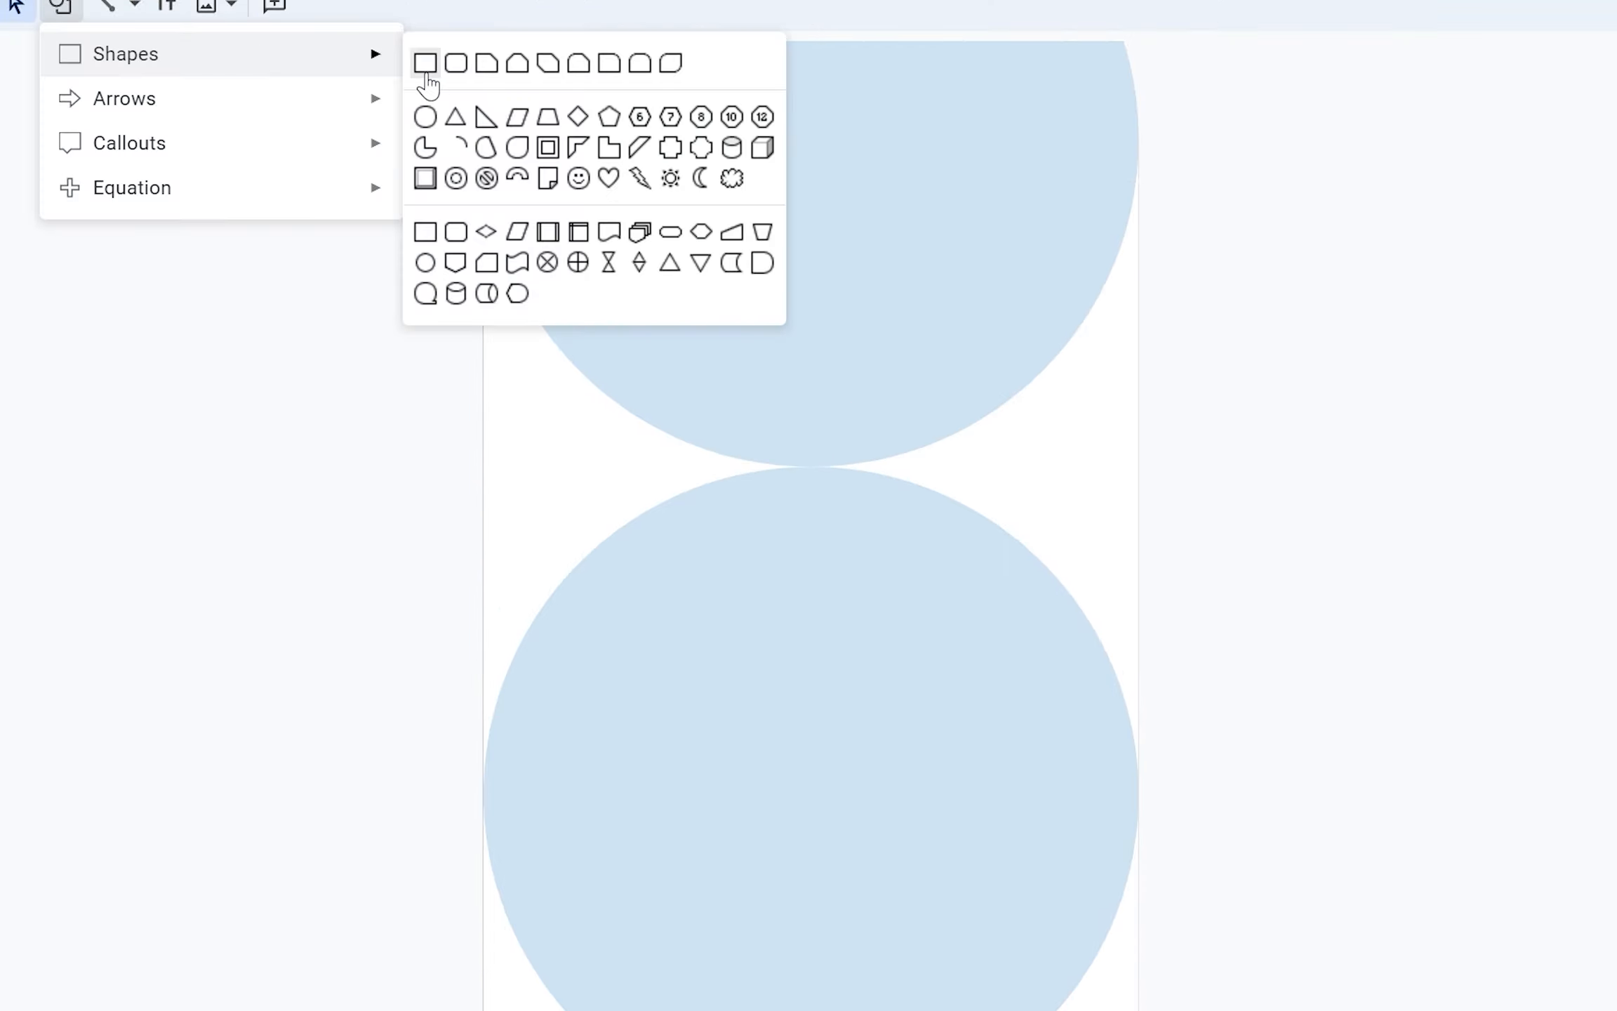
click(424, 64)
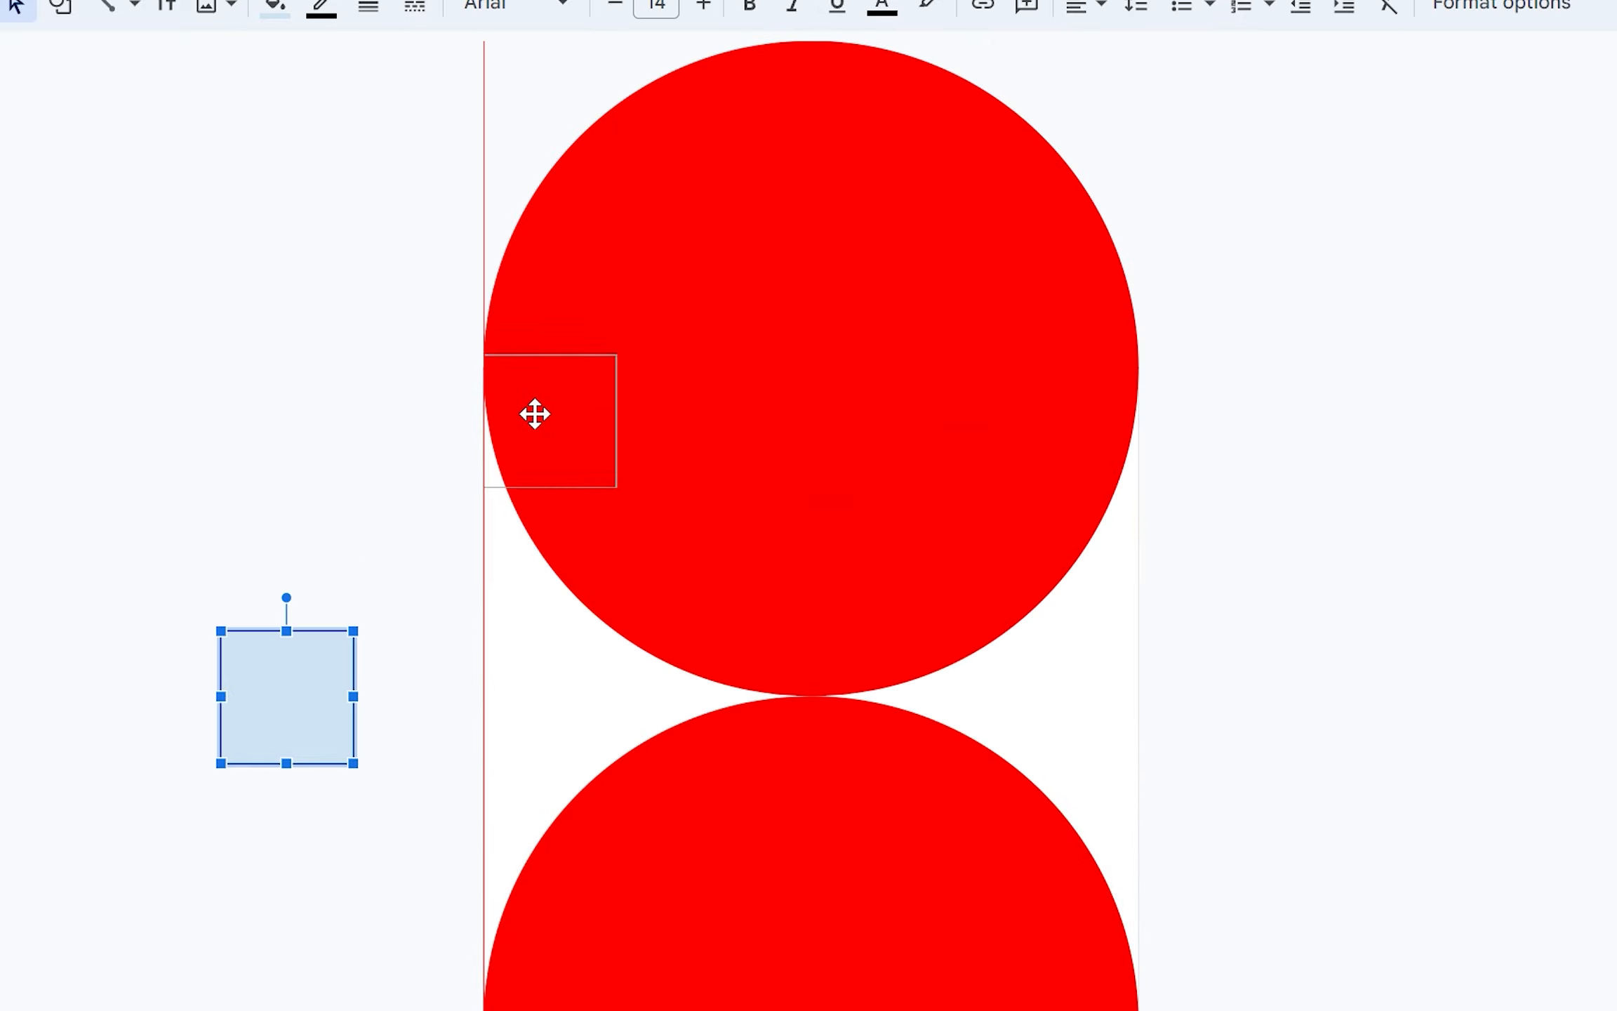
drag(286, 693, 661, 546)
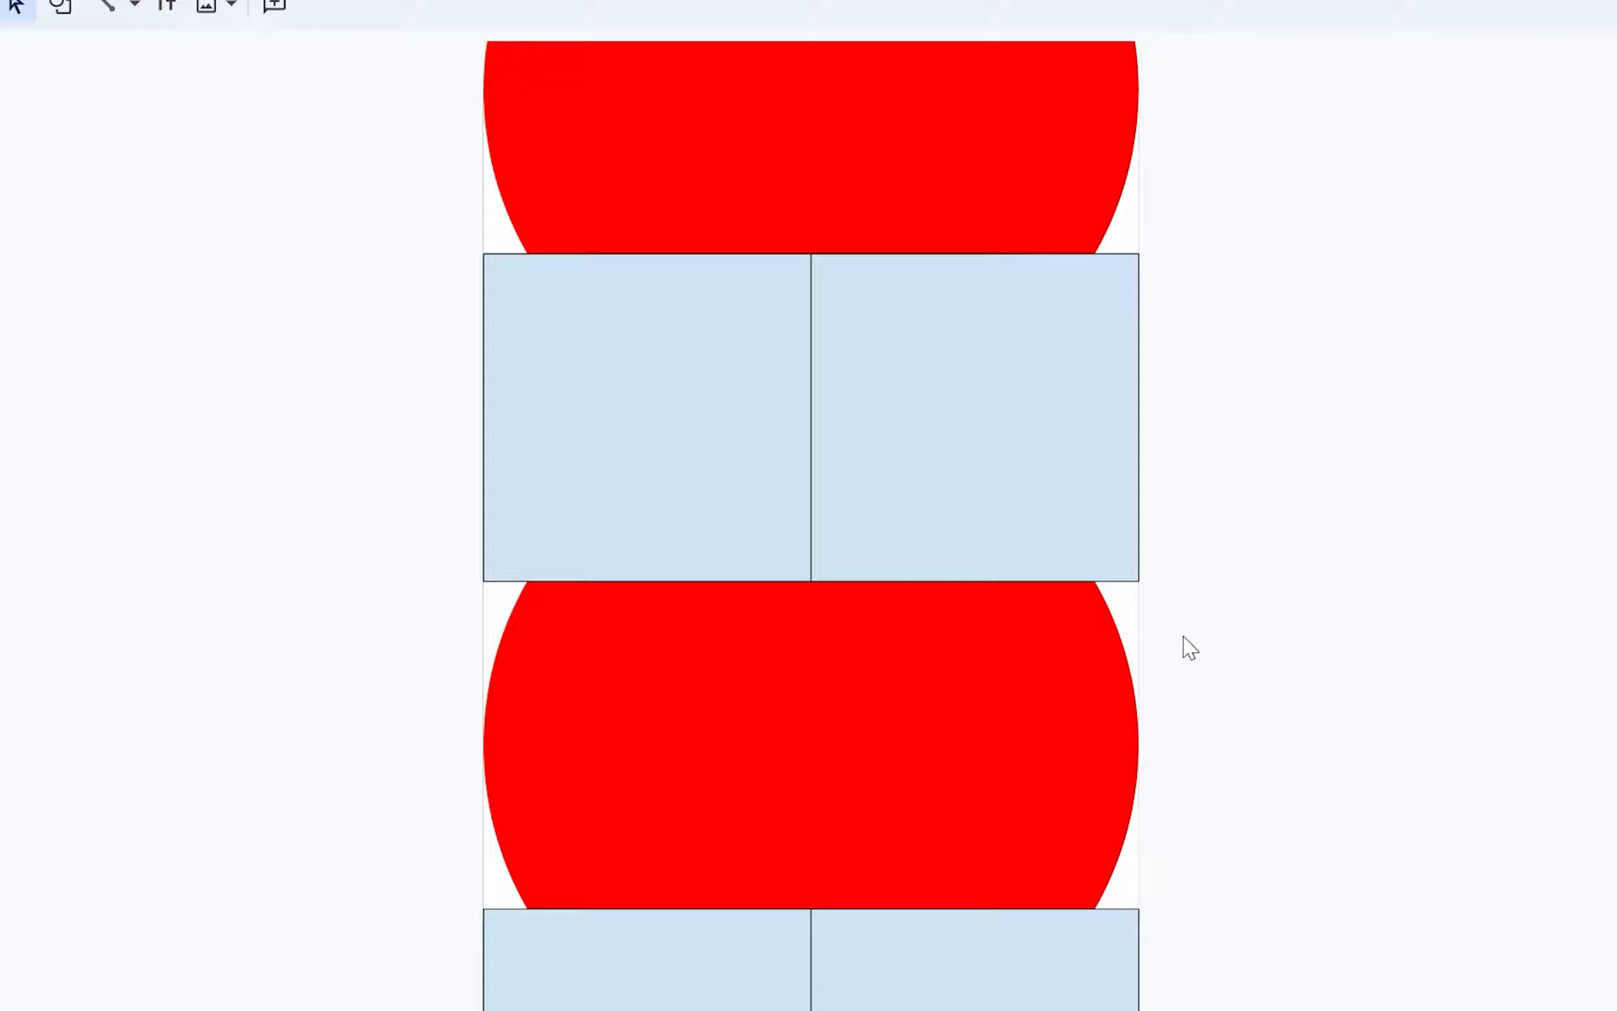
Select the pair of squares and give them an outline colour before converting to frames.
click(322, 6)
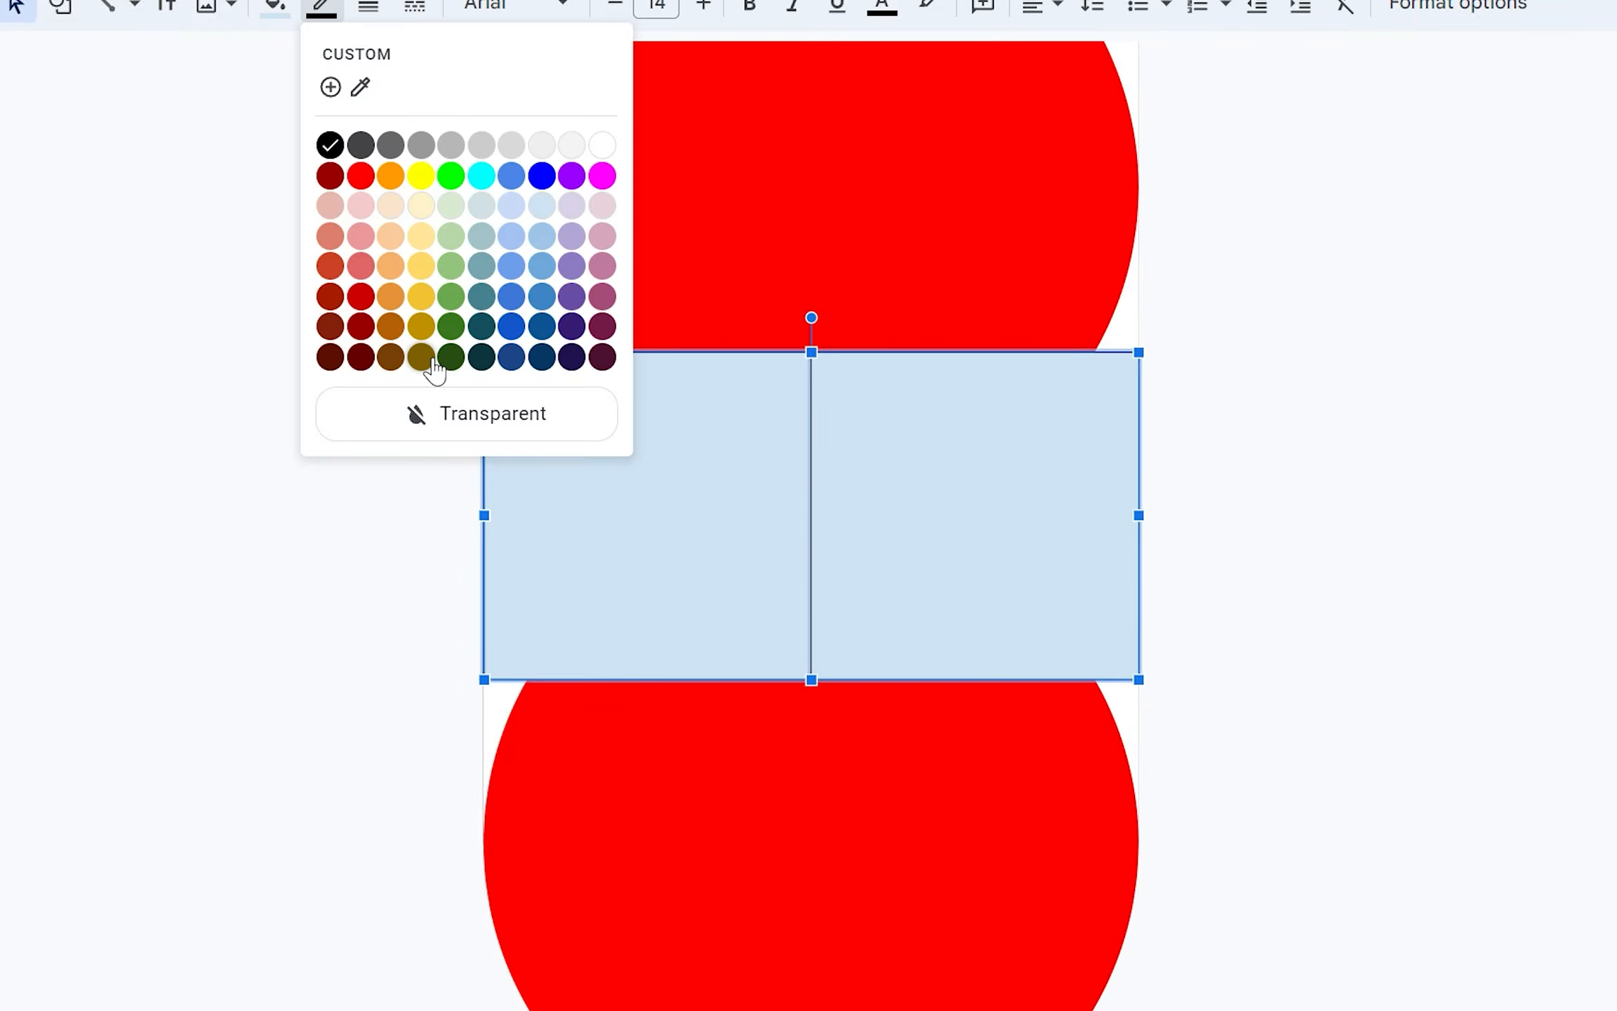
click(60, 8)
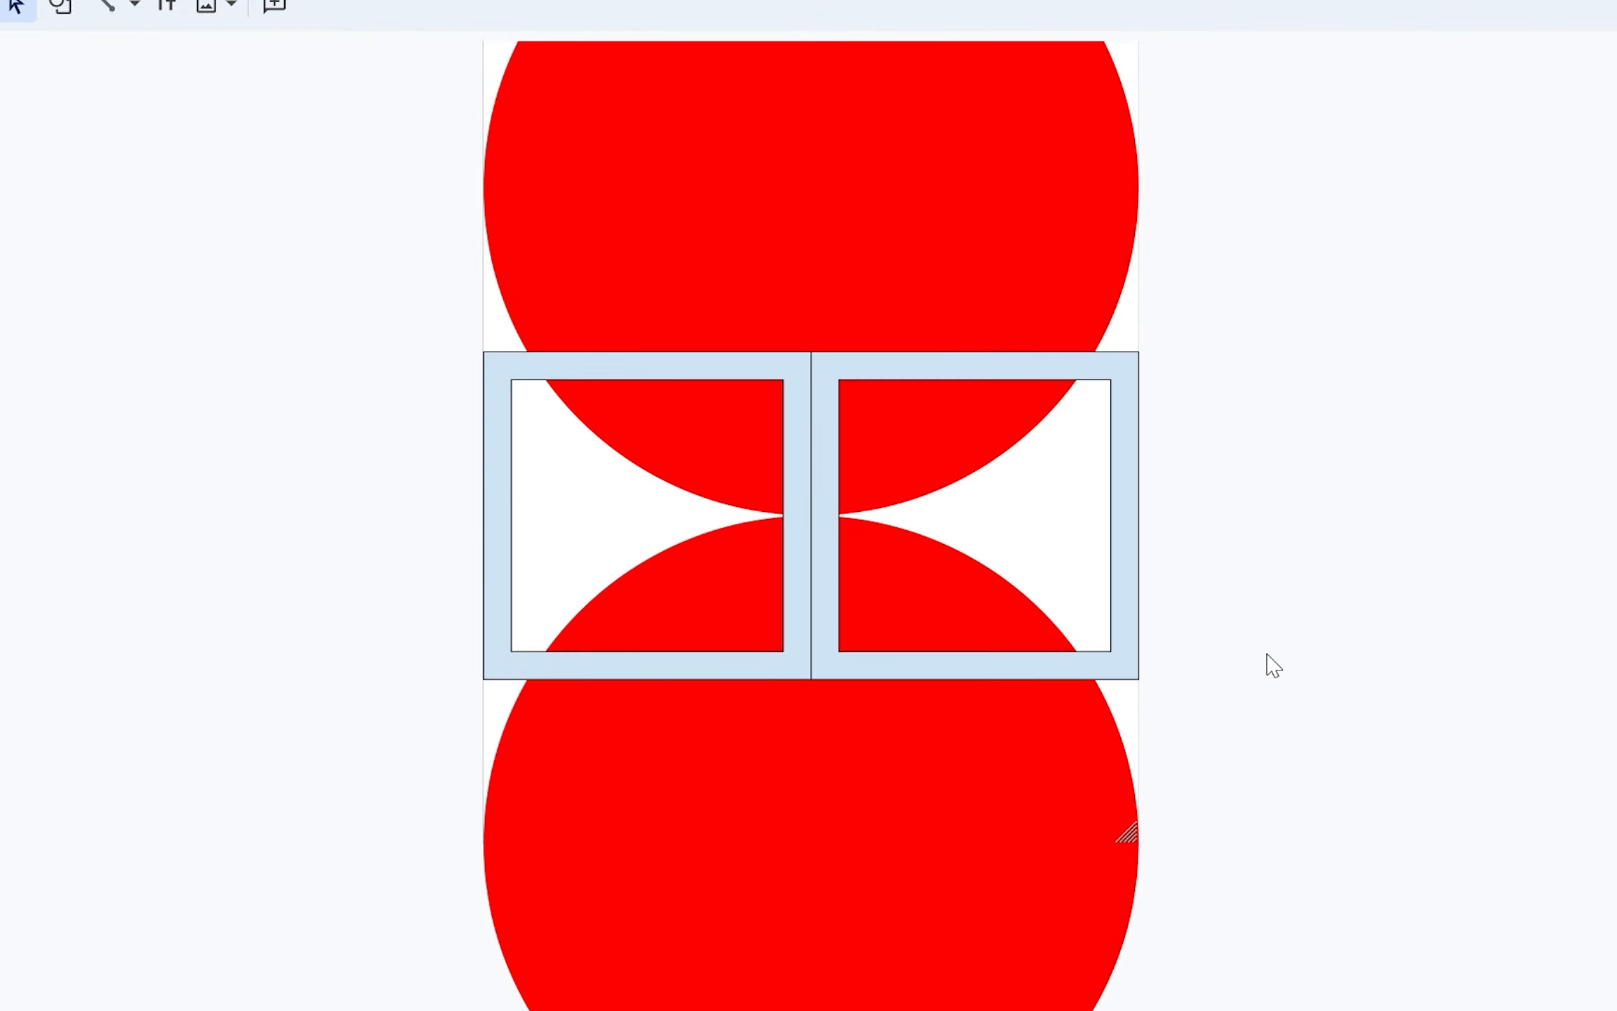
mouse_move(1067, 607)
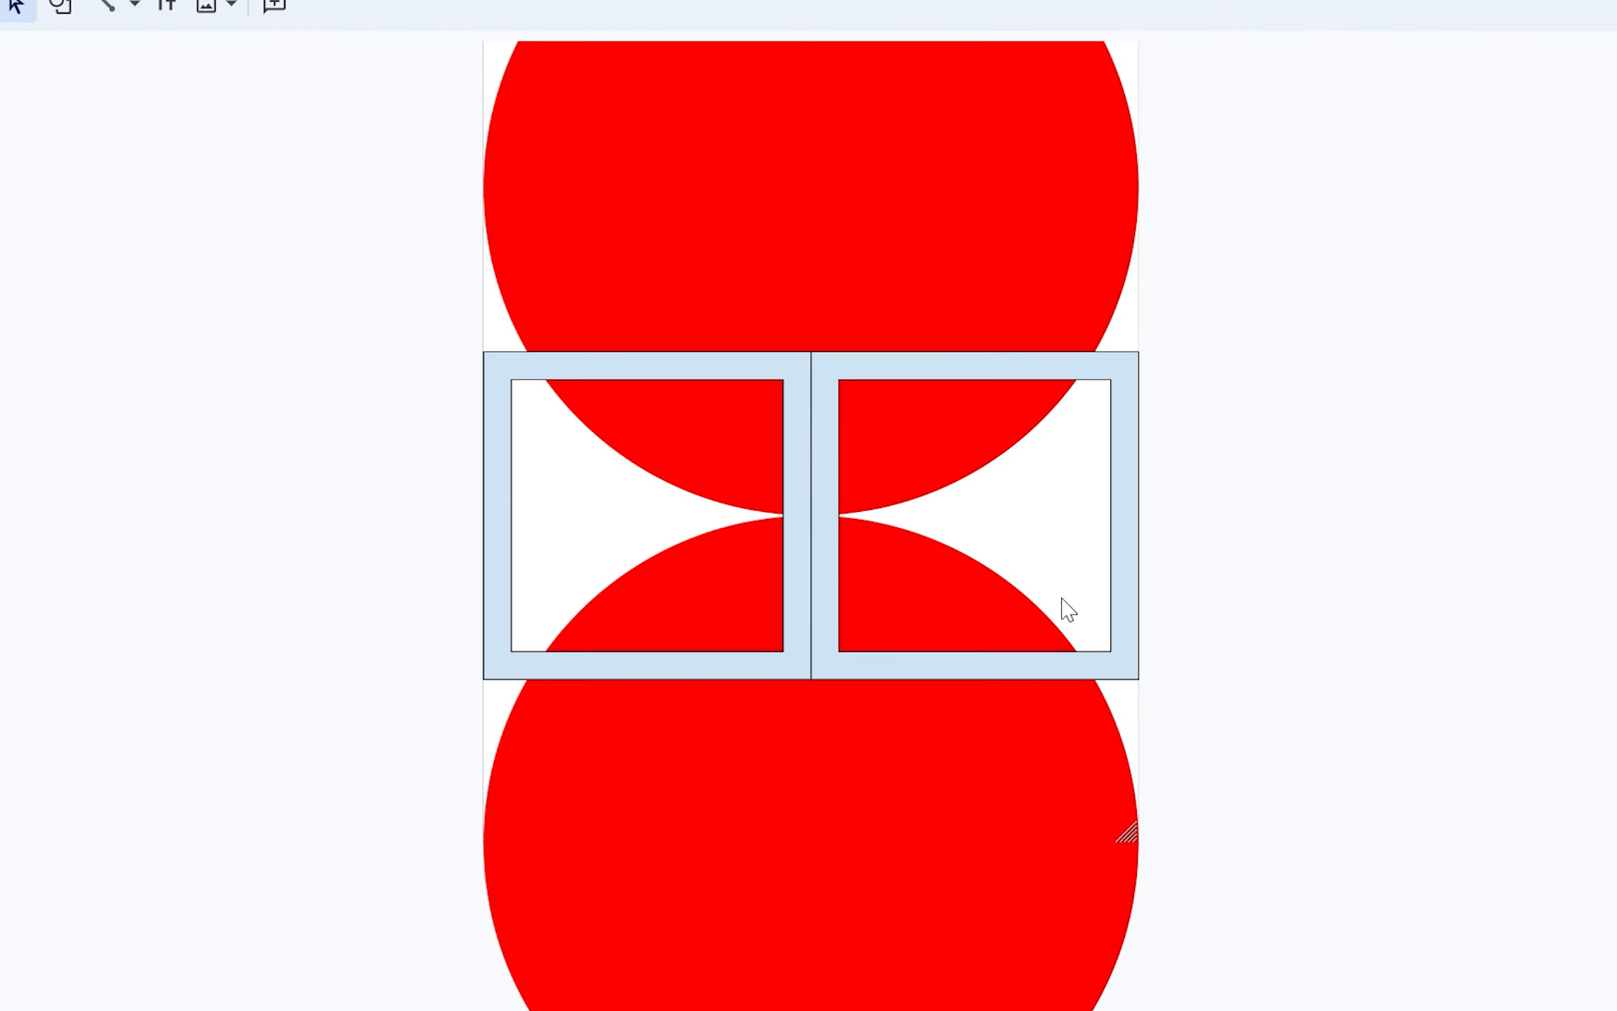
mouse_move(819, 547)
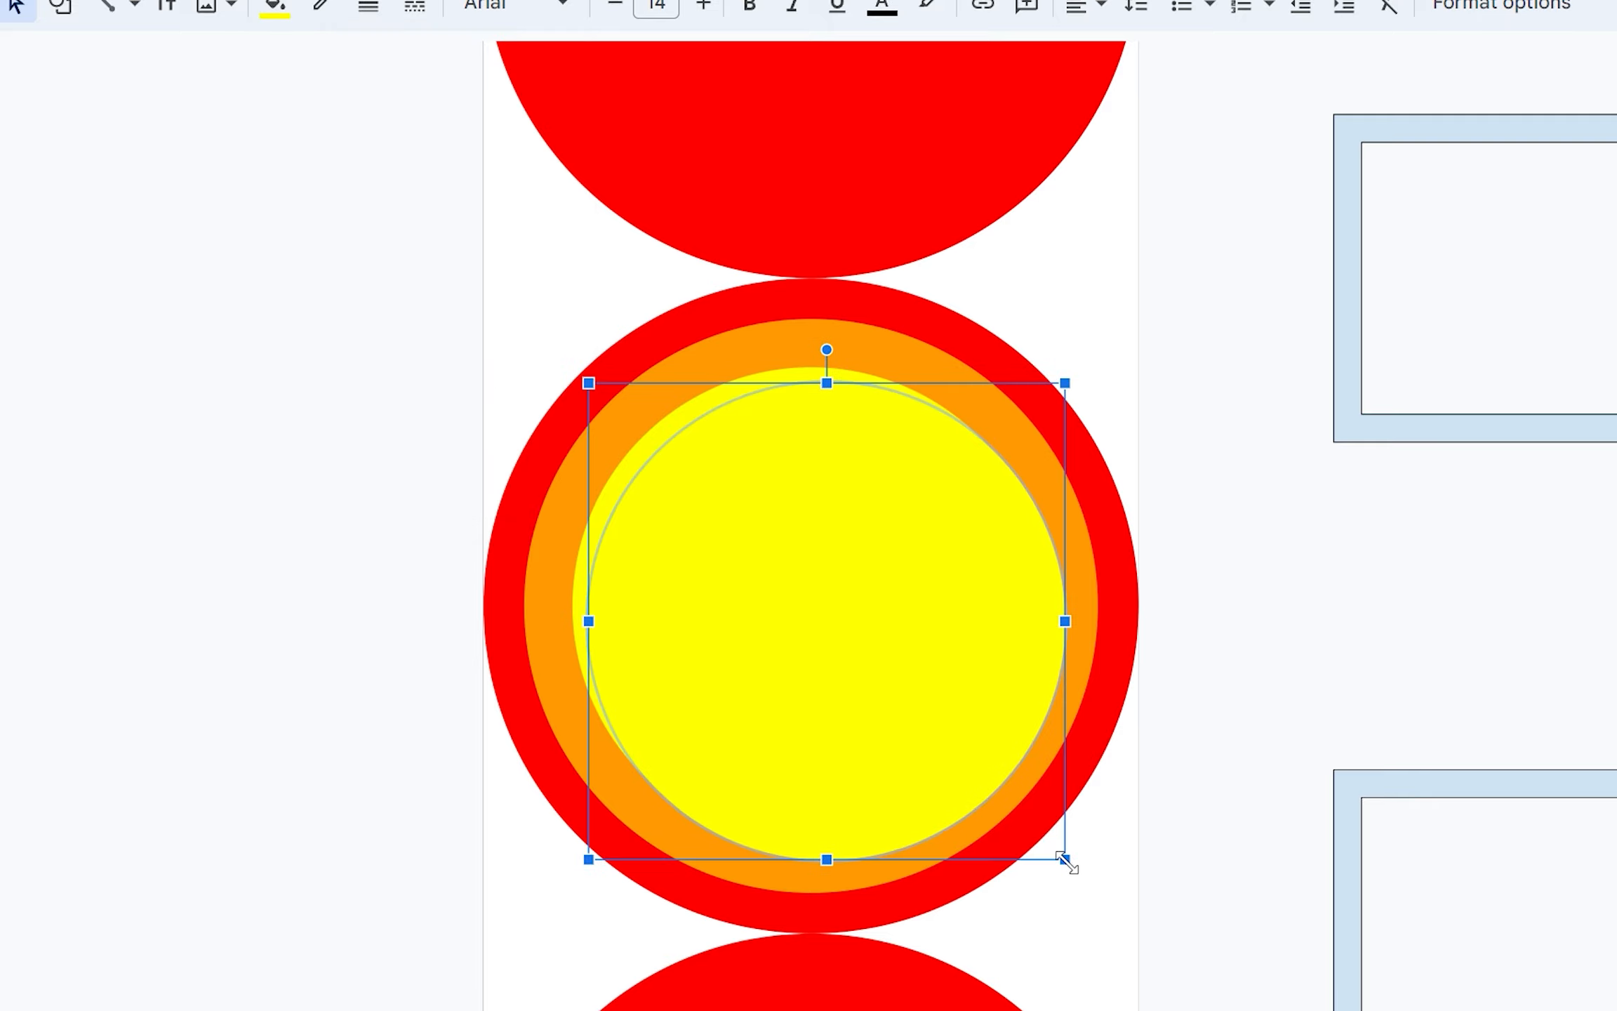
Shrink the yellow circle inside the orange ring to build the concentric rainbow rings.
drag(1066, 860, 980, 775)
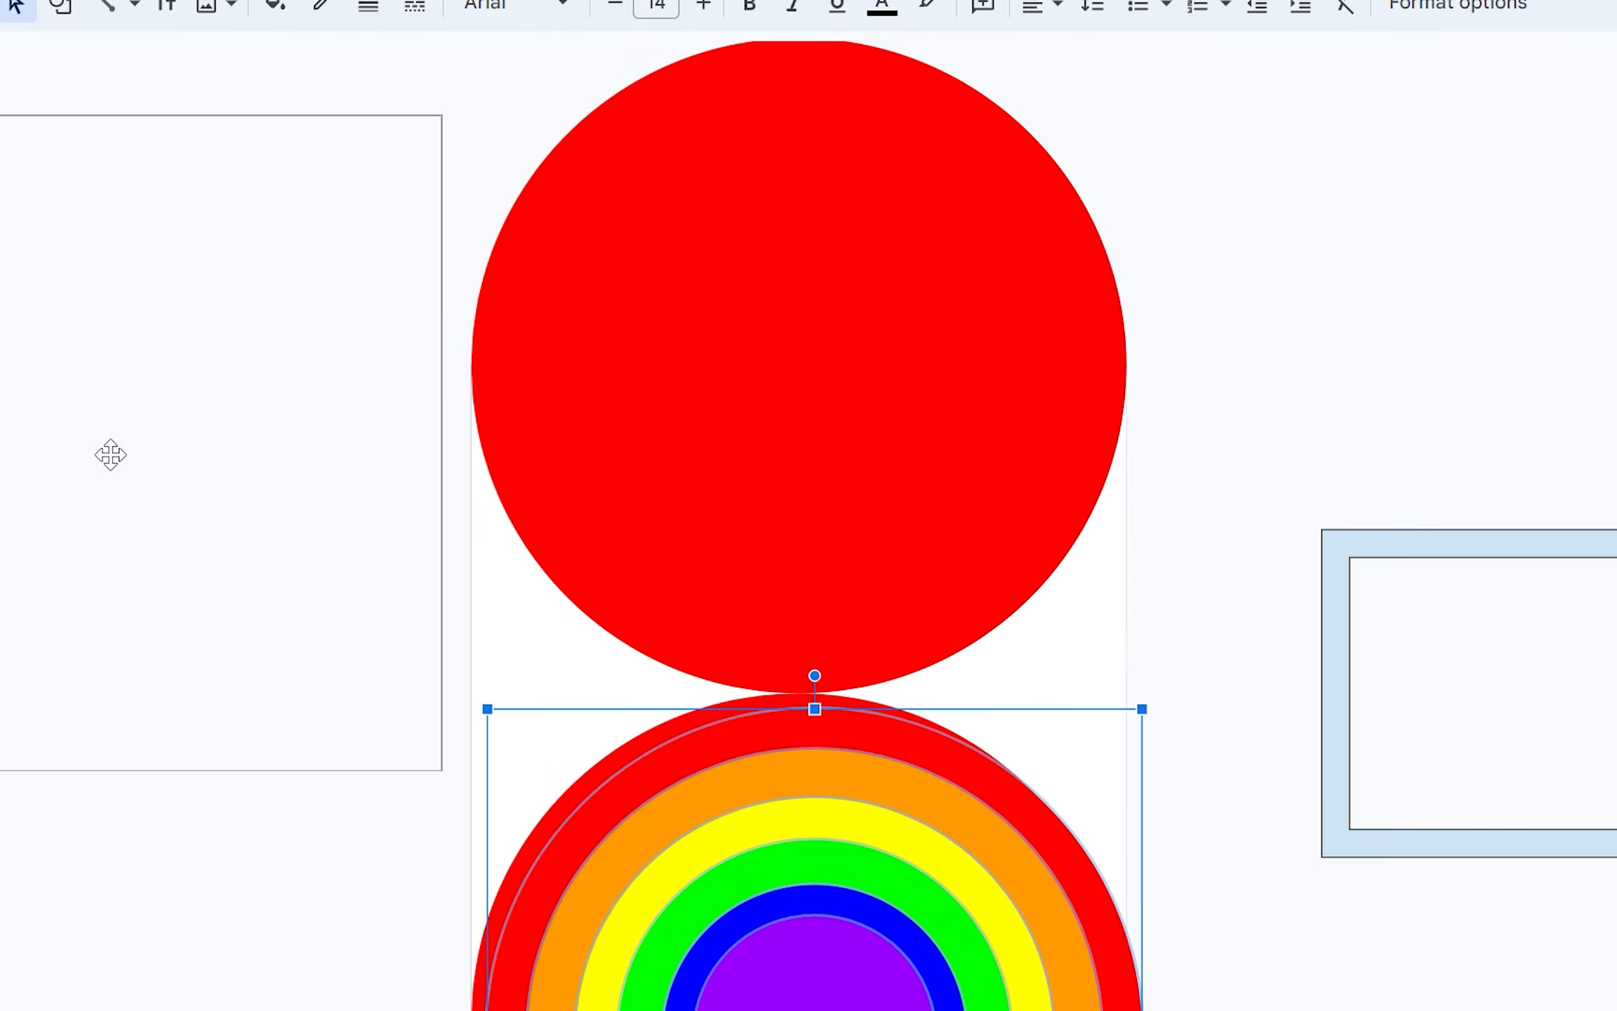
scroll(down, 3)
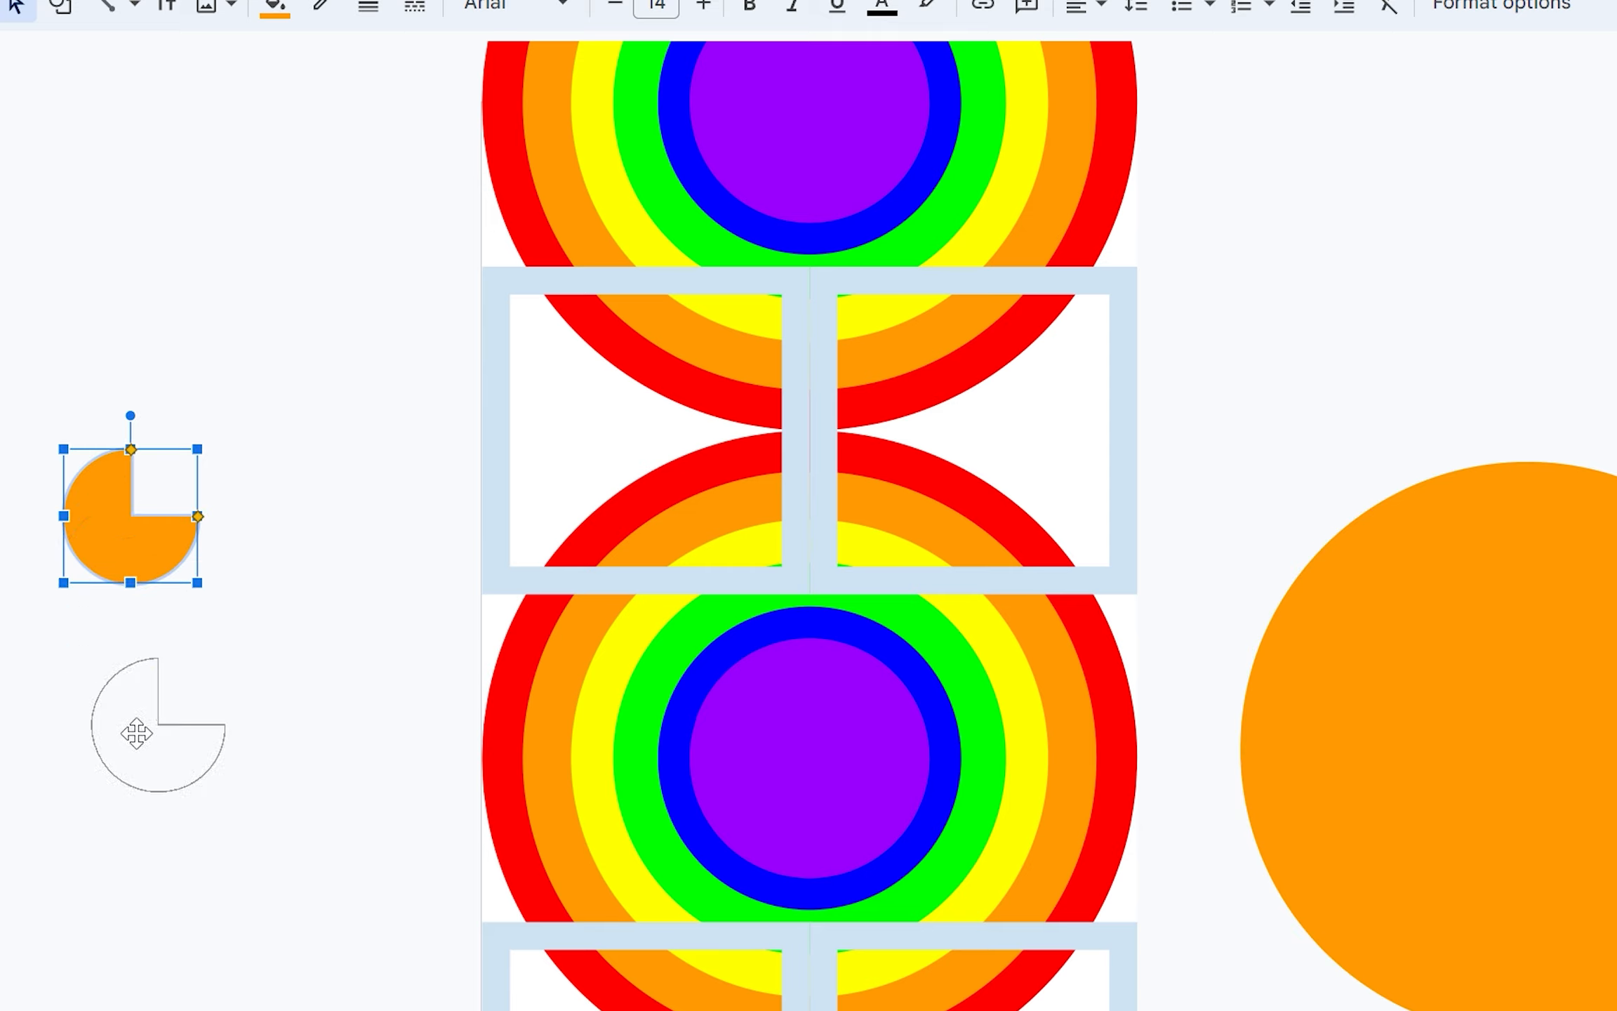
Set the orange pie beside the page and resize the column of frames across the page width.
drag(129, 515, 157, 728)
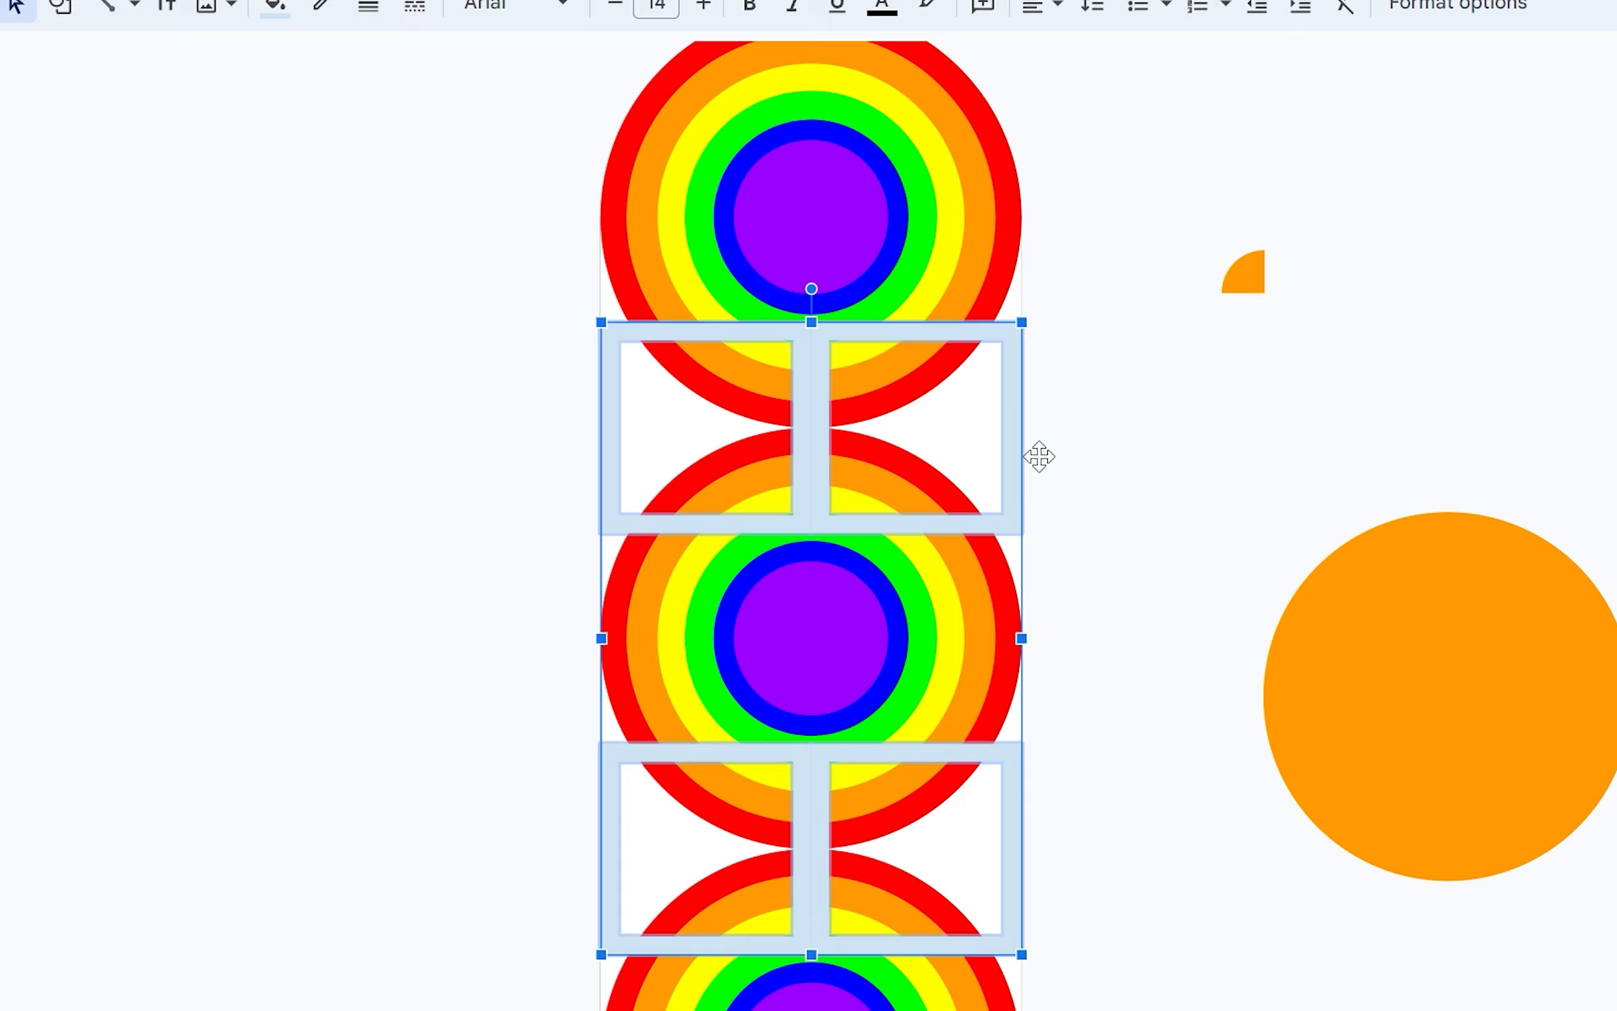
click(1242, 275)
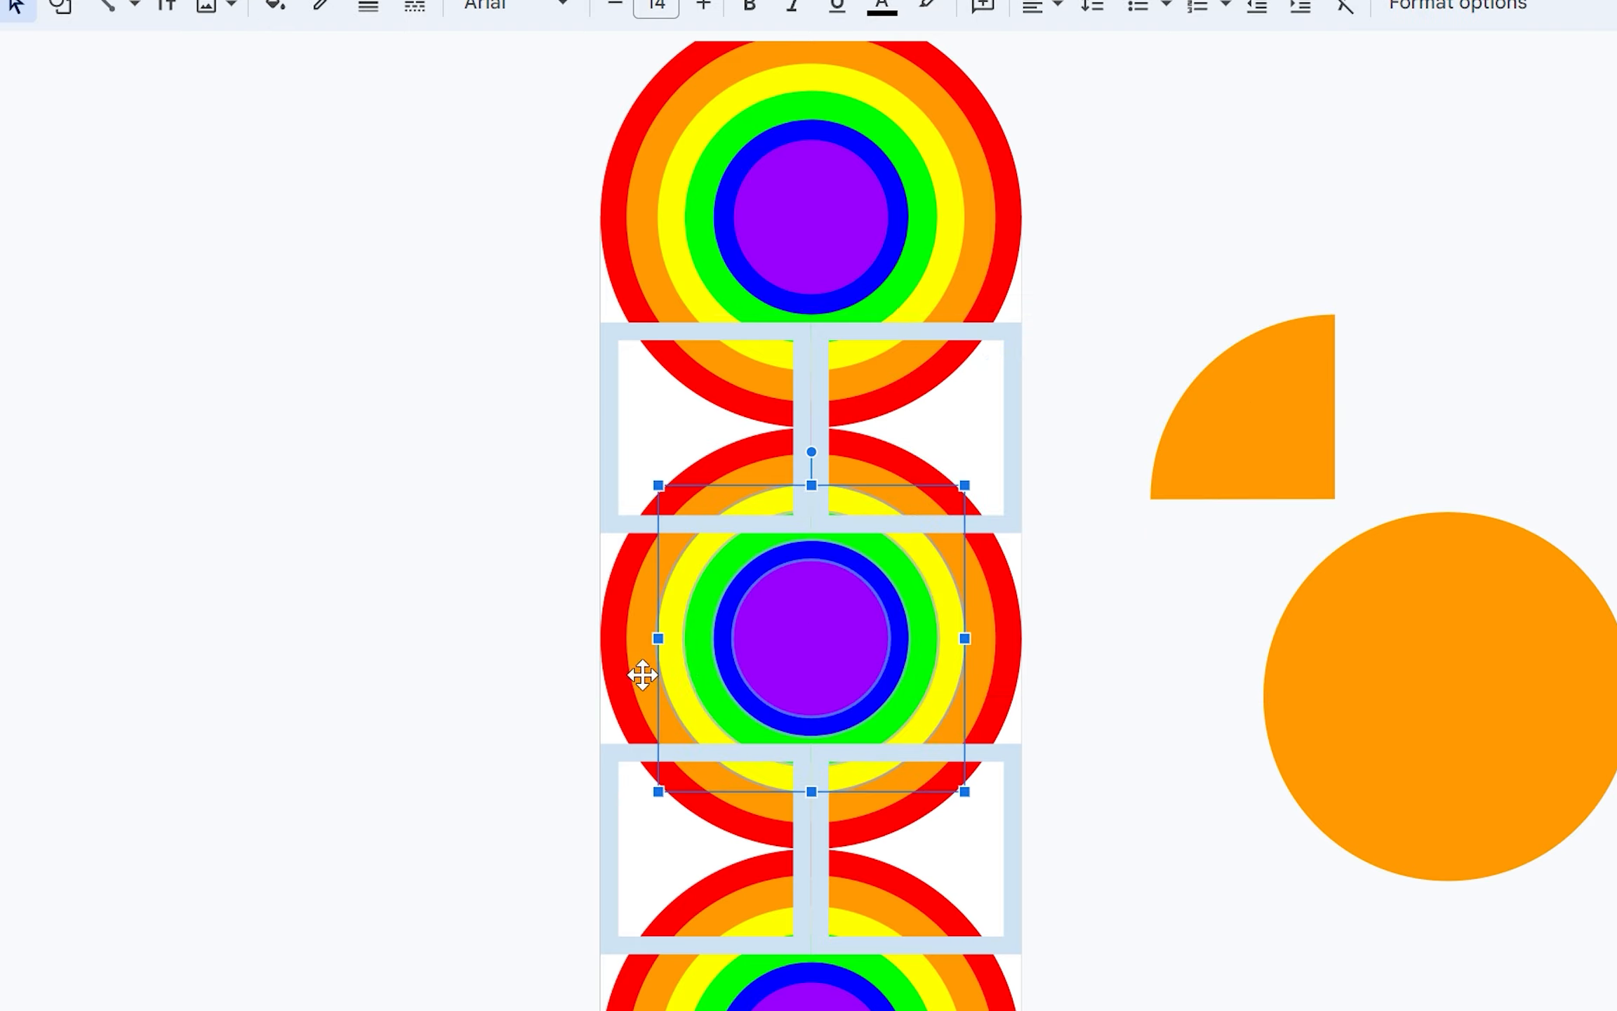
drag(810, 637, 1445, 638)
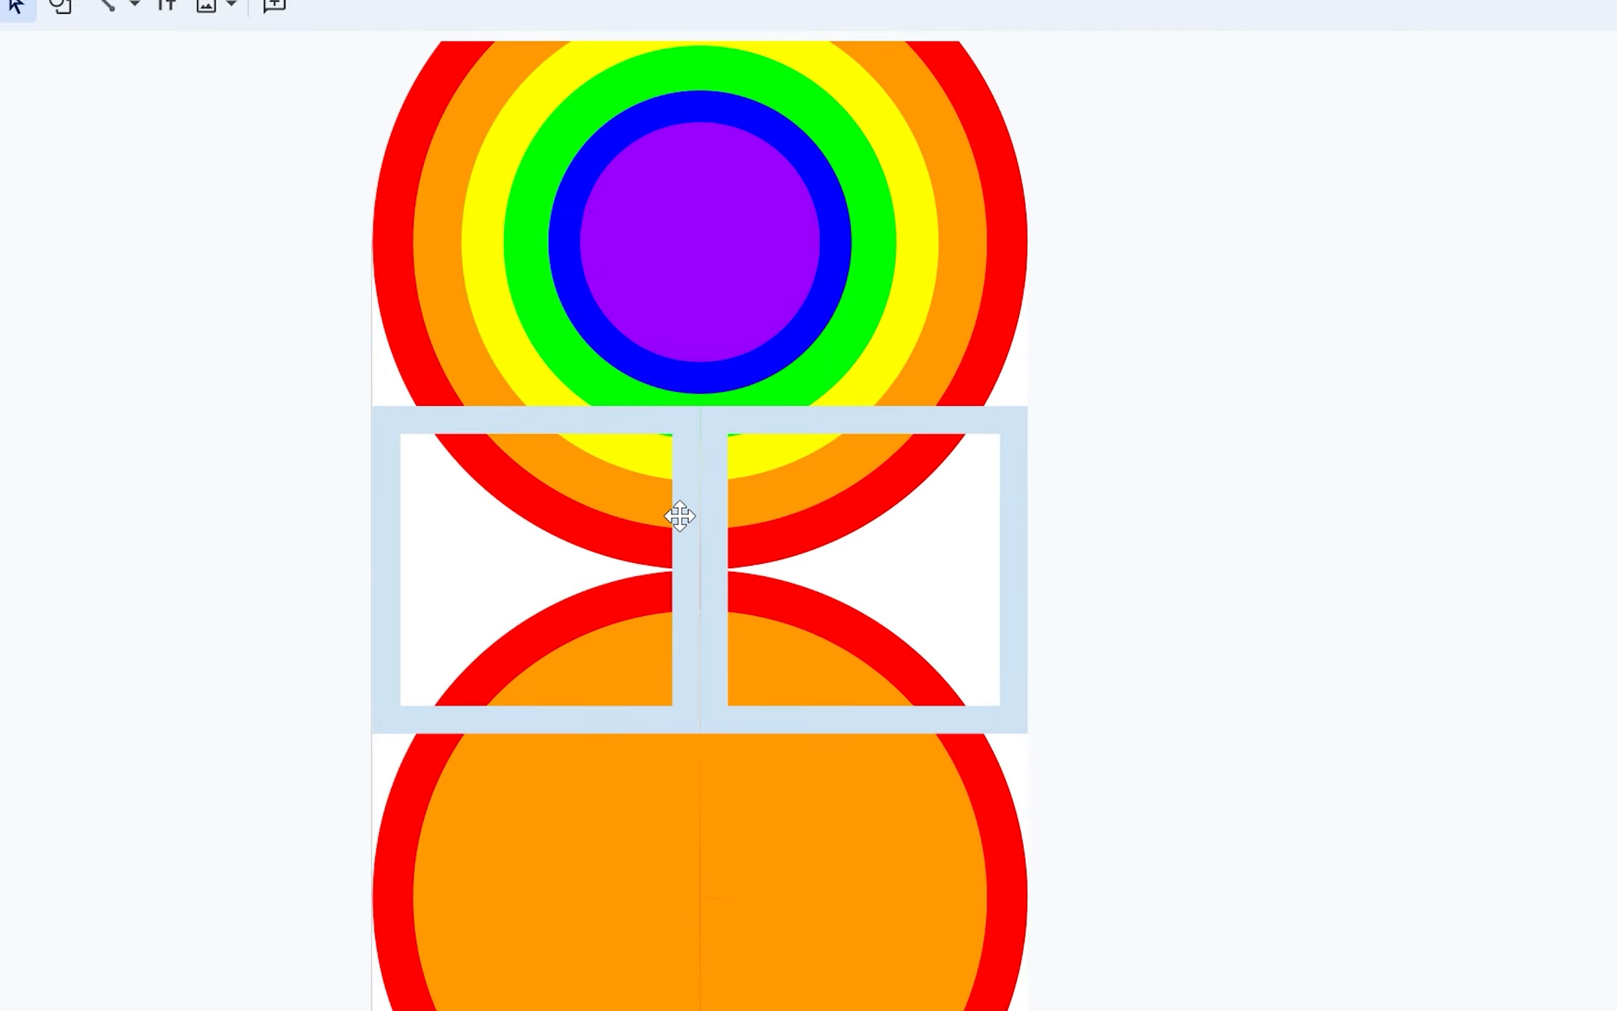
Ungroup the orange circle over the rainbow into separate quarter pieces.
click(274, 6)
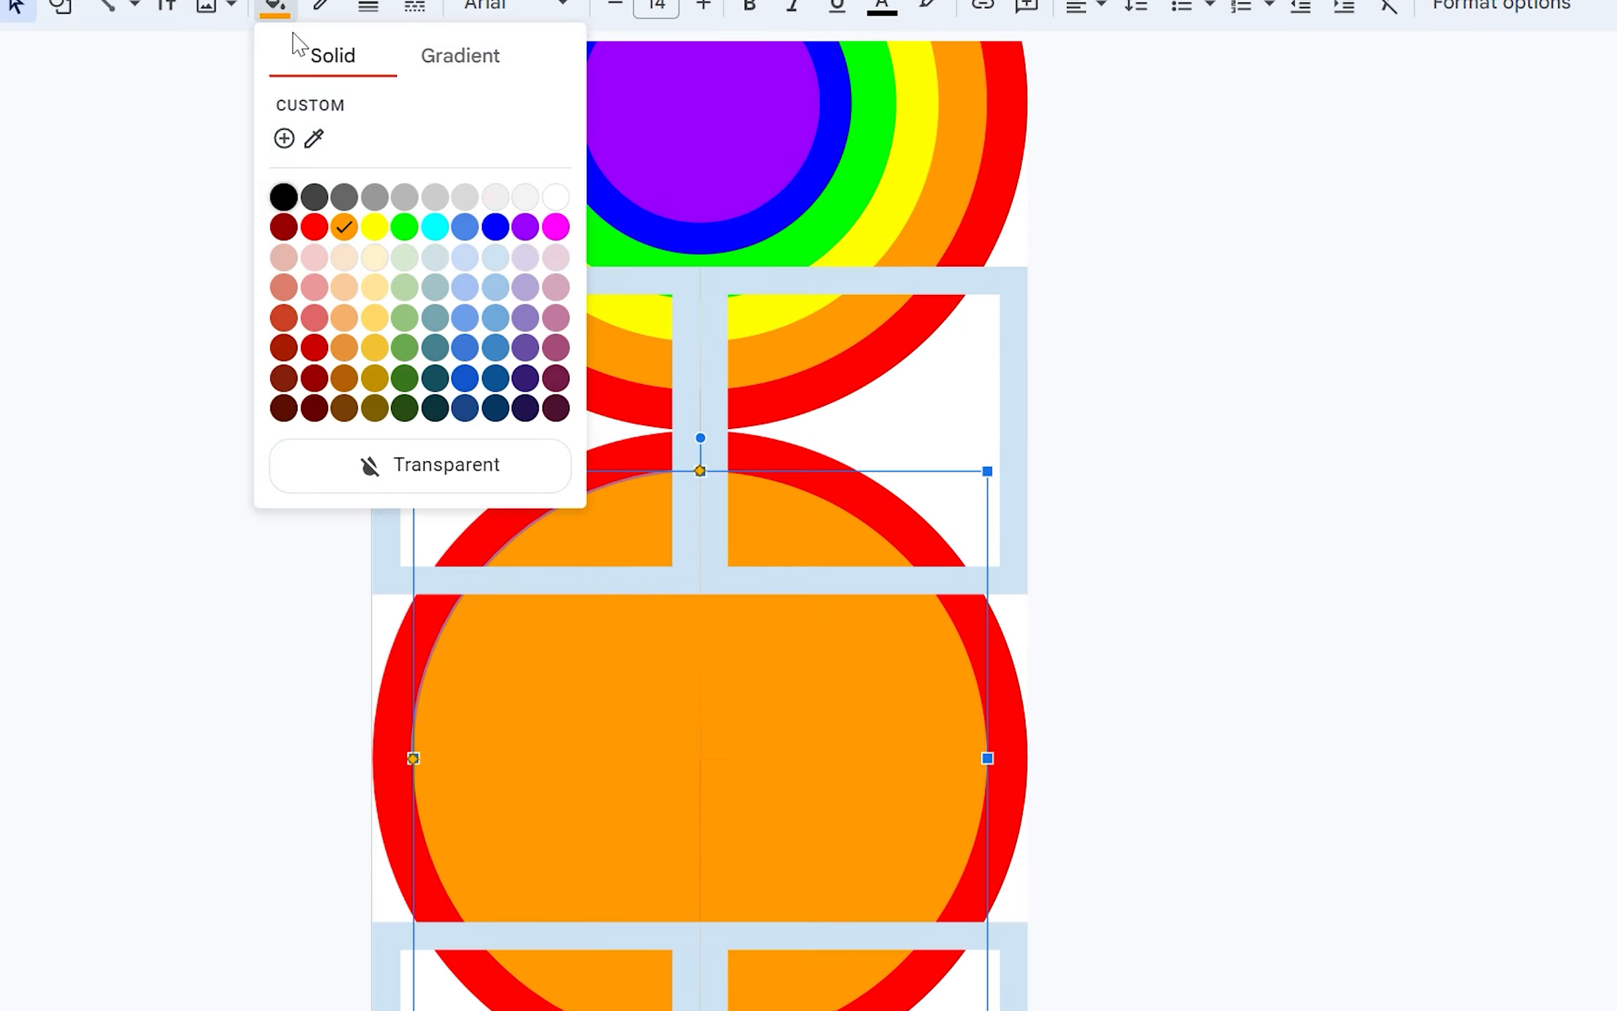
click(274, 7)
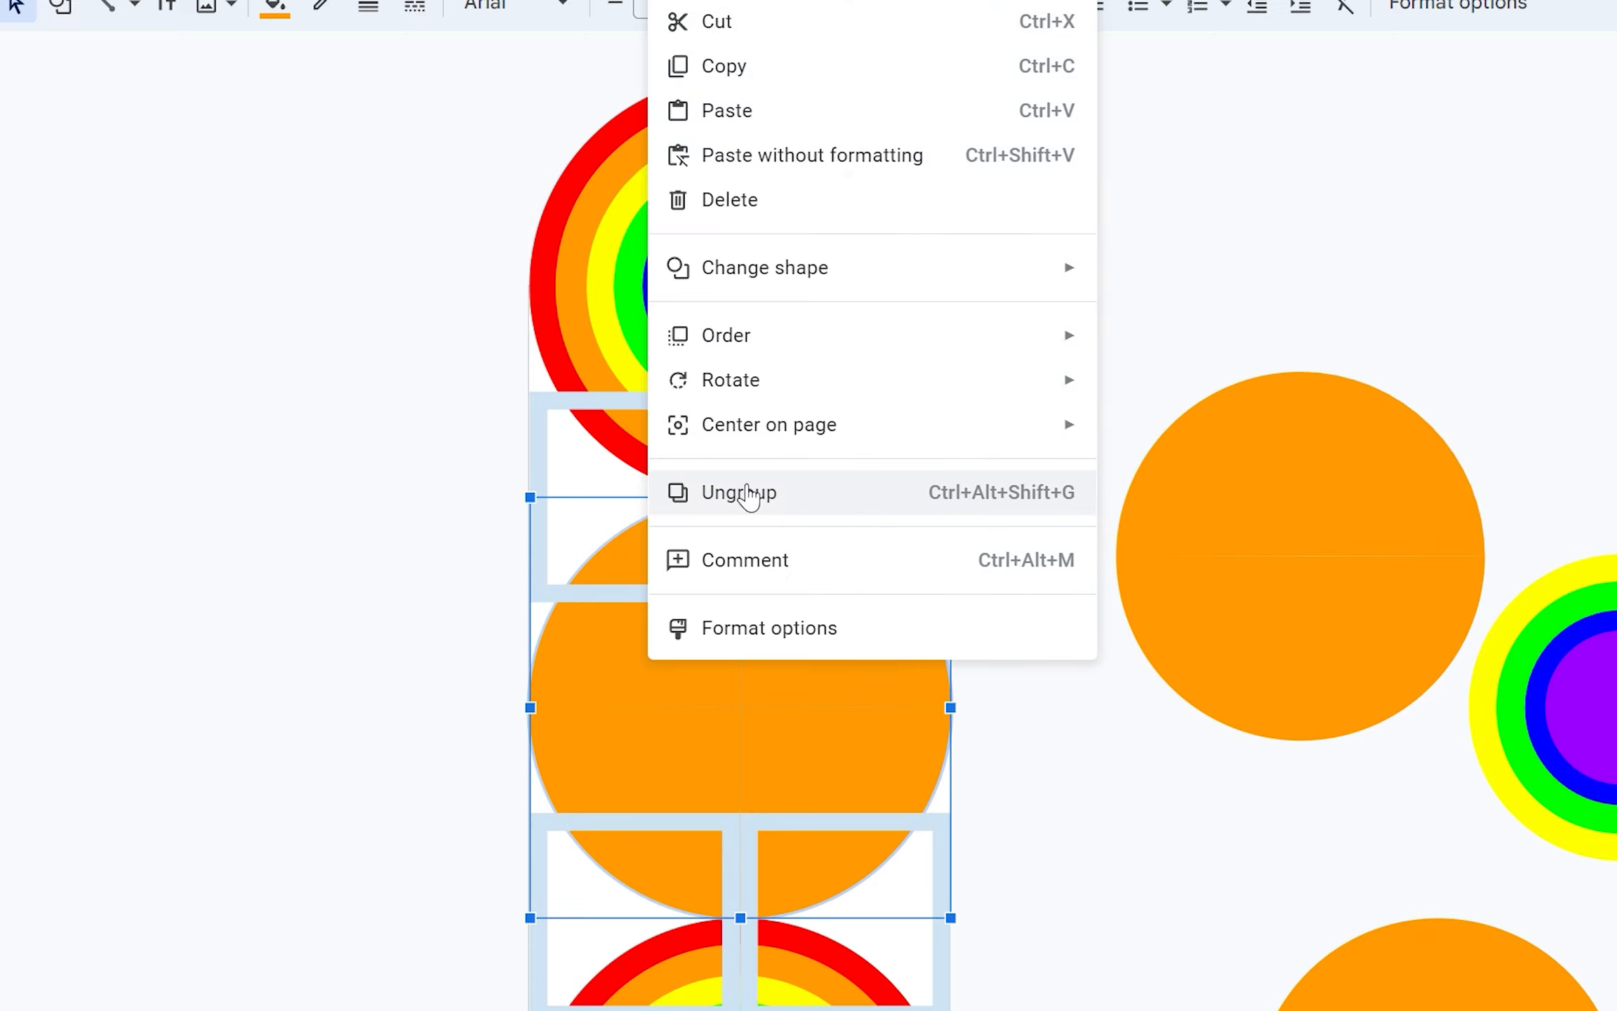
click(274, 7)
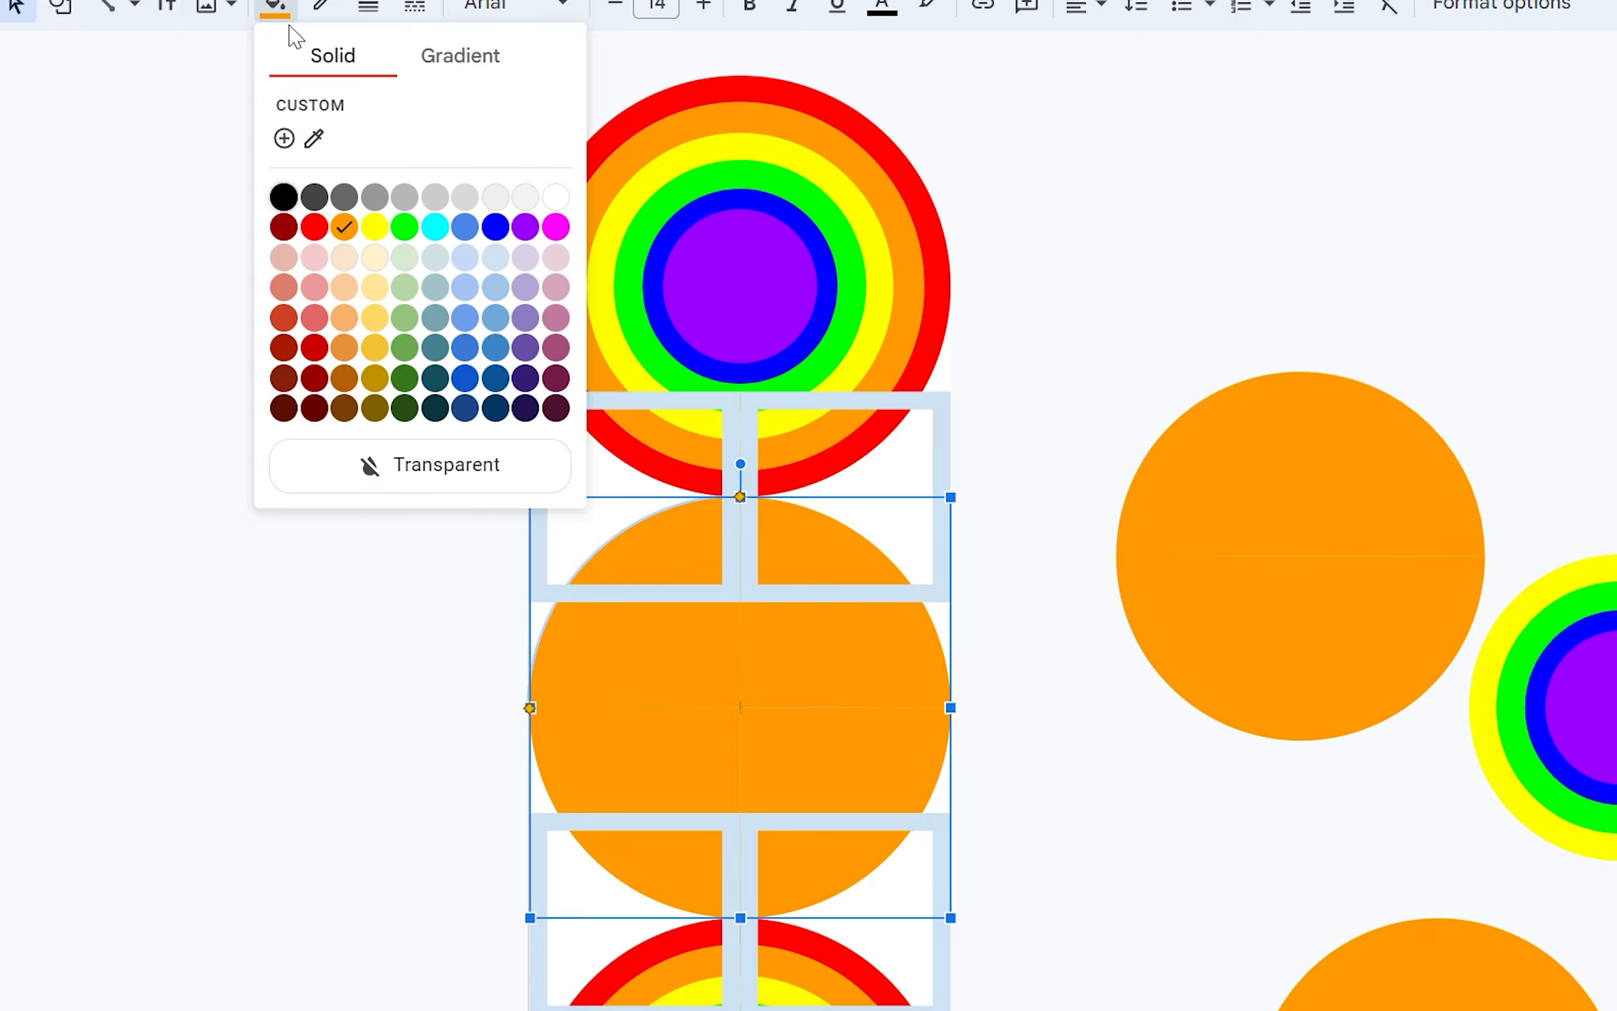
Recolour the quarters: top-left red, lower-right green, then select the next quarter.
click(321, 227)
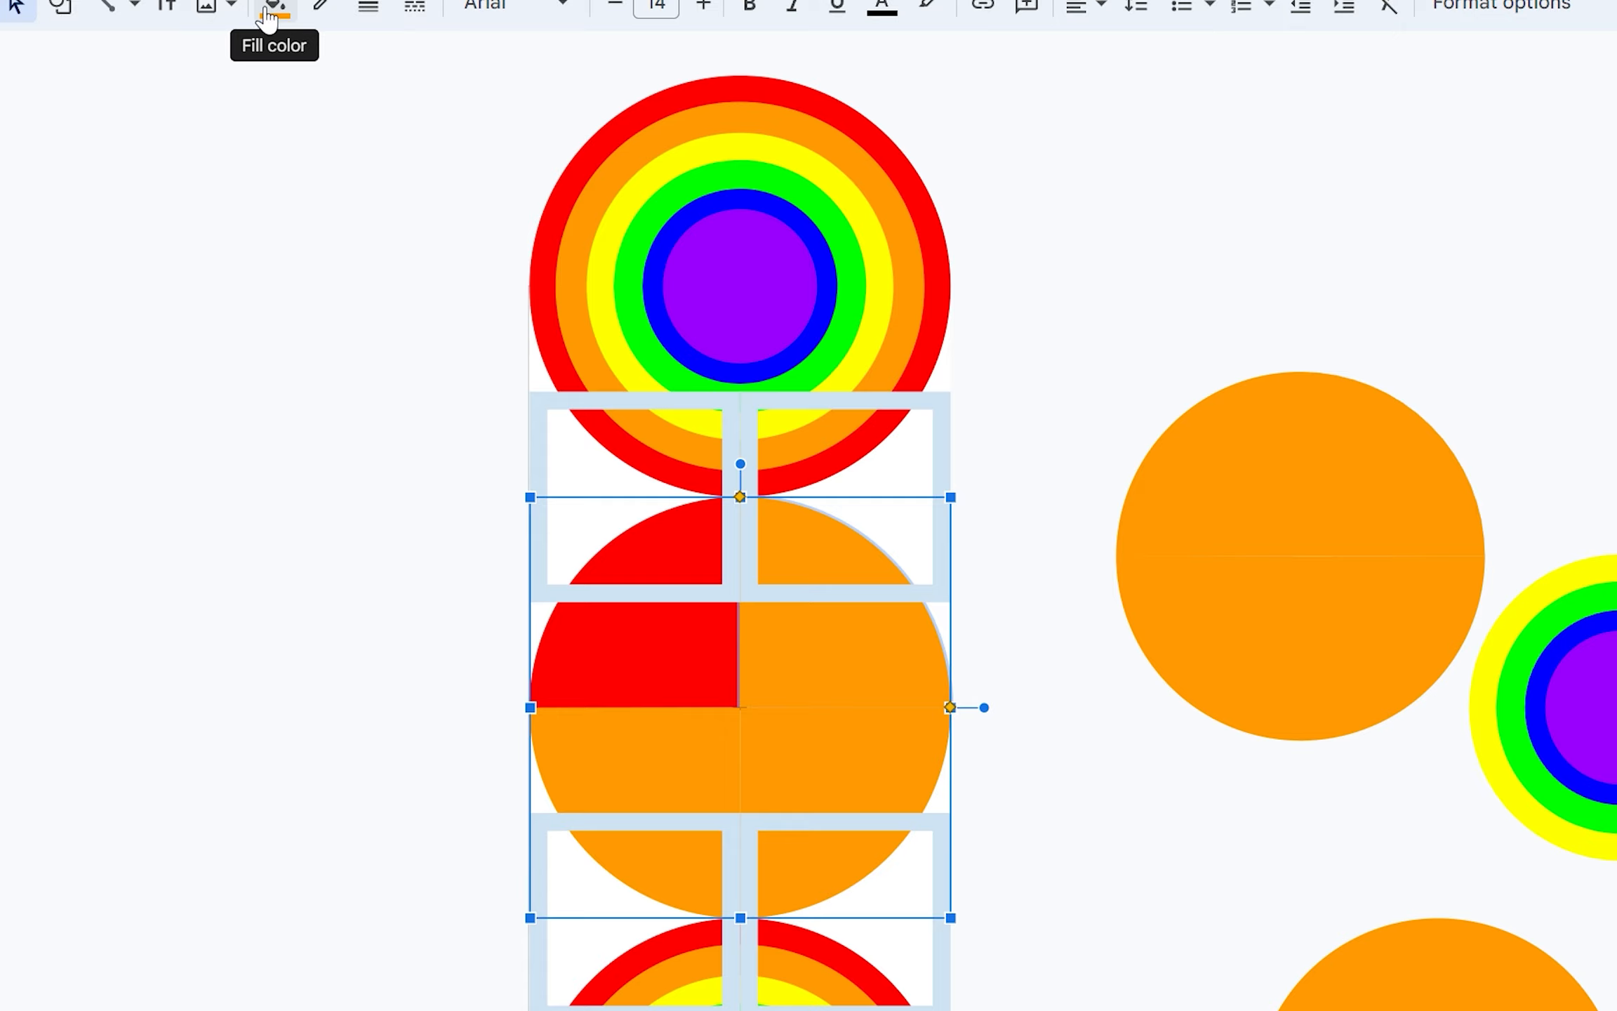
click(274, 6)
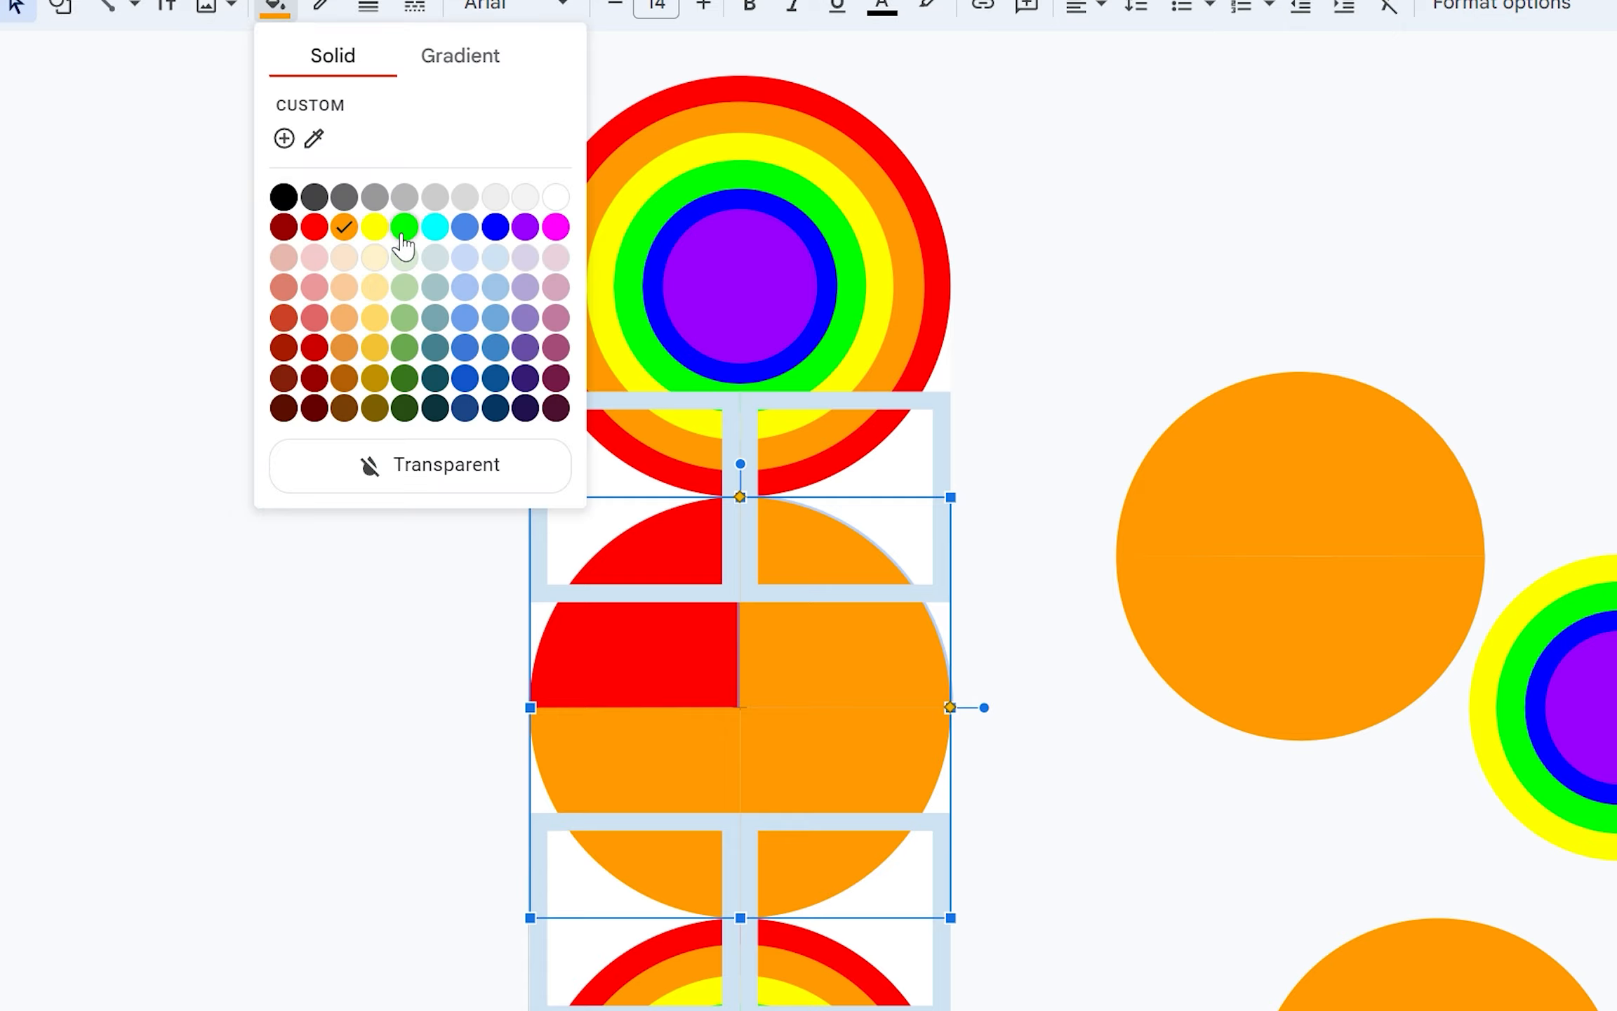
click(403, 226)
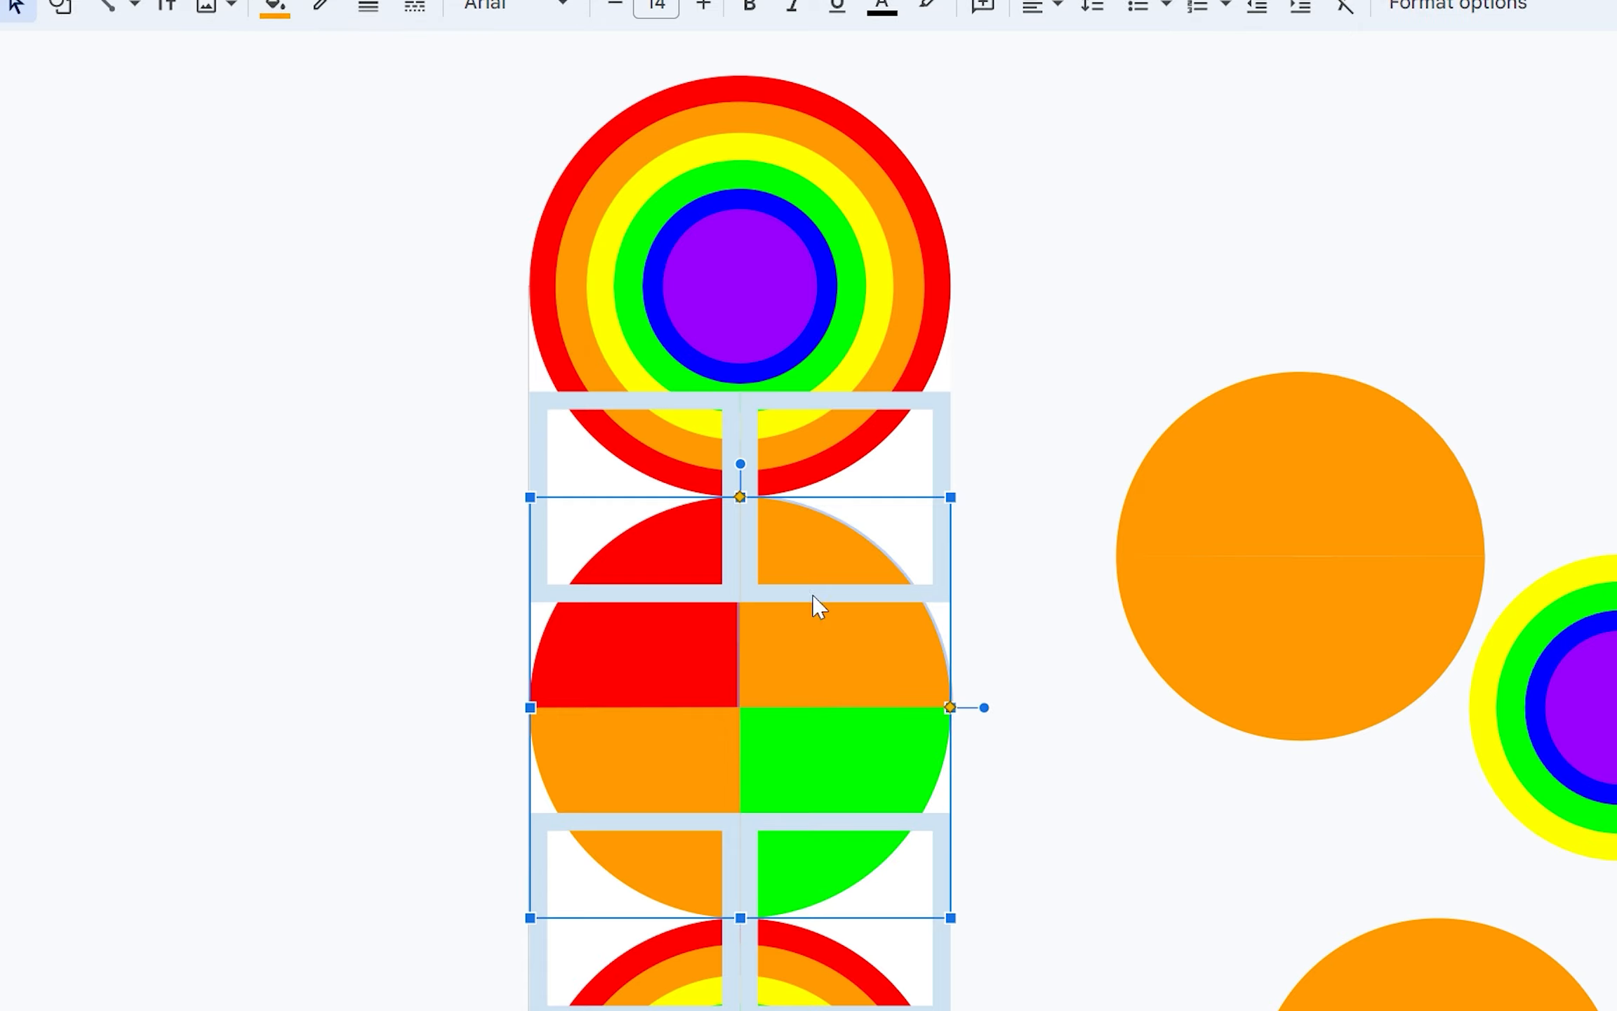
click(273, 6)
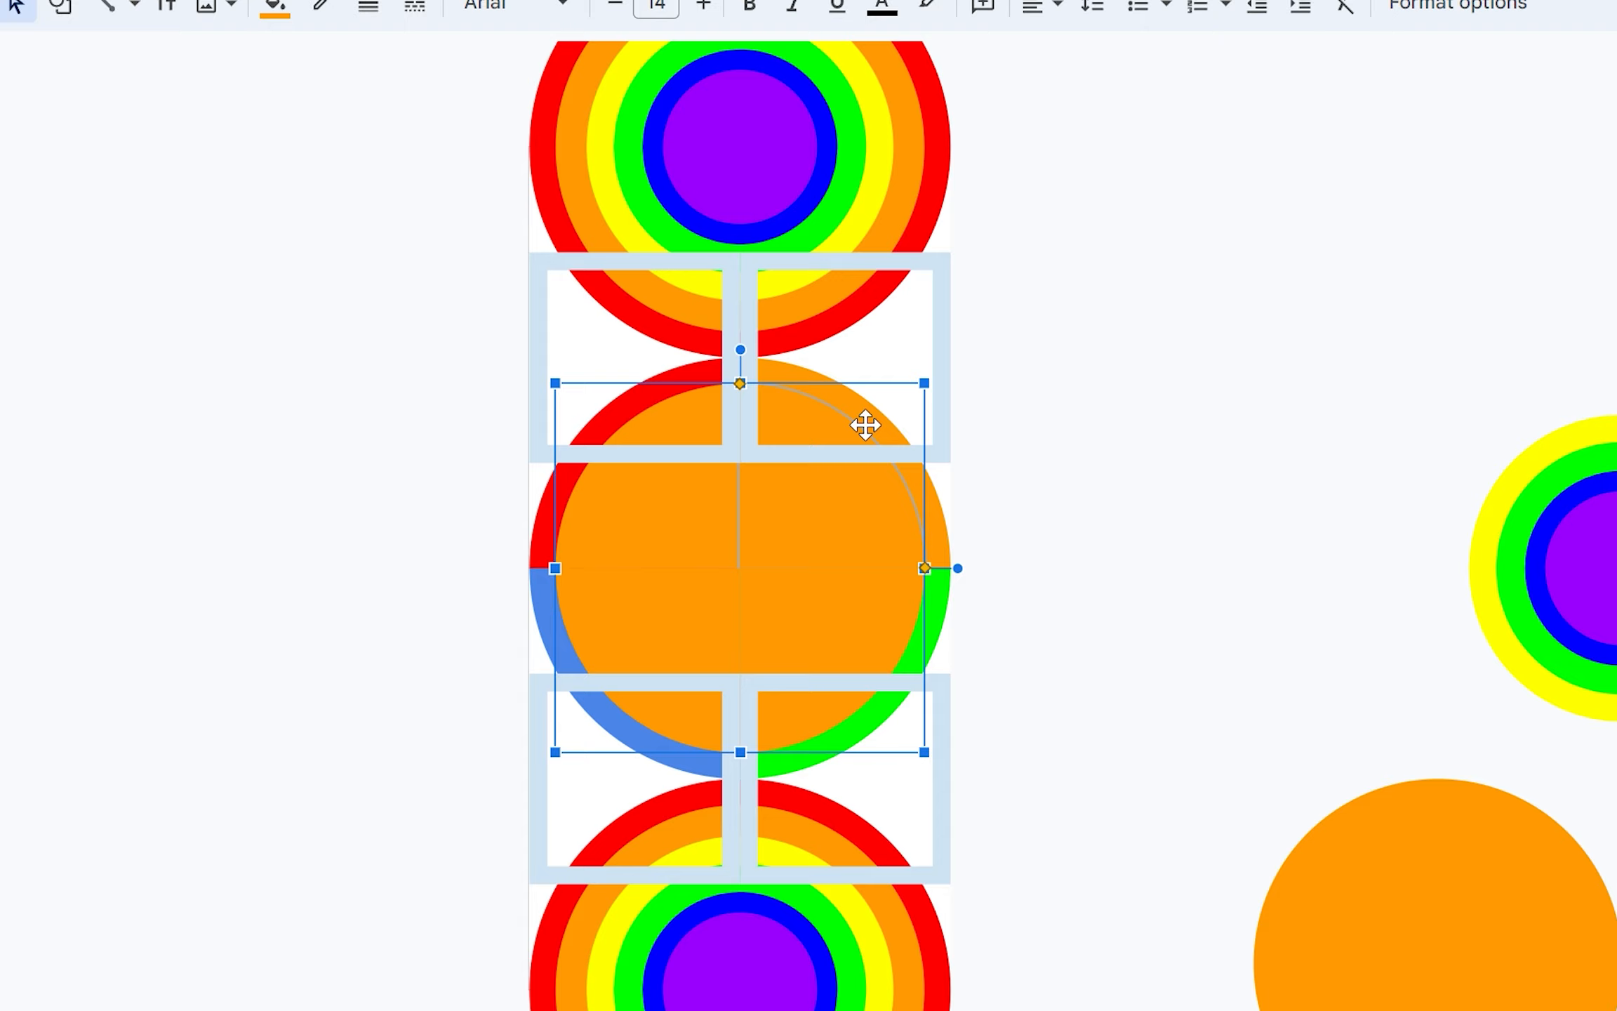
mouse_move(275, 7)
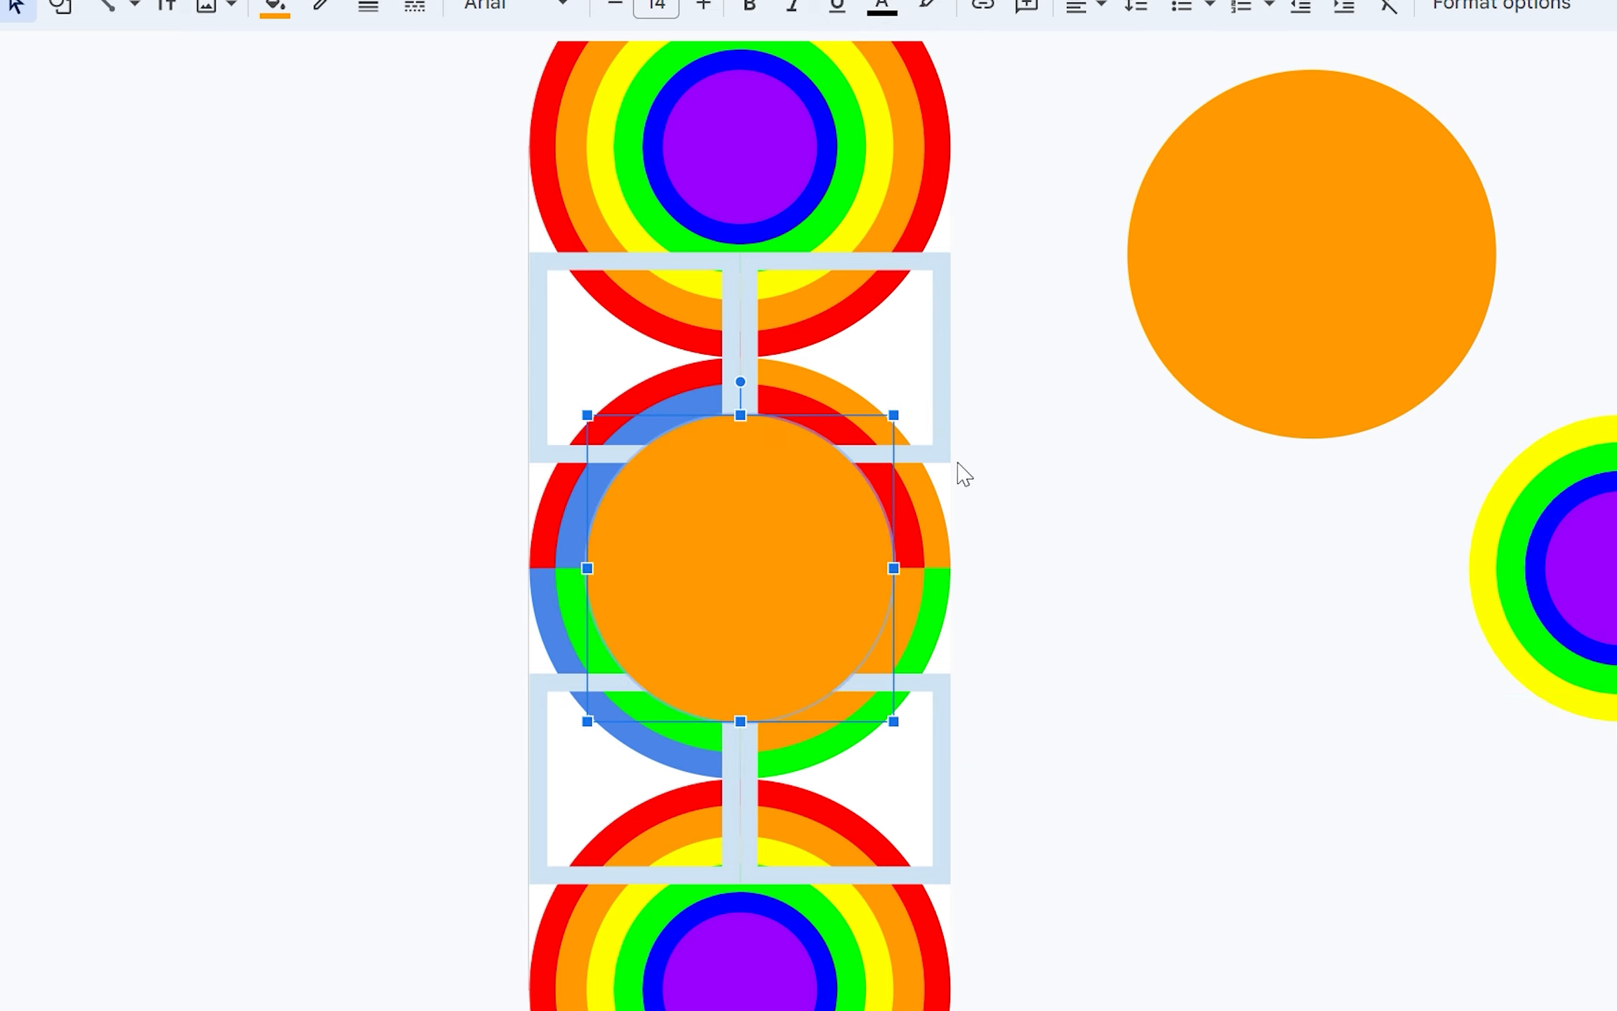
mouse_move(702, 484)
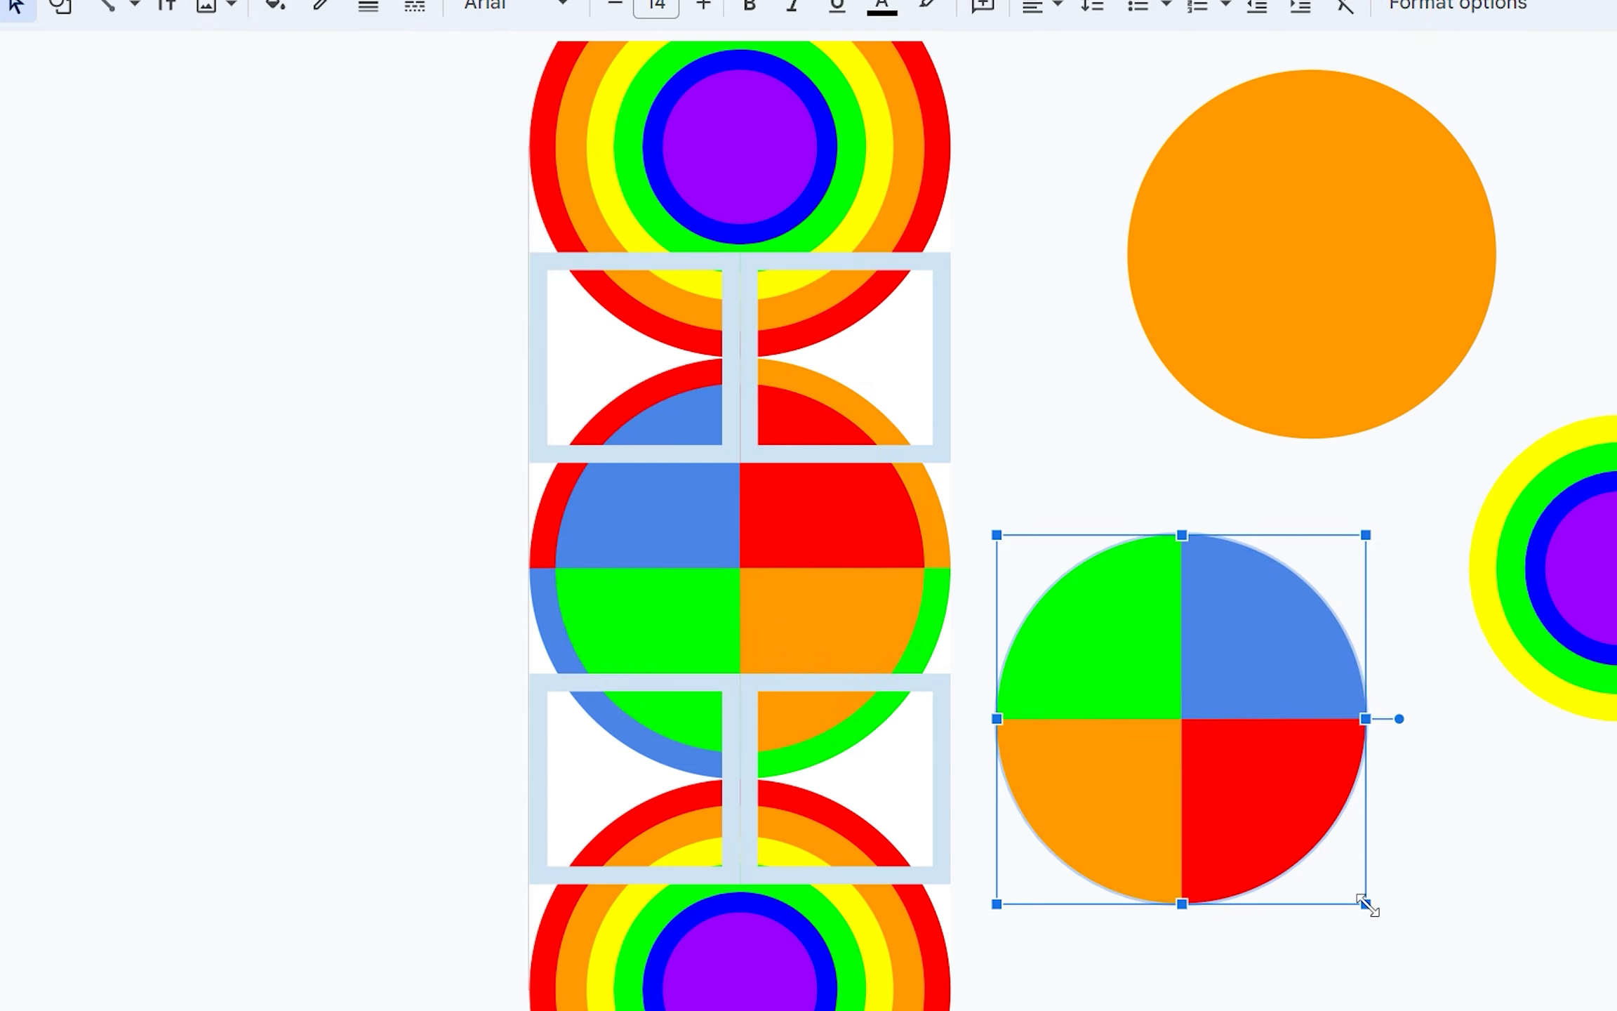
mouse_move(1394, 731)
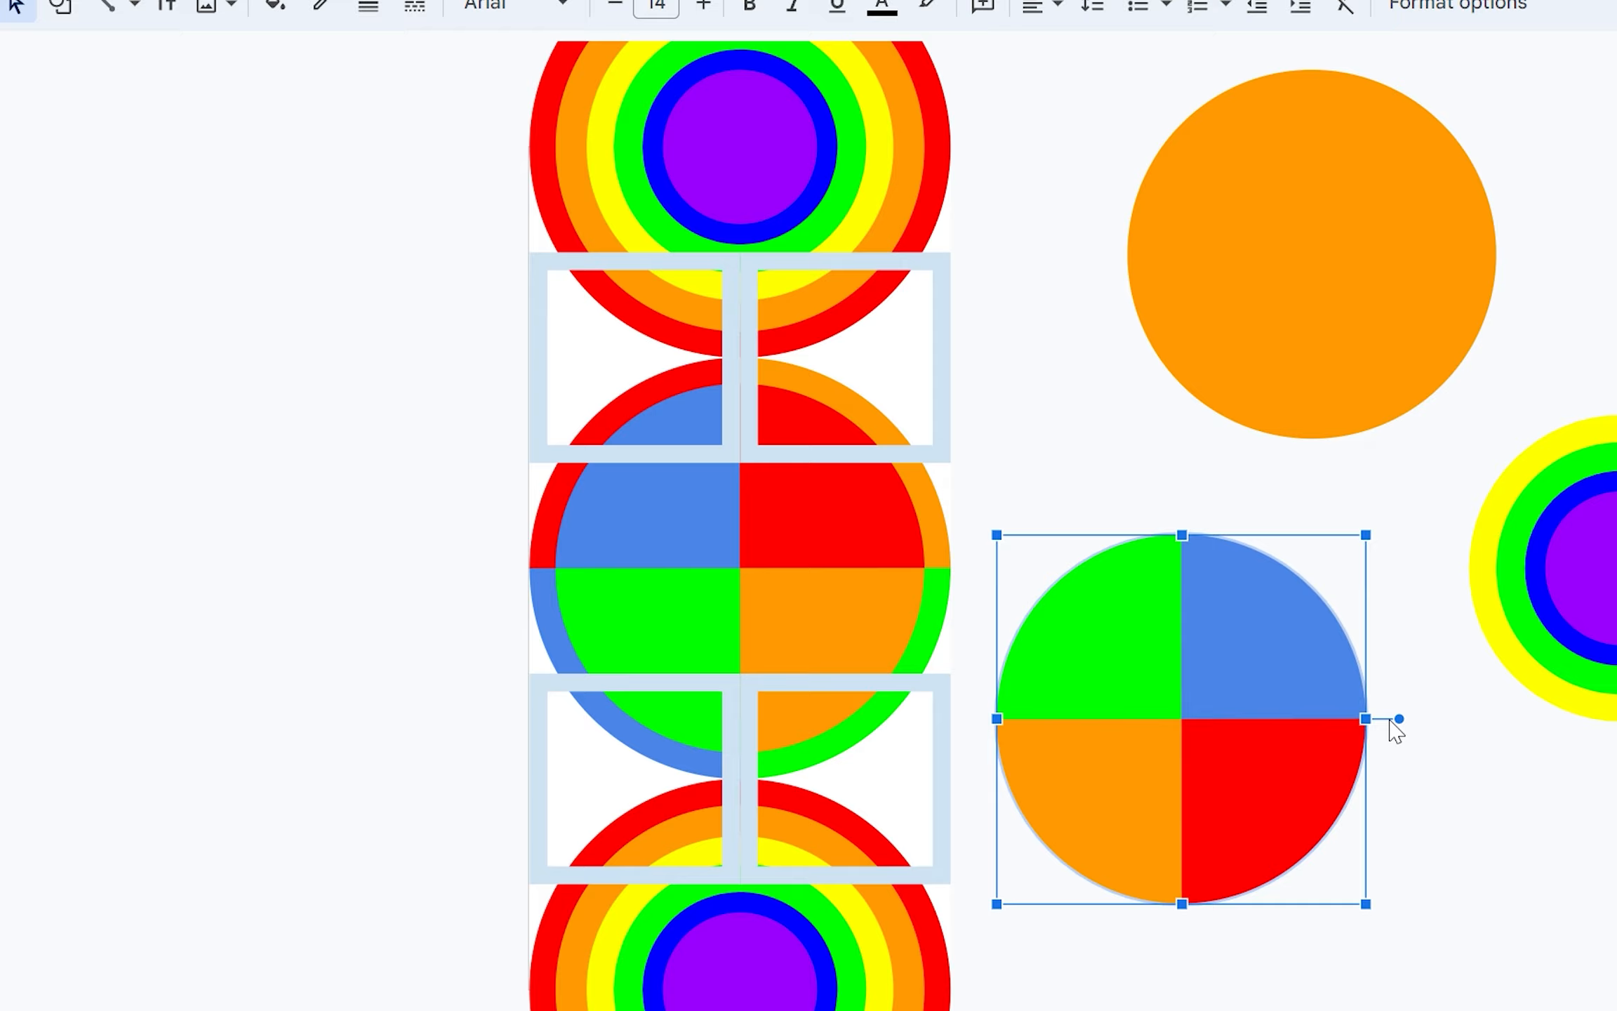
Rotate the small quartered circle and position the quartered rings over the middle circle.
drag(1396, 719, 1340, 691)
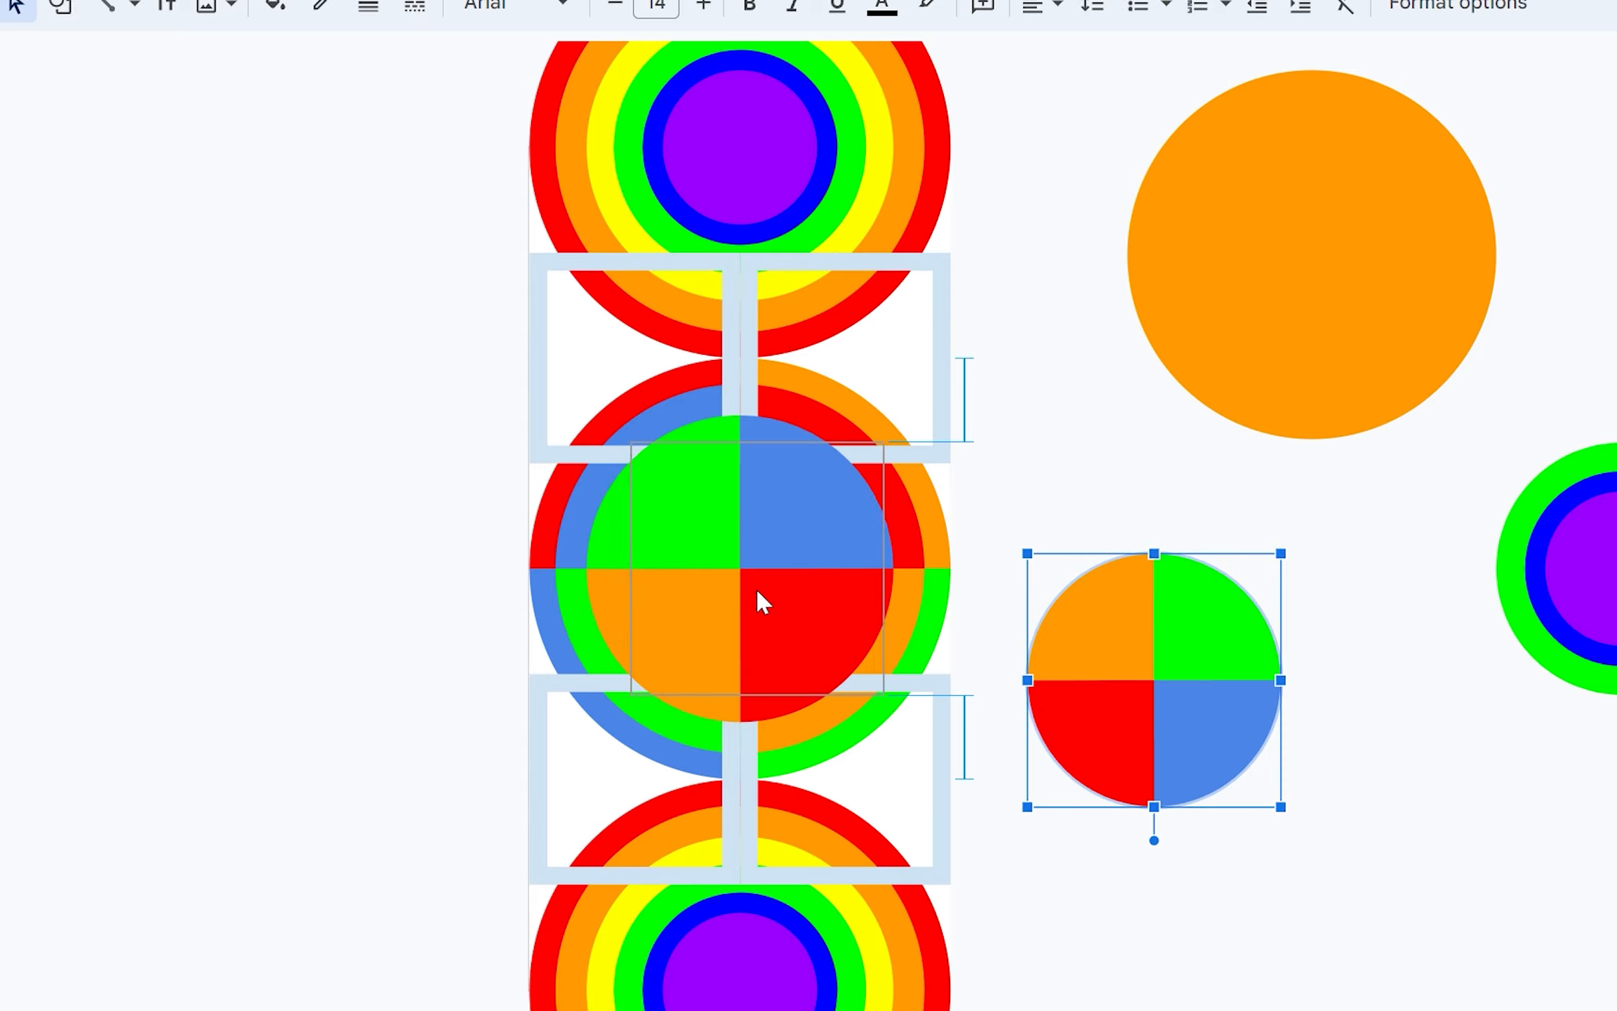
drag(1153, 681, 737, 567)
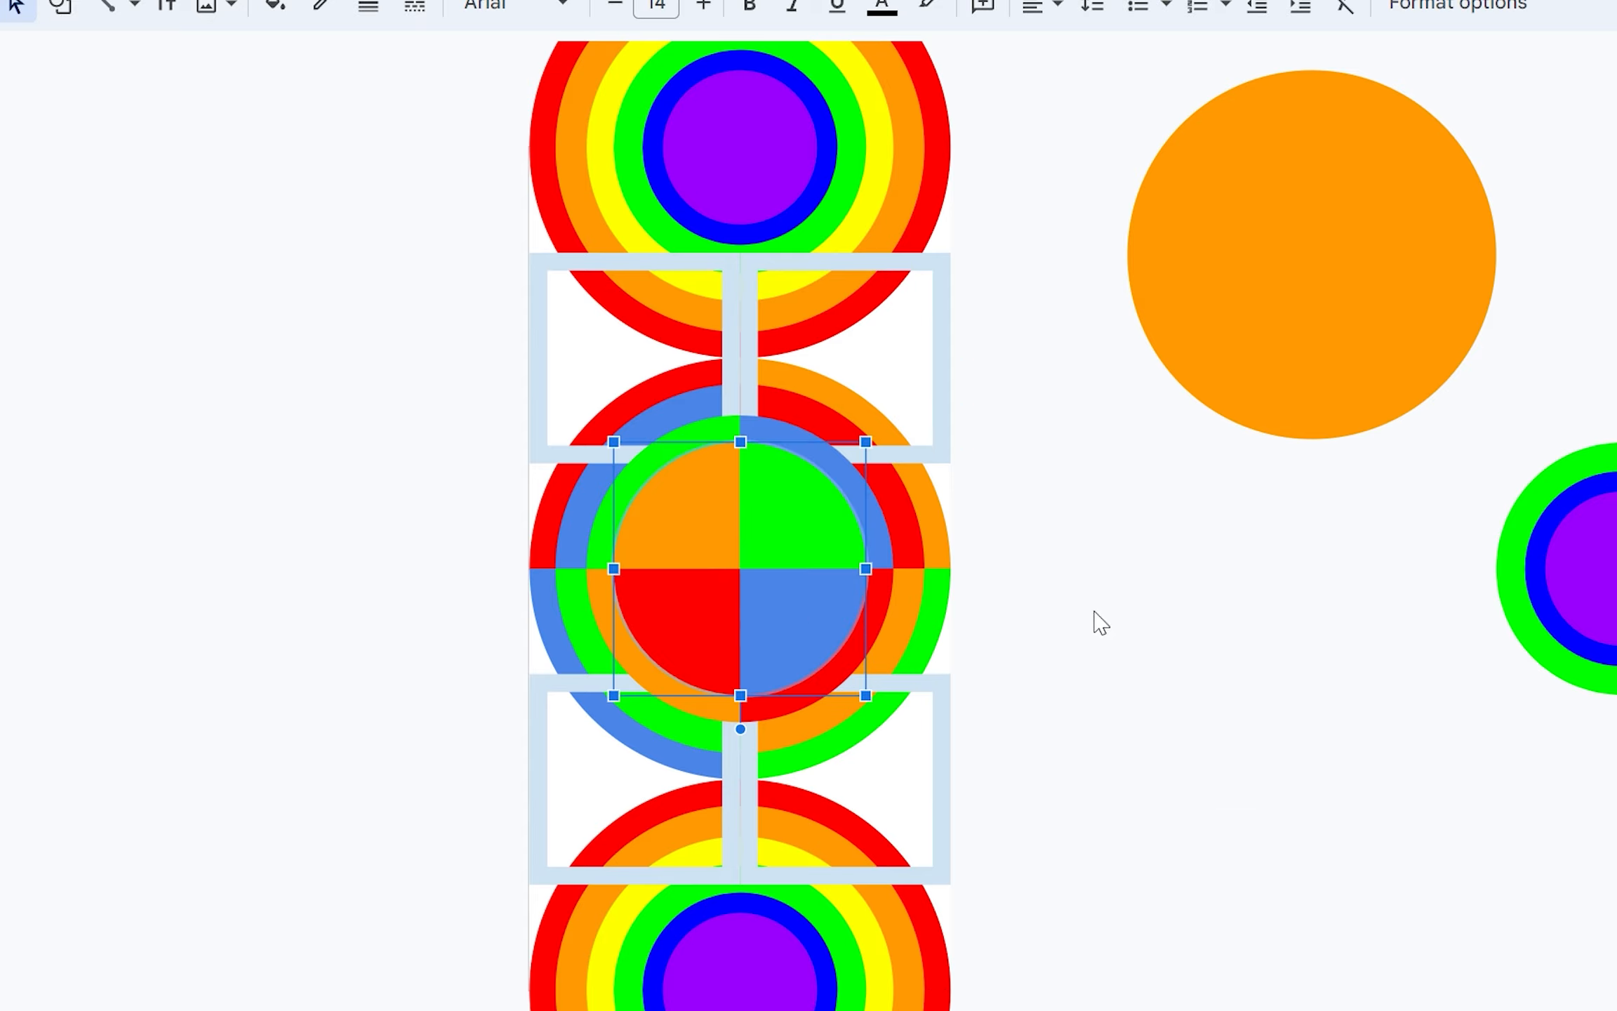
mouse_move(1086, 599)
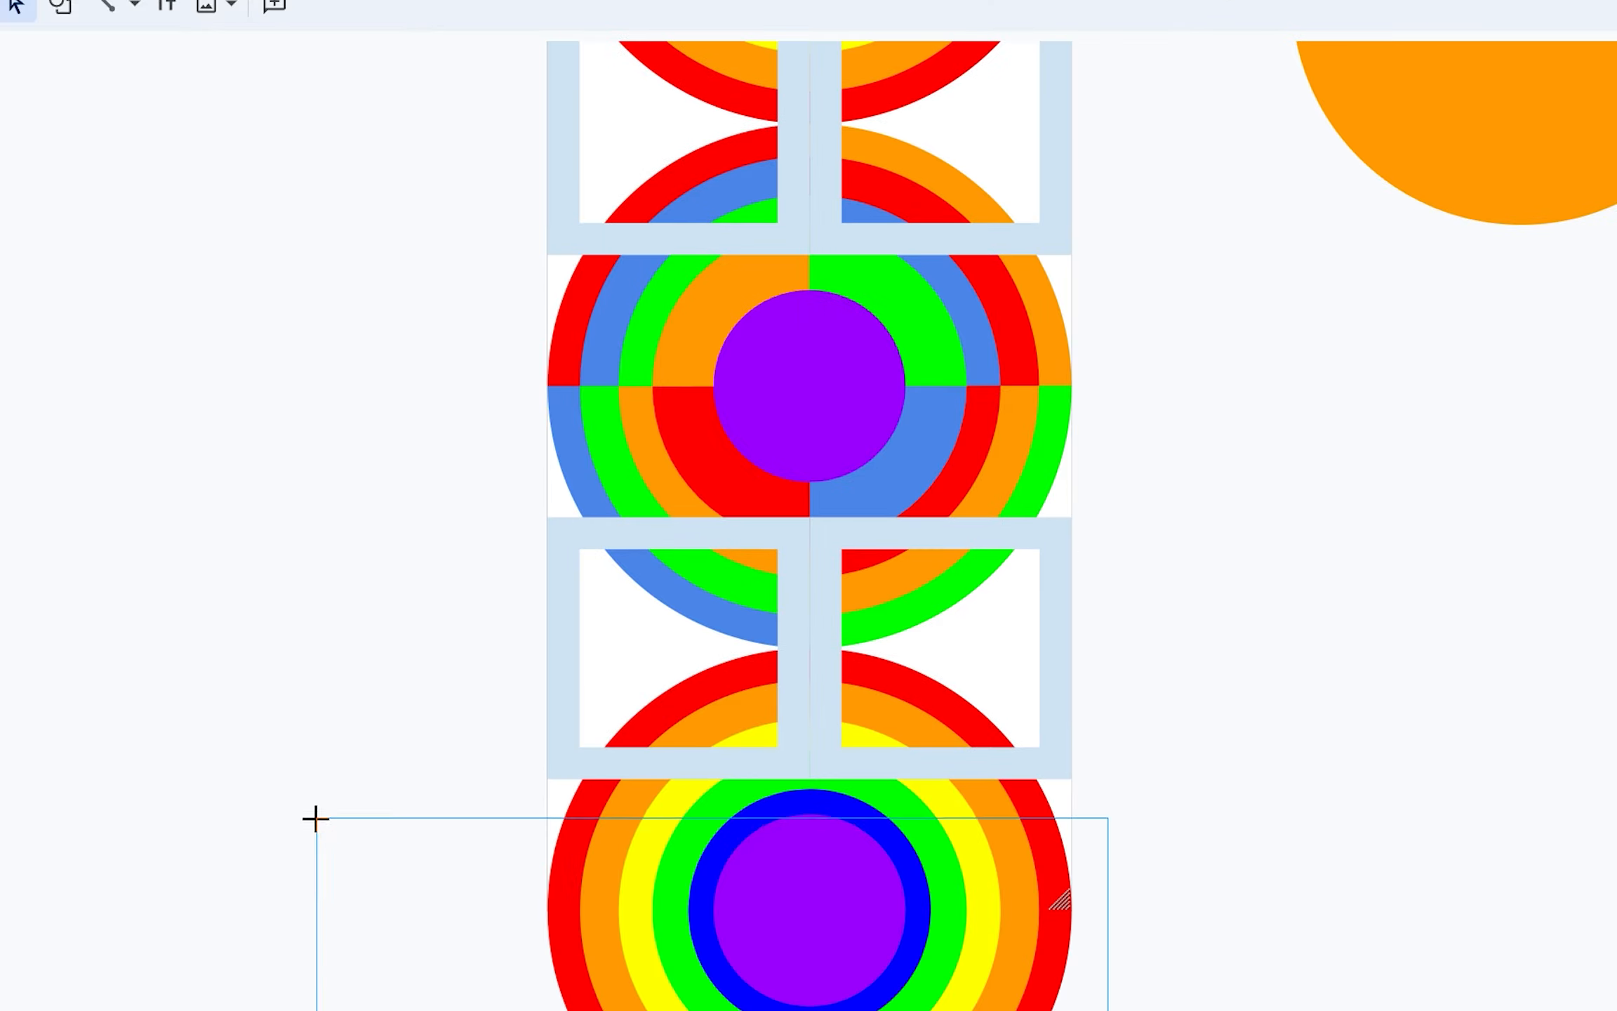
scroll(down, 3)
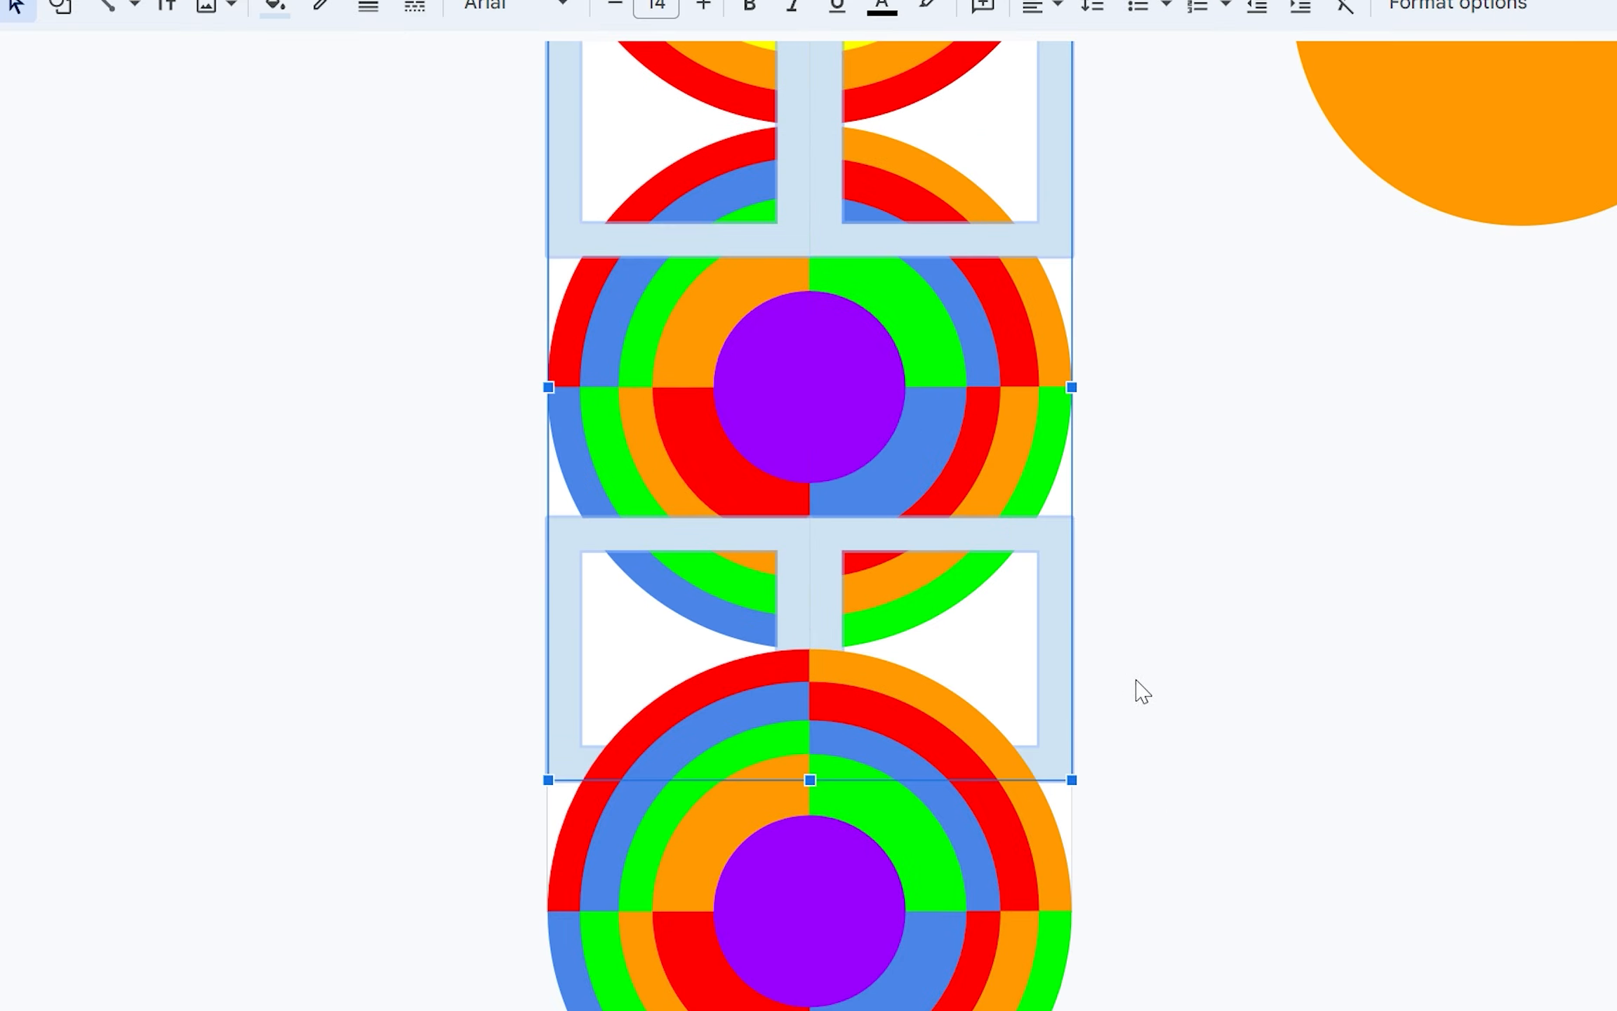
mouse_move(1234, 723)
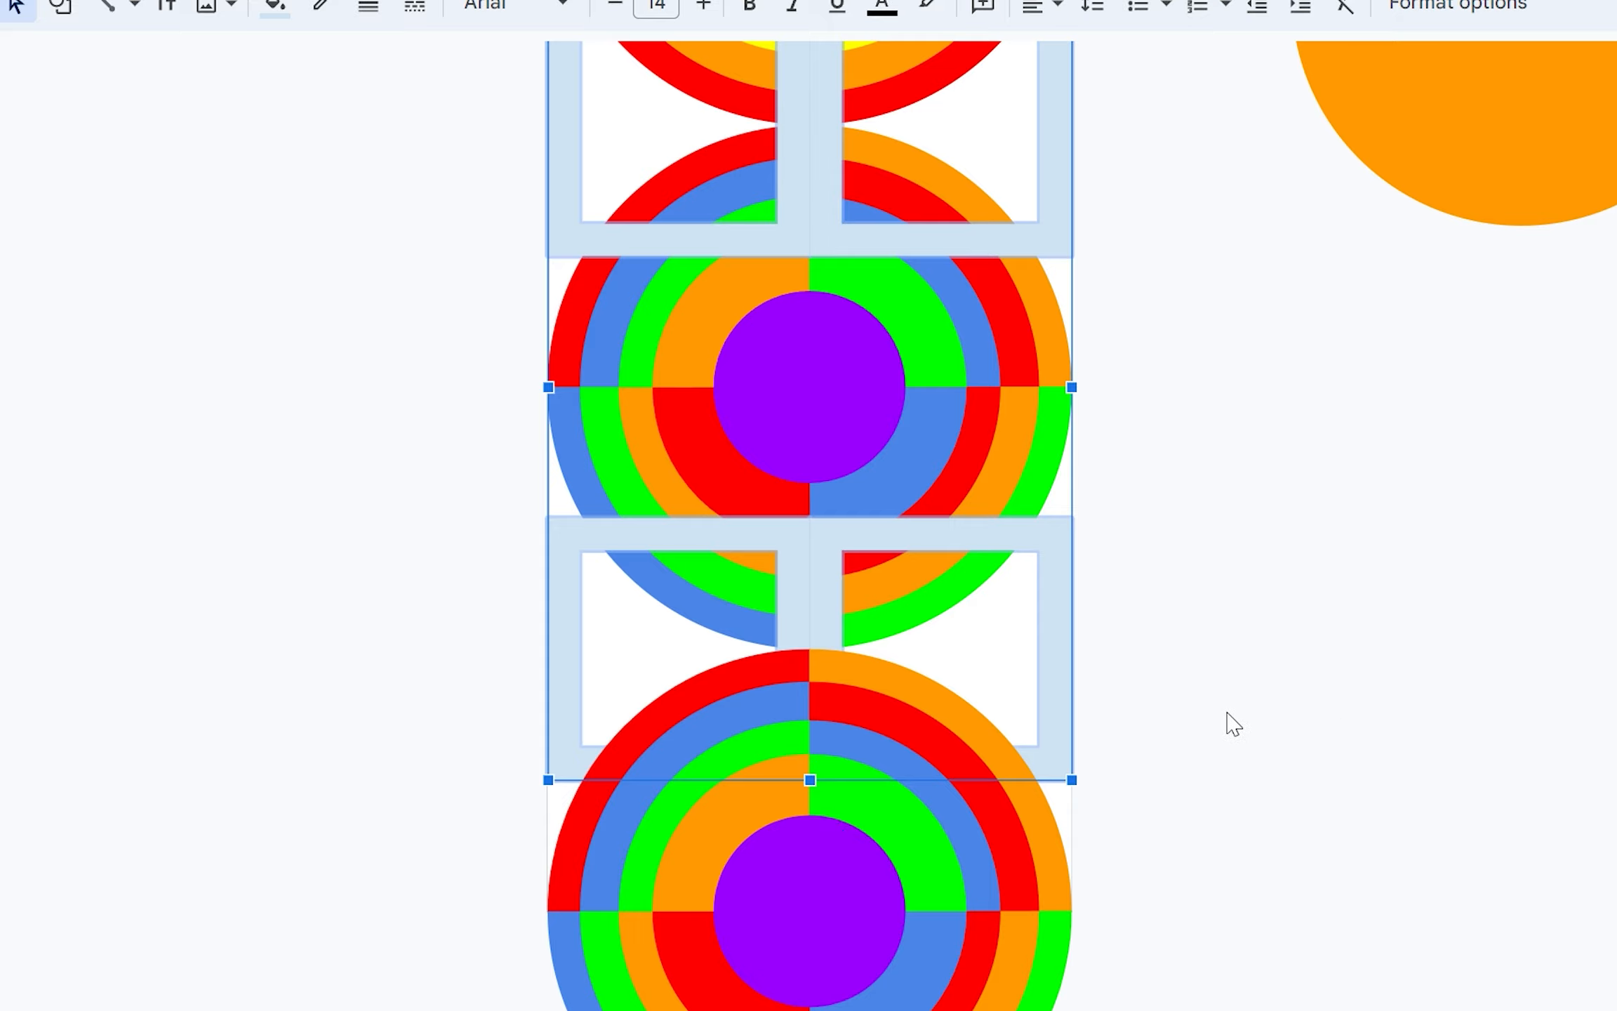
Select the bottom circle's rings one by one and apply paler tints from the fill colours.
click(274, 5)
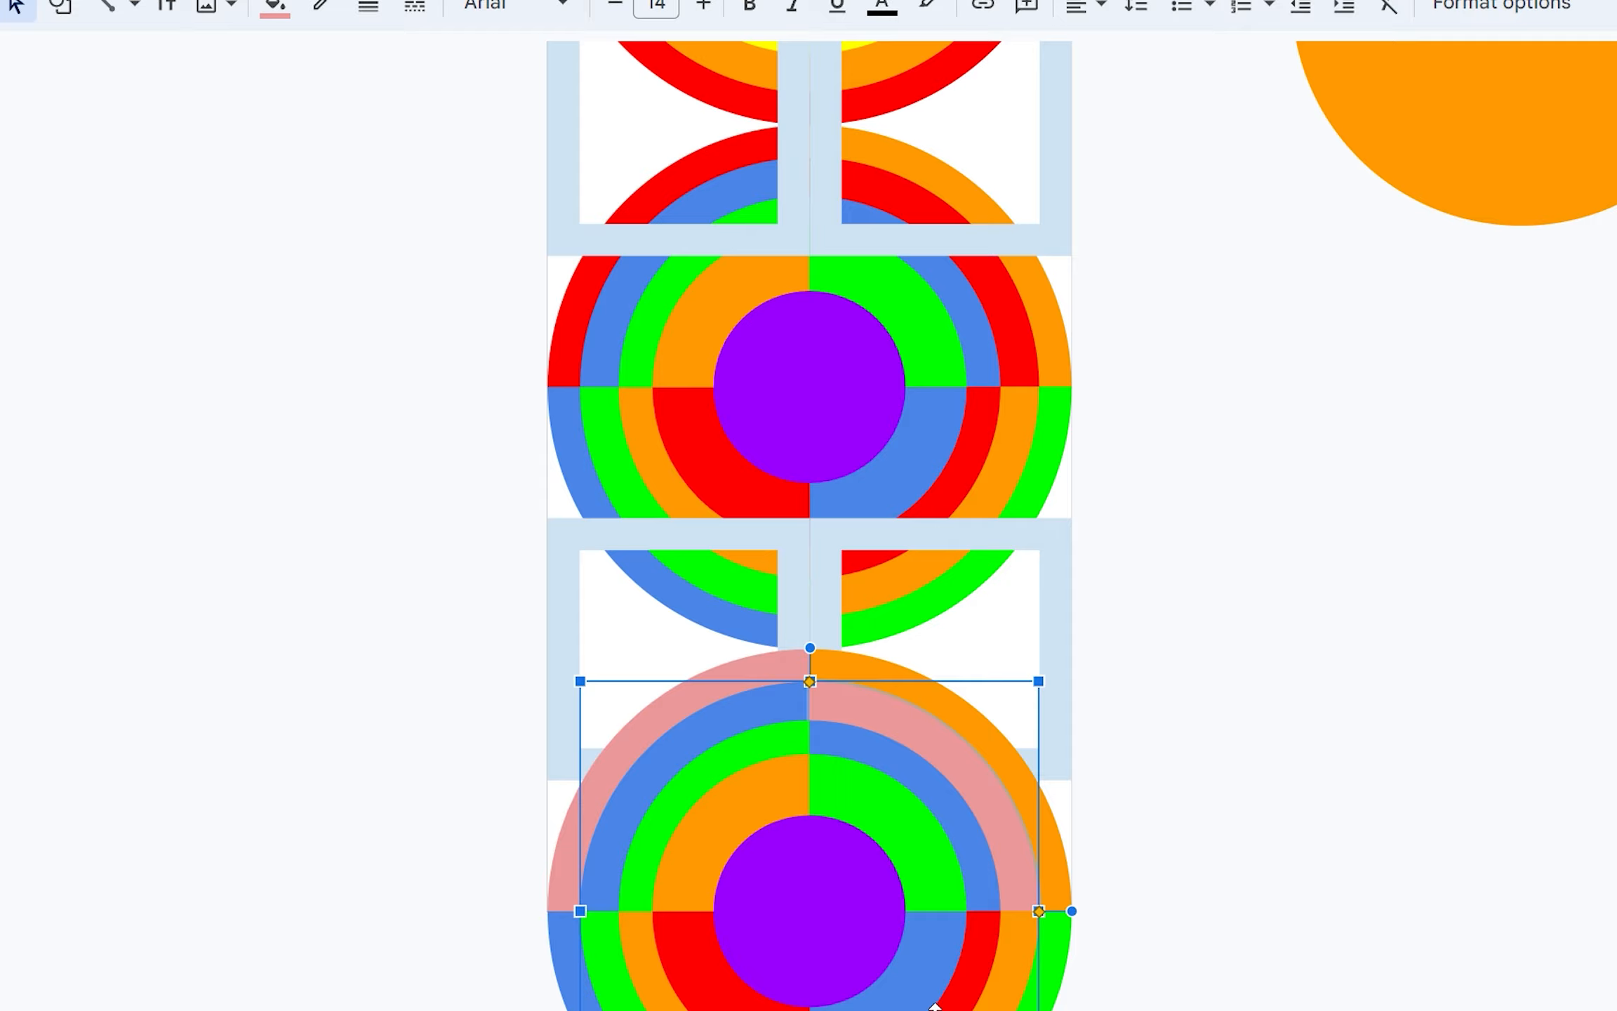
click(274, 5)
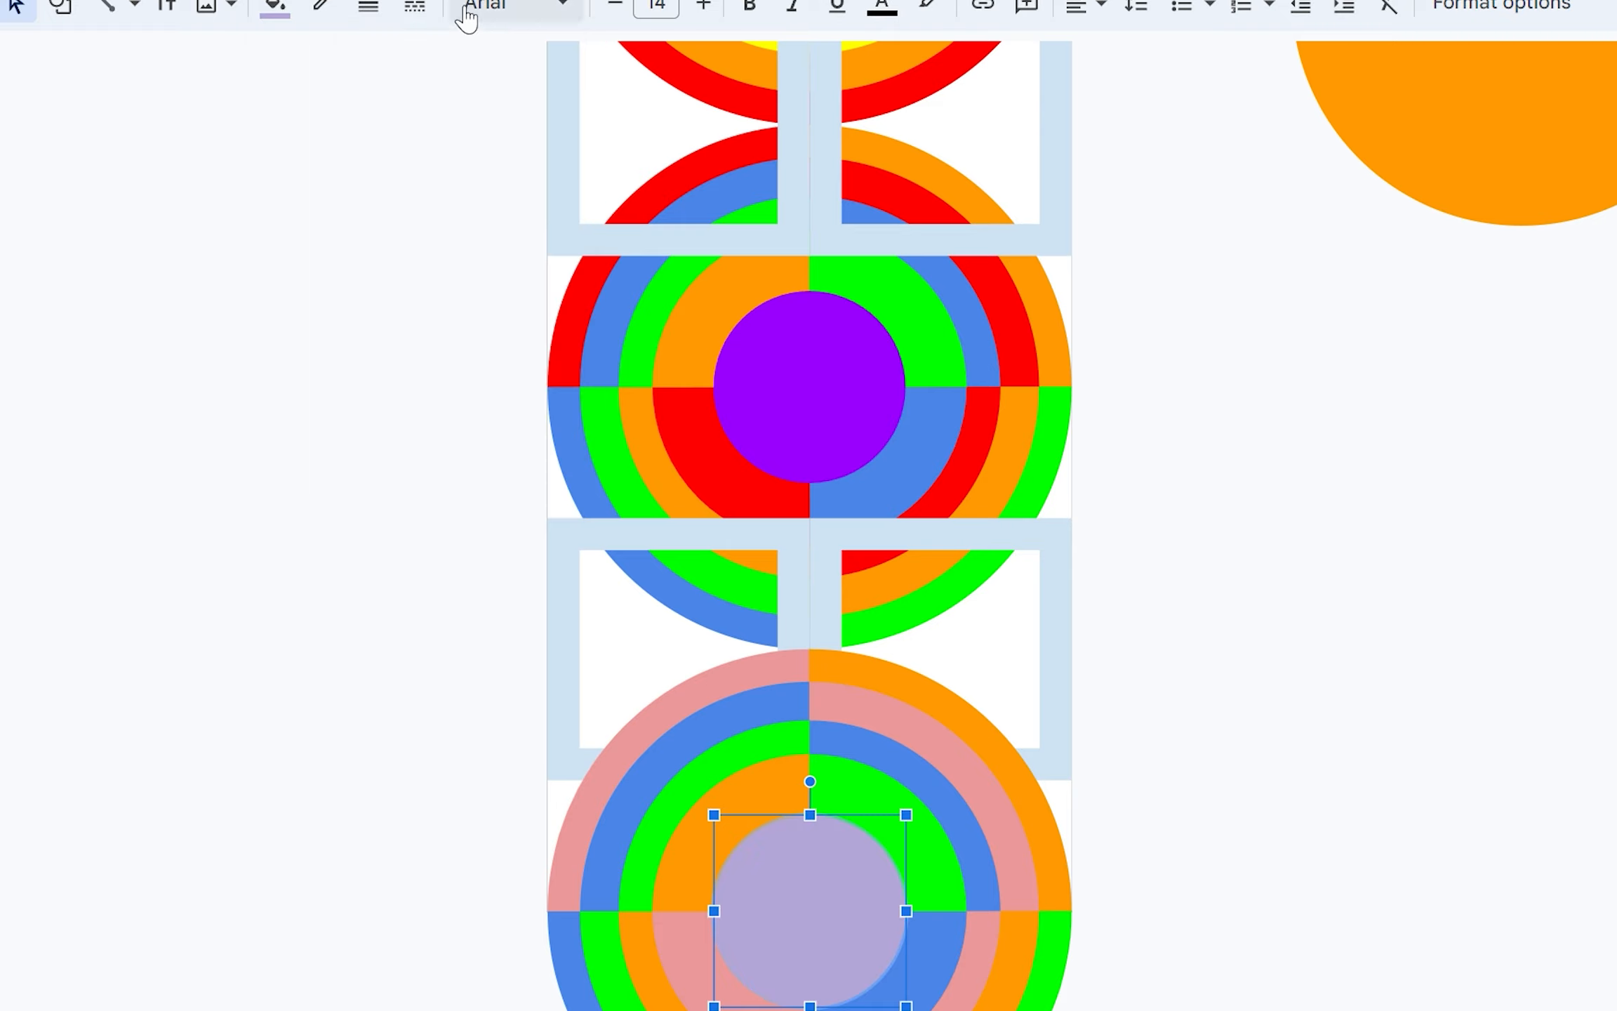
click(274, 5)
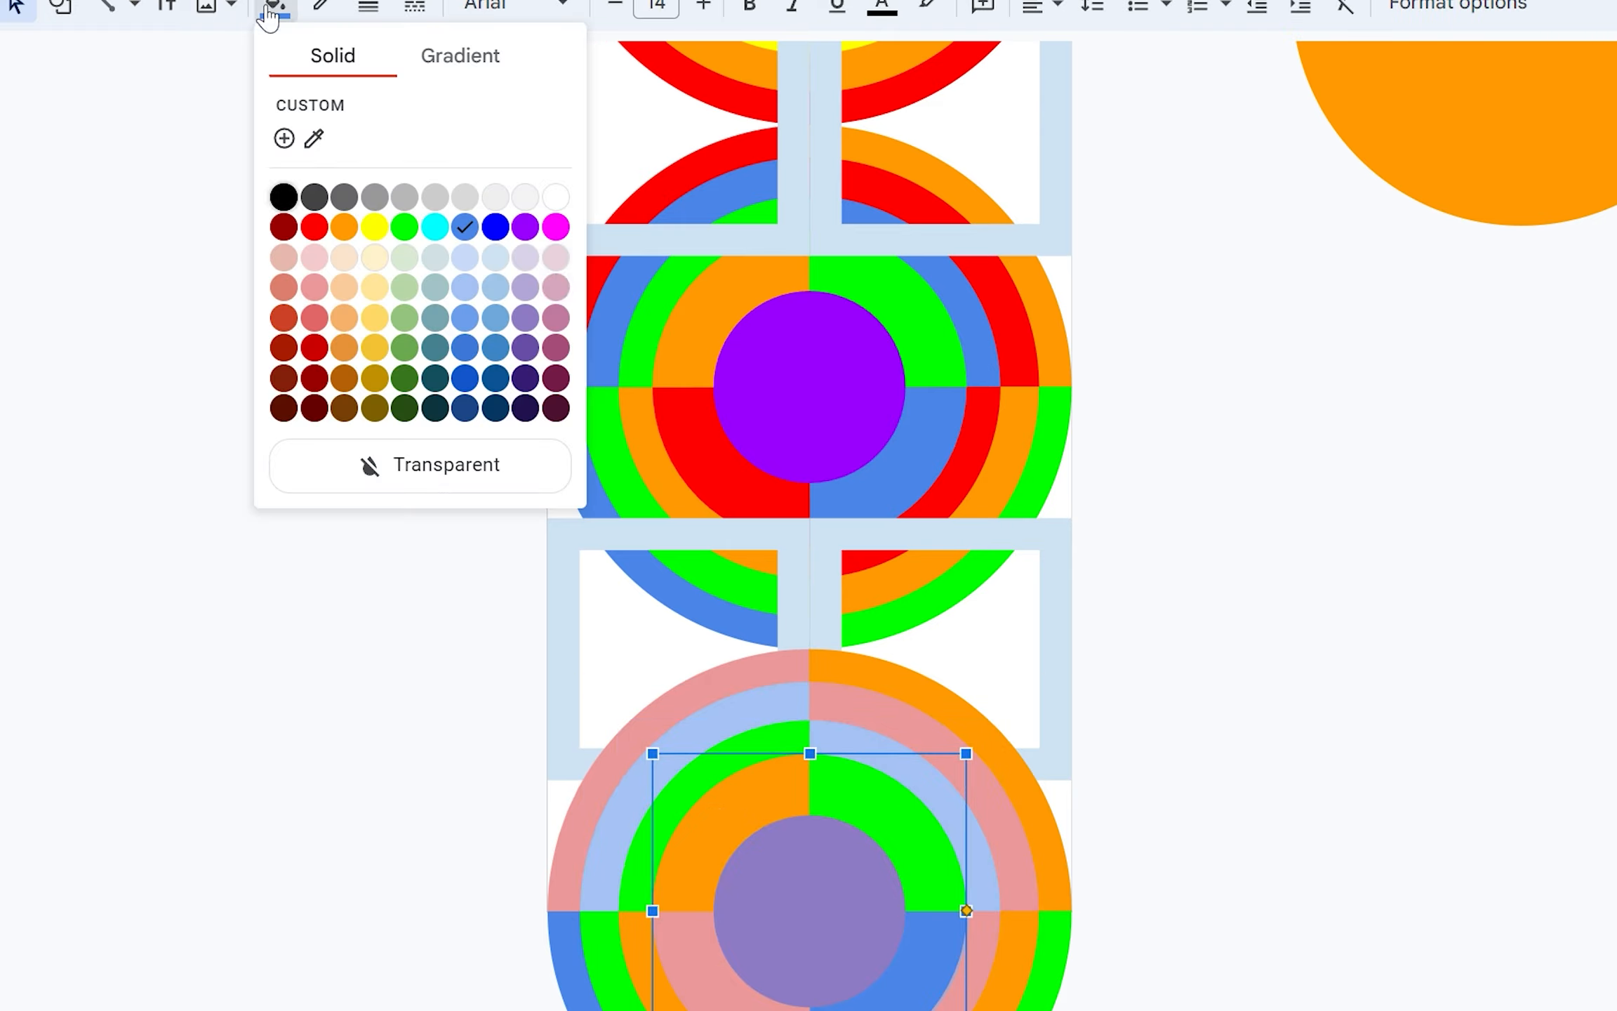
click(403, 226)
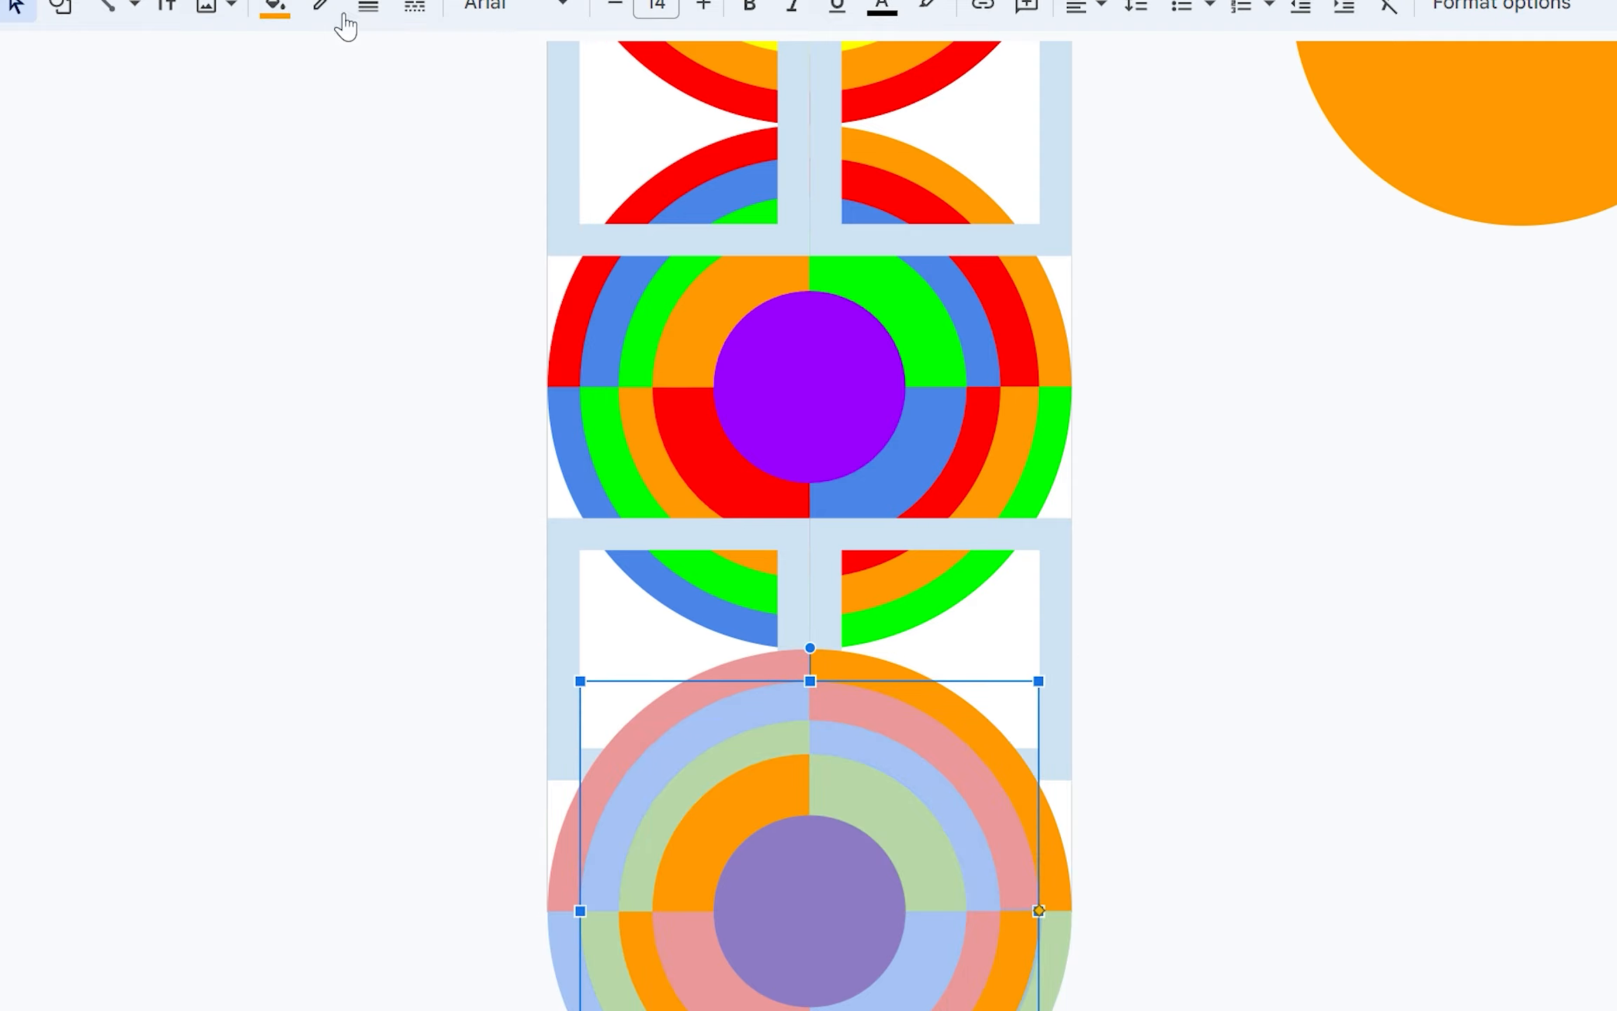
drag(1039, 911, 1103, 911)
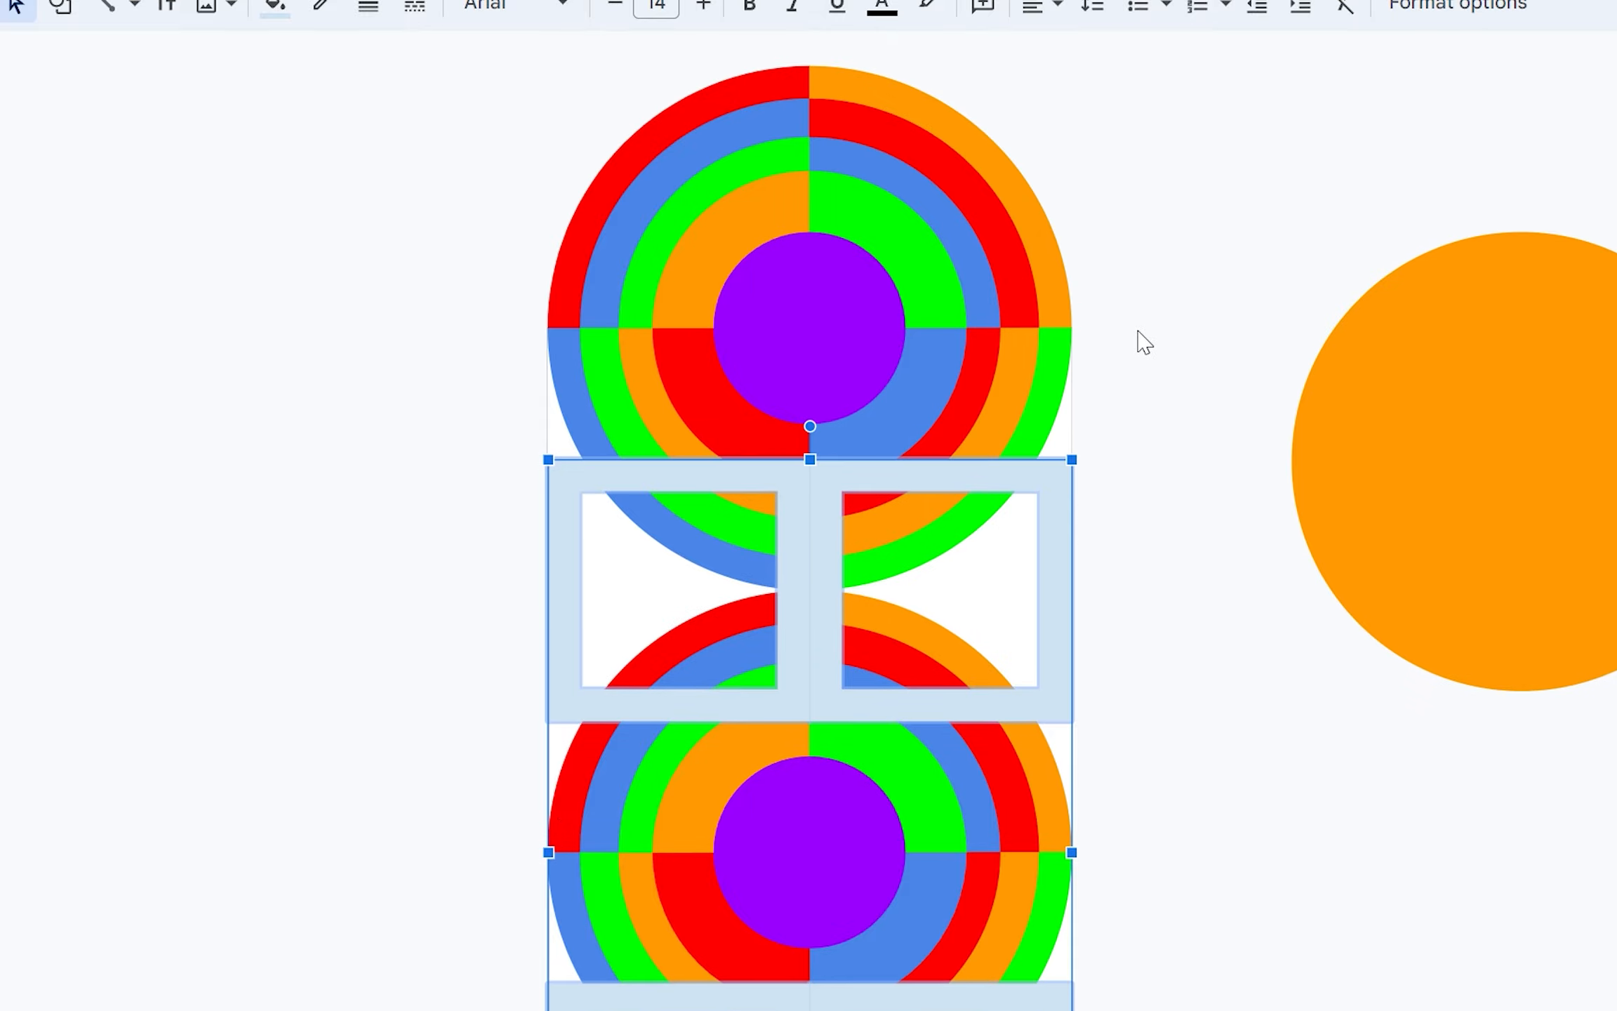
scroll(down, 3)
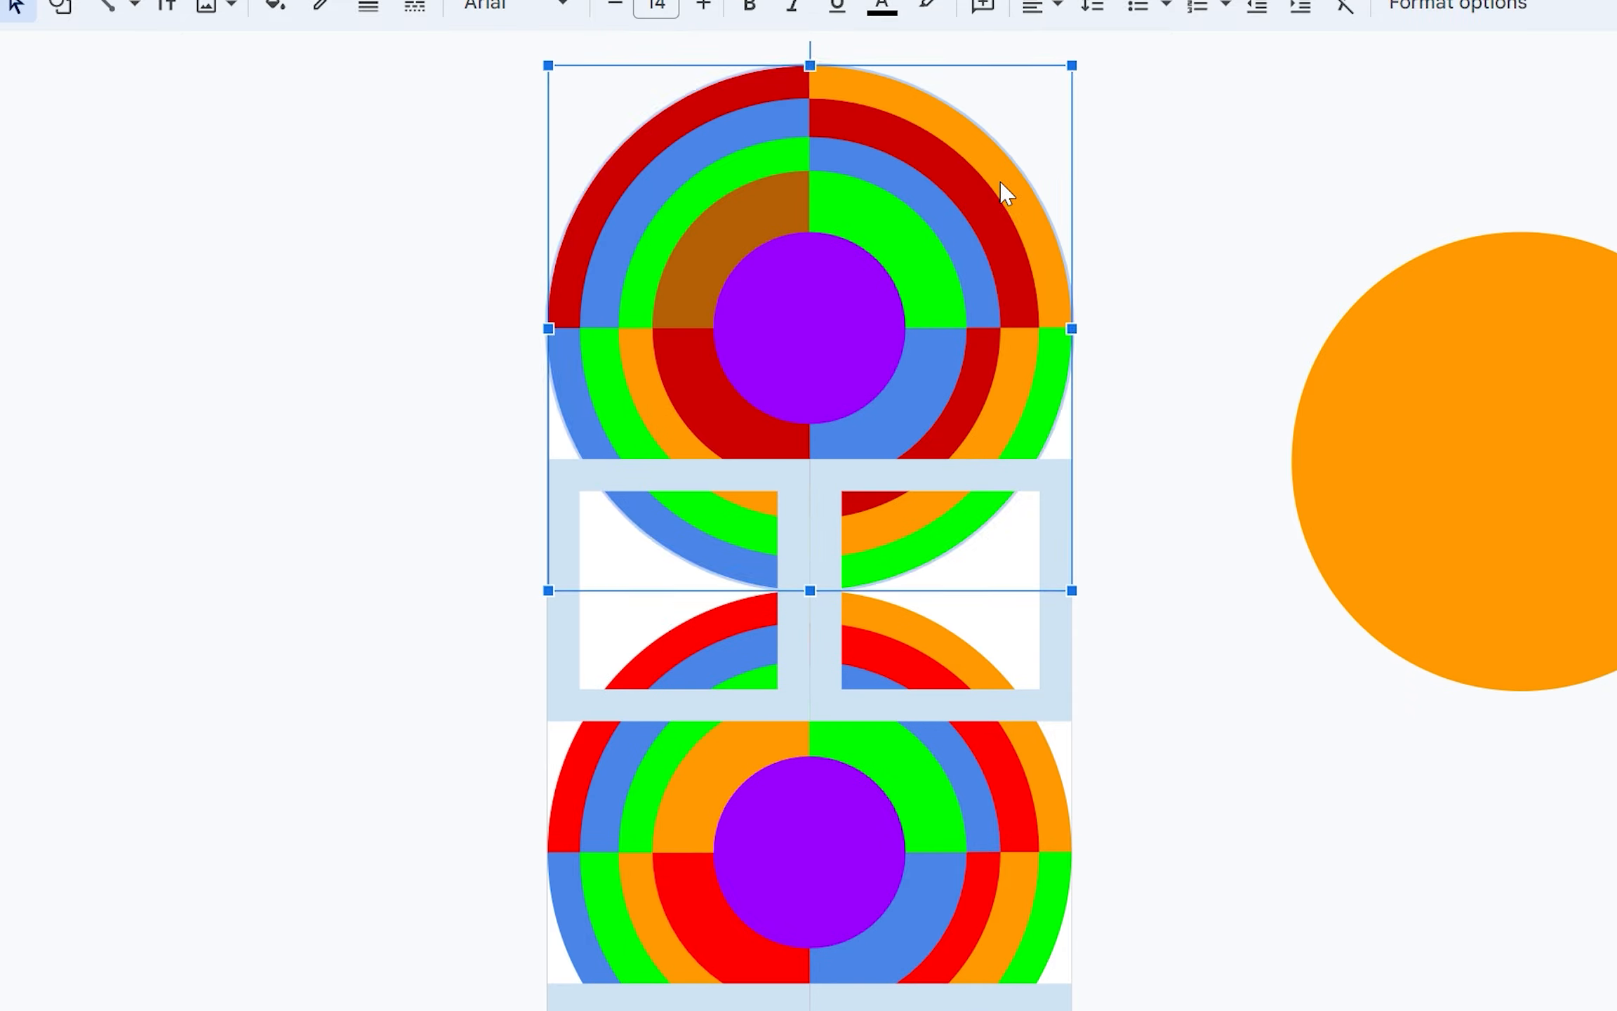
Recolour the top circle's rings in deeper tones, making one ring golden yellow.
click(275, 6)
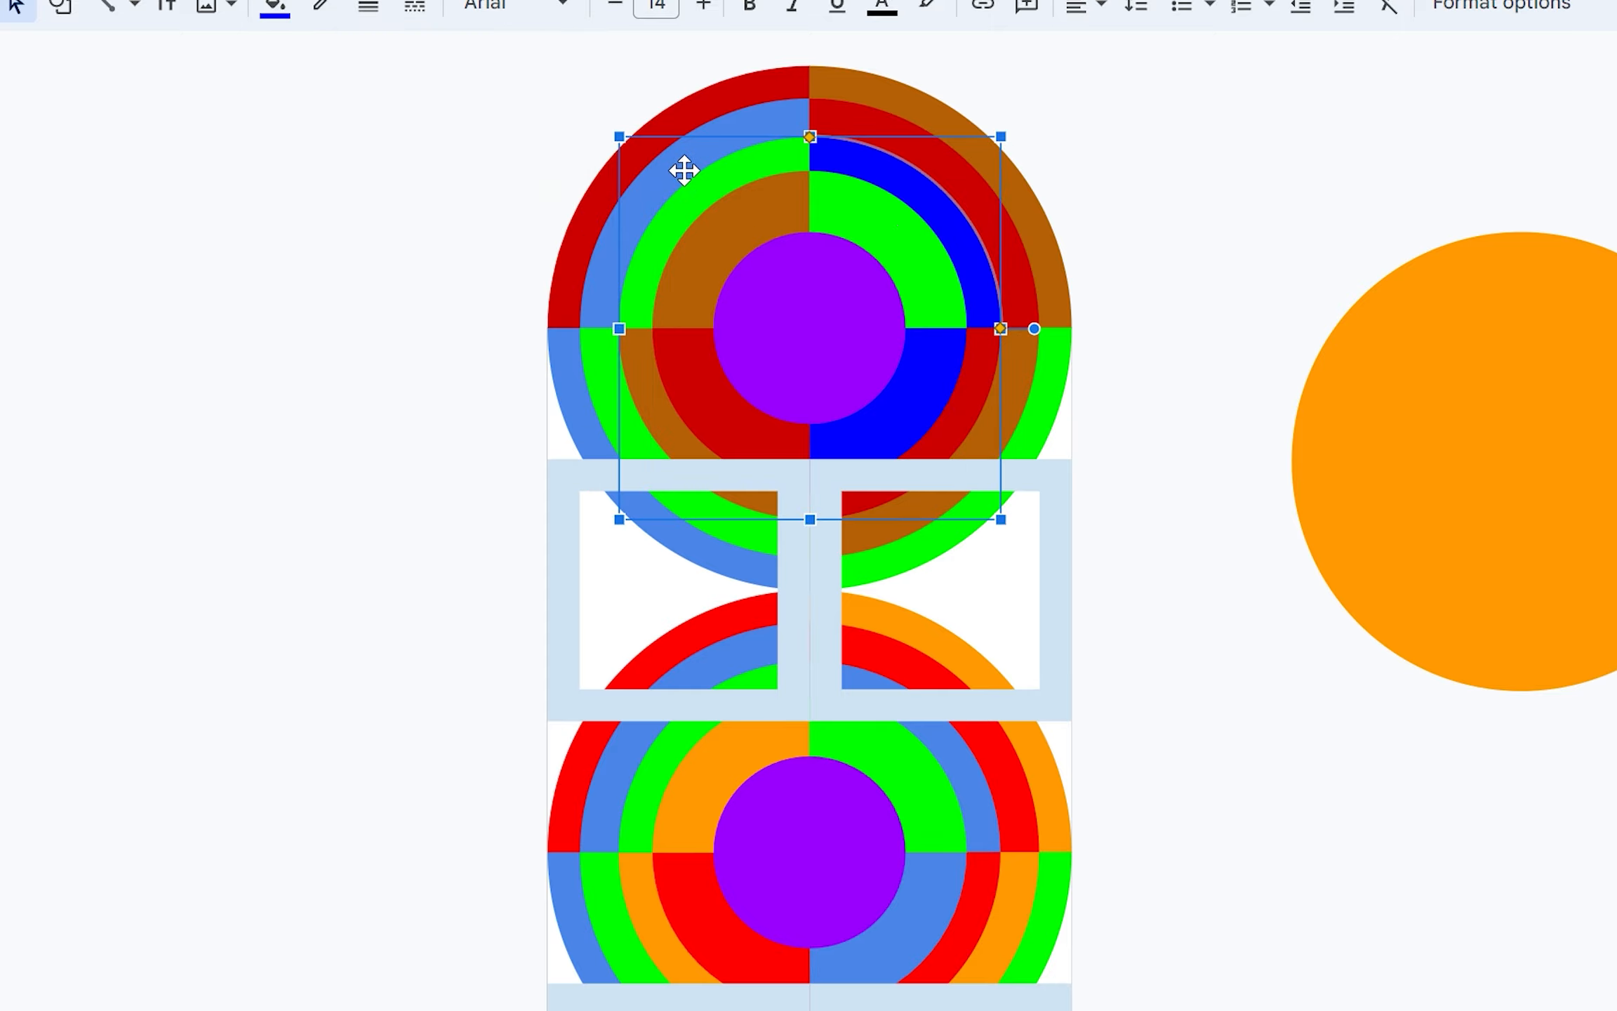
click(274, 6)
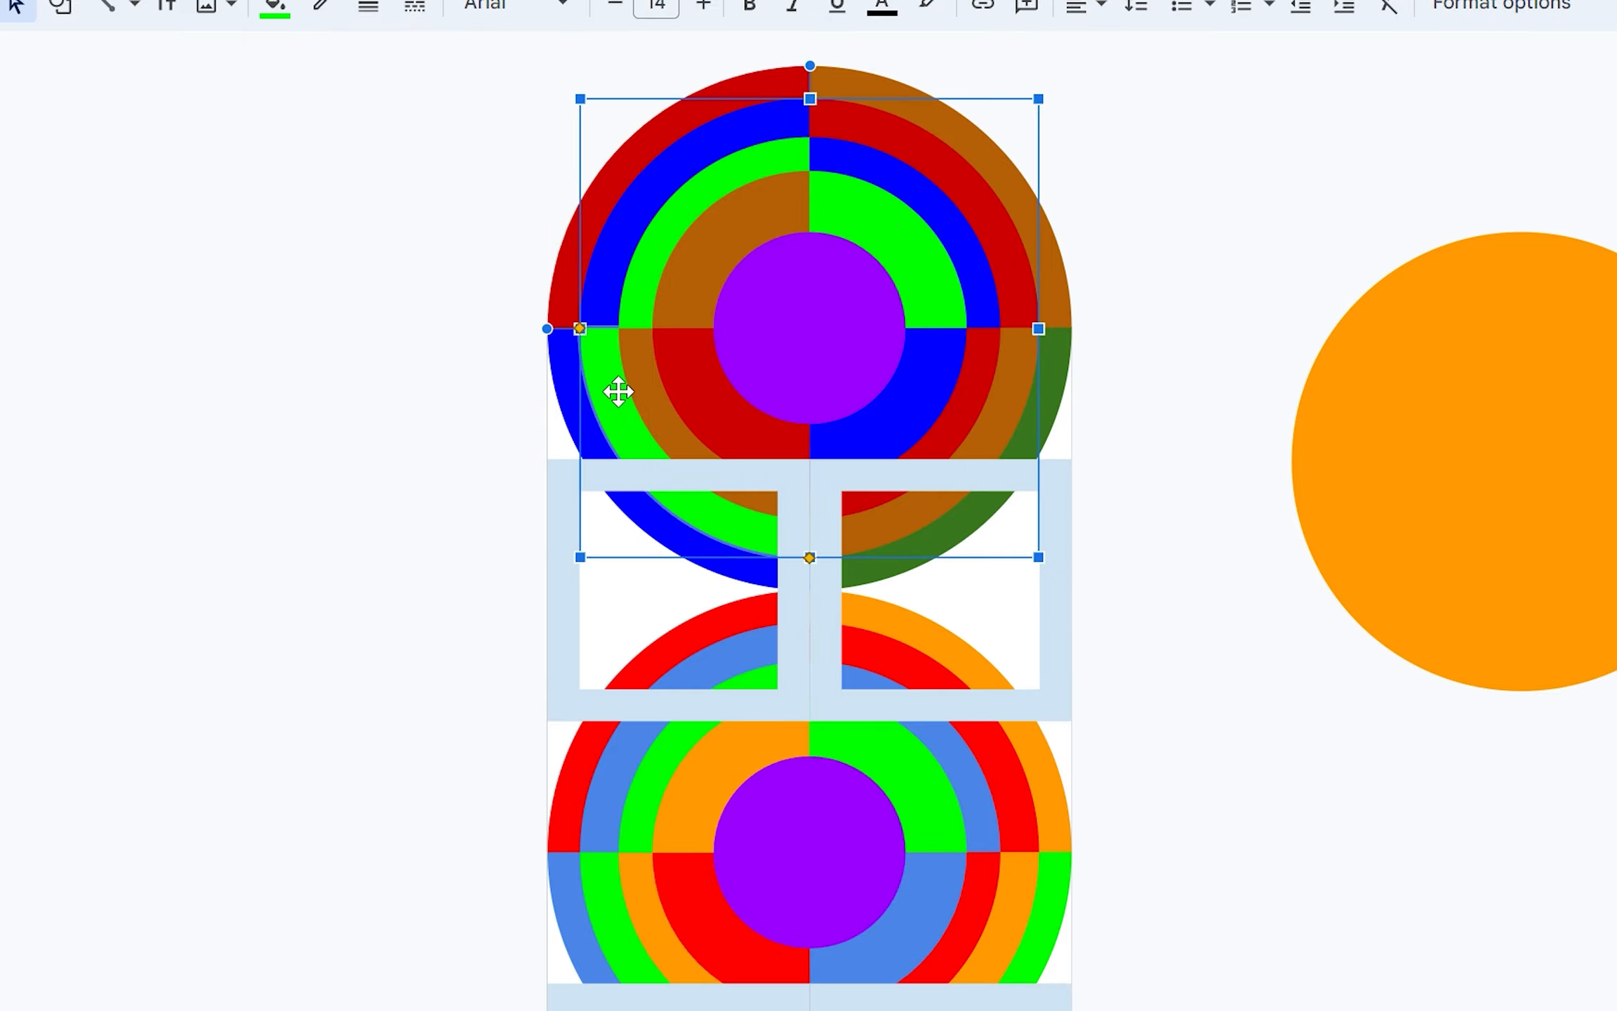
click(274, 5)
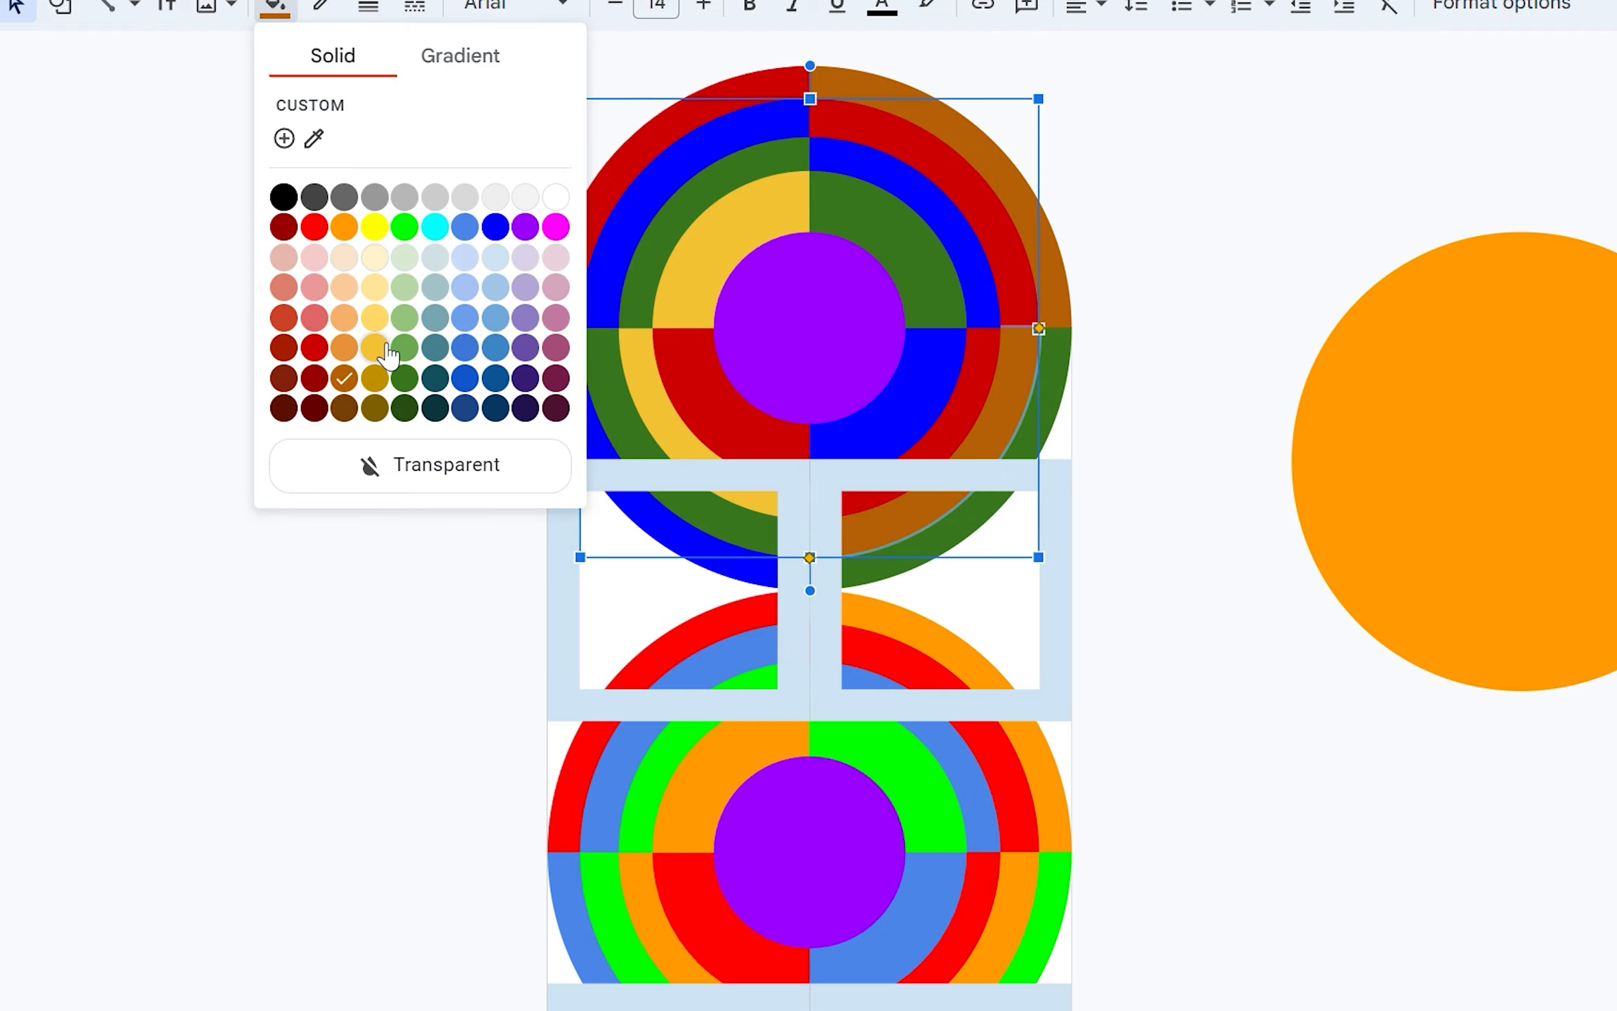
click(524, 226)
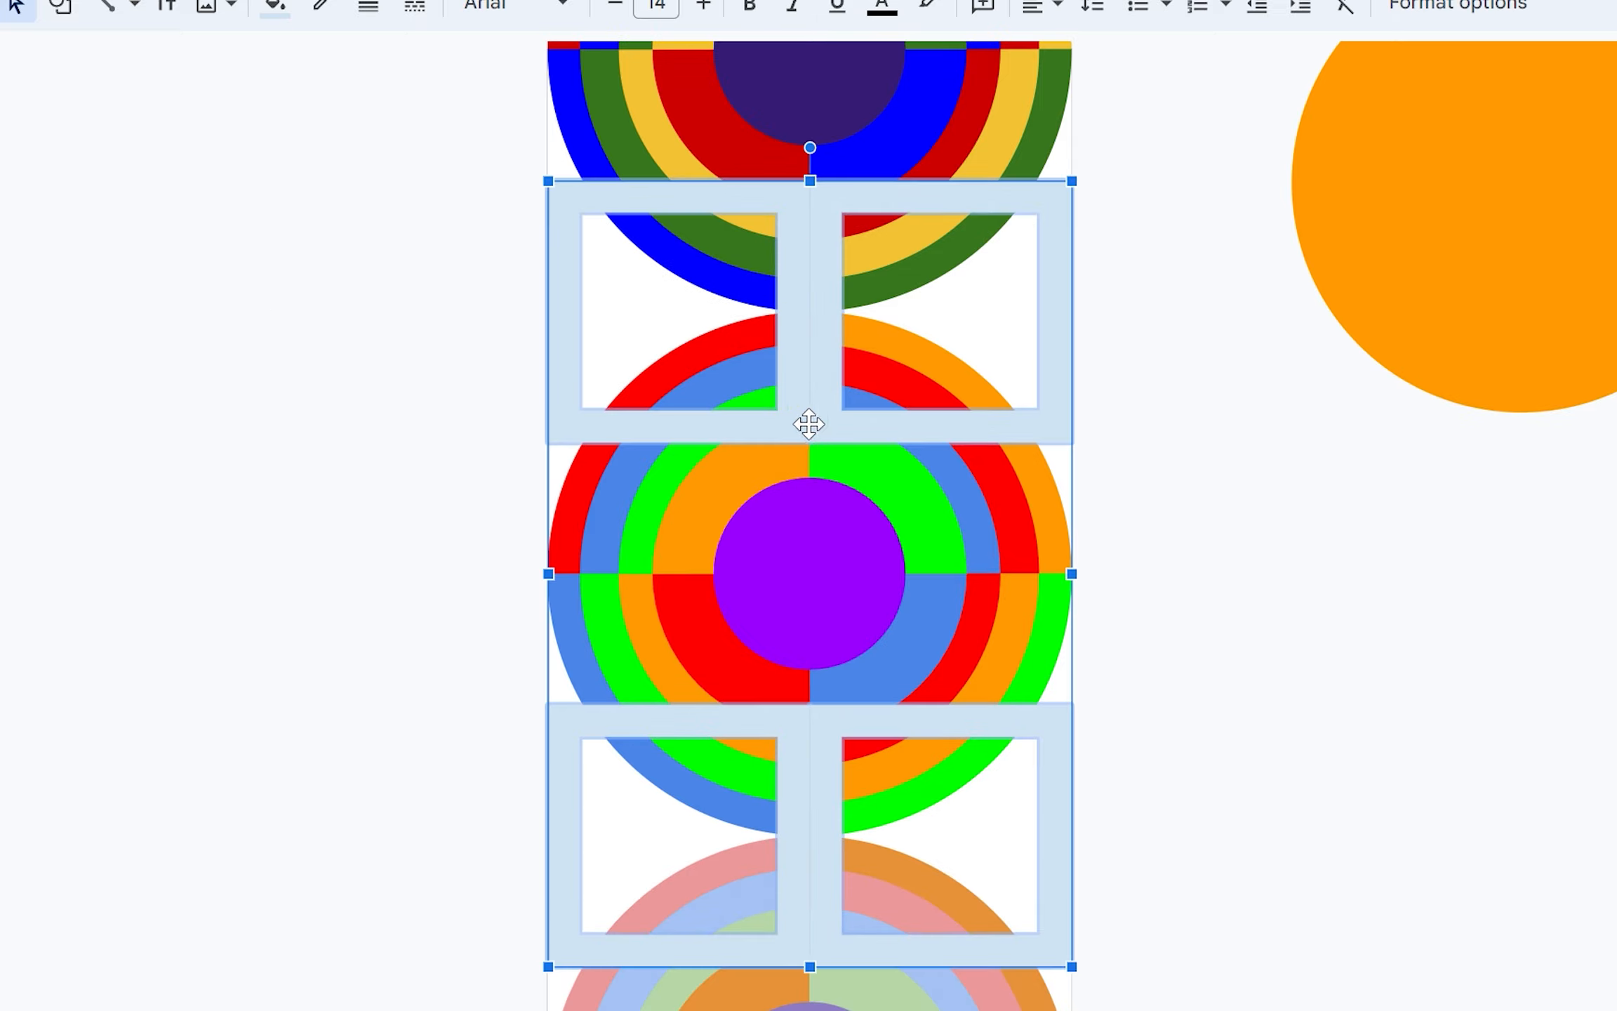
mouse_move(1148, 530)
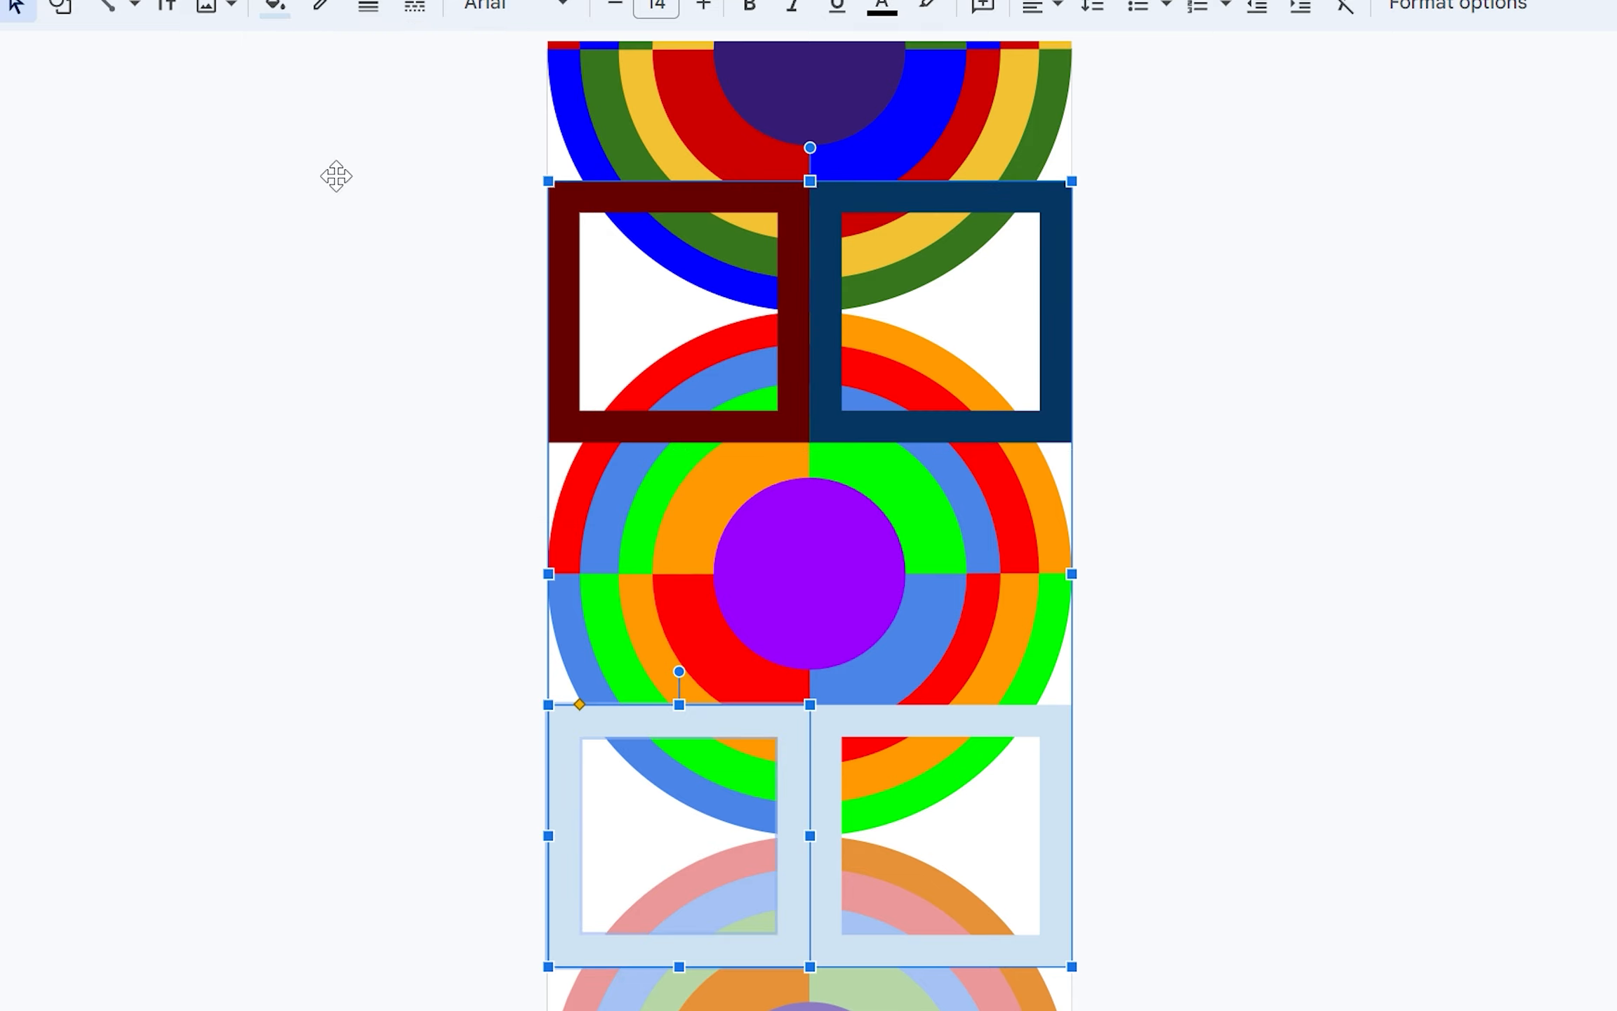
Give the lower right frame a dark fill colour from the palette.
click(274, 6)
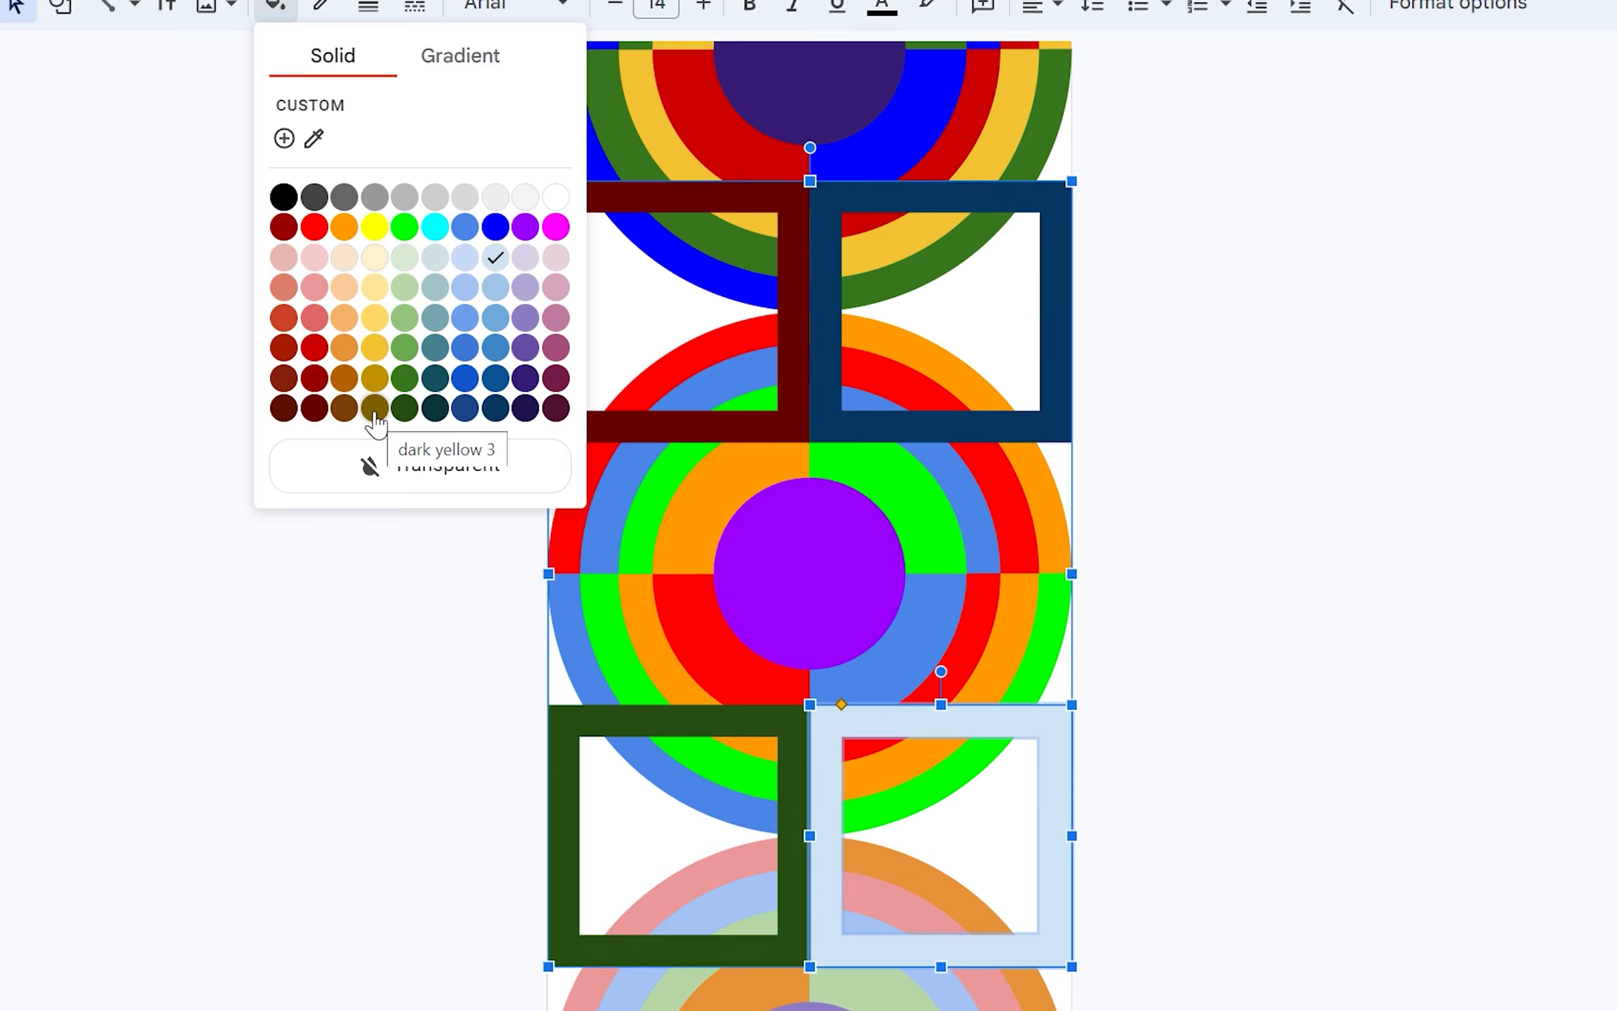
mouse_move(555, 403)
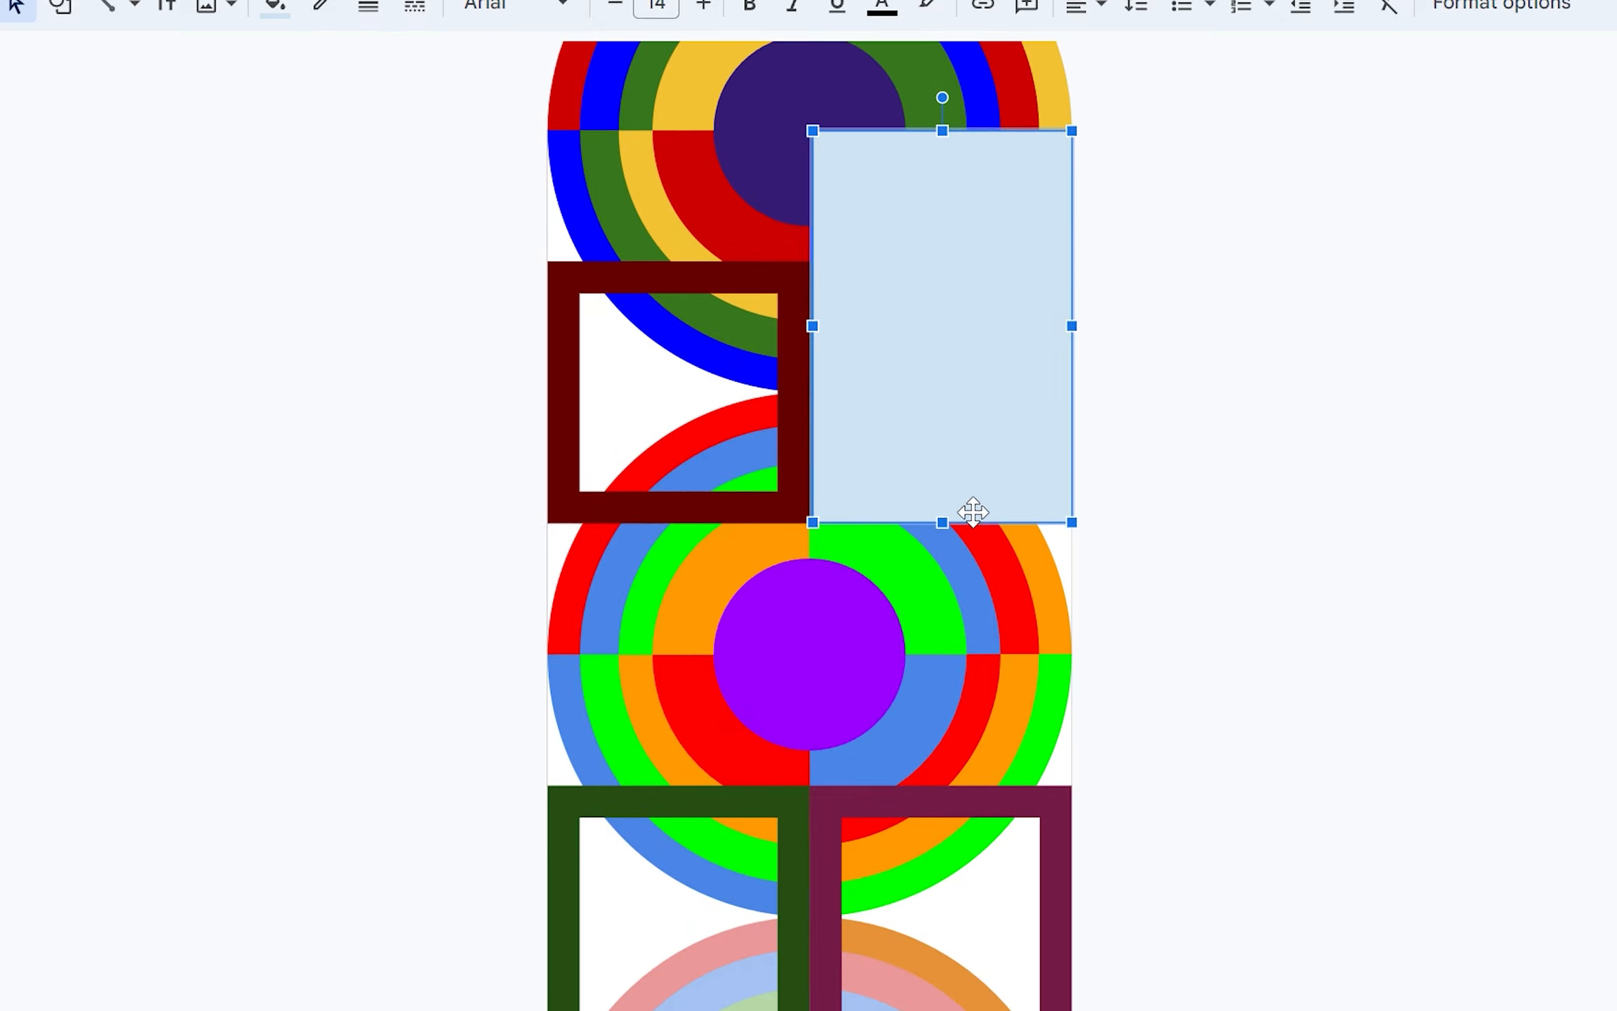
Fill the upper-gap rectangles bright yellow and bright green, positioning the yellow one over the gap.
click(274, 5)
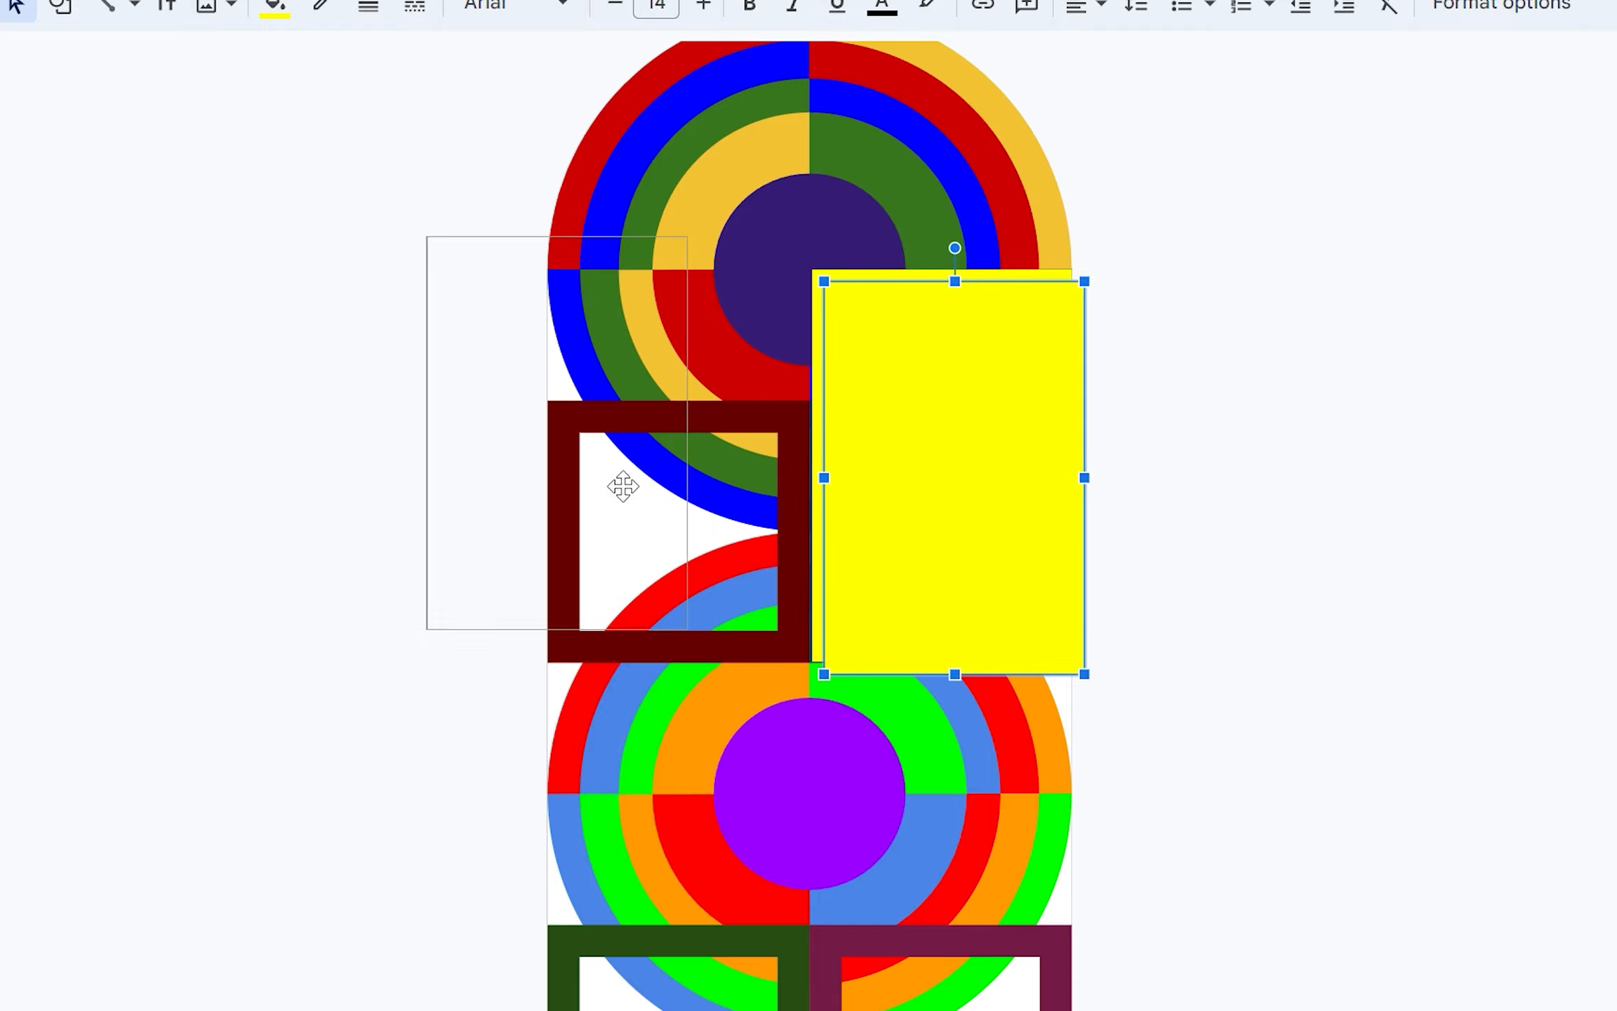
drag(949, 469, 652, 465)
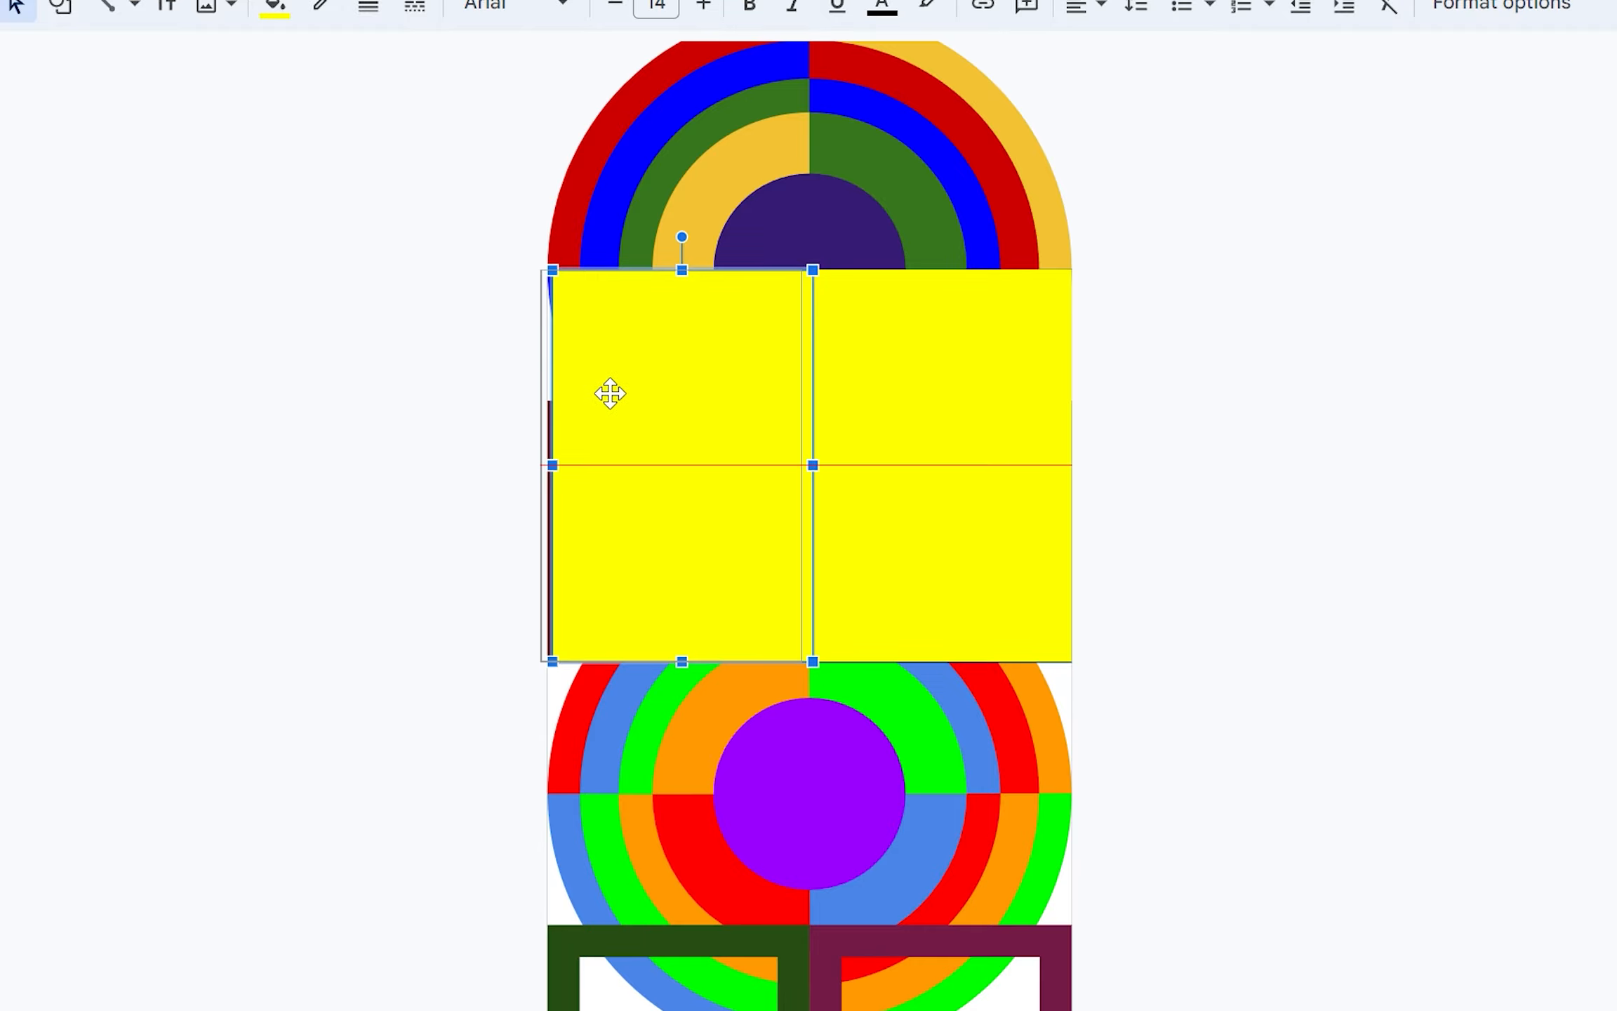
click(274, 6)
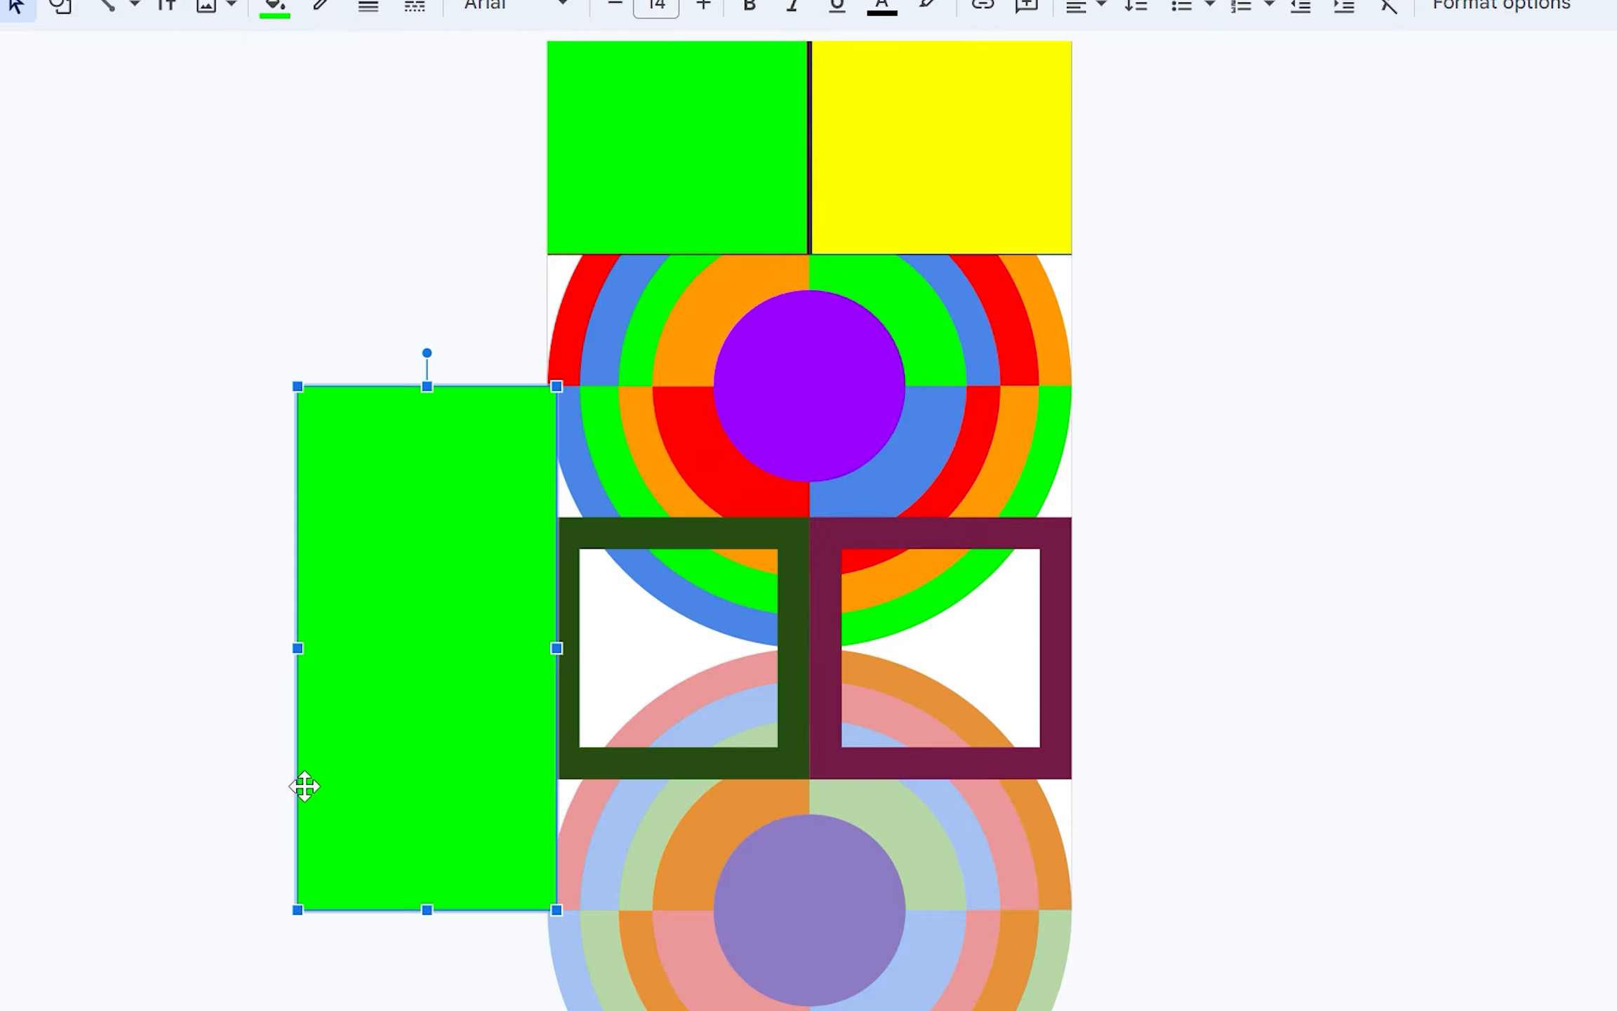
mouse_move(284, 54)
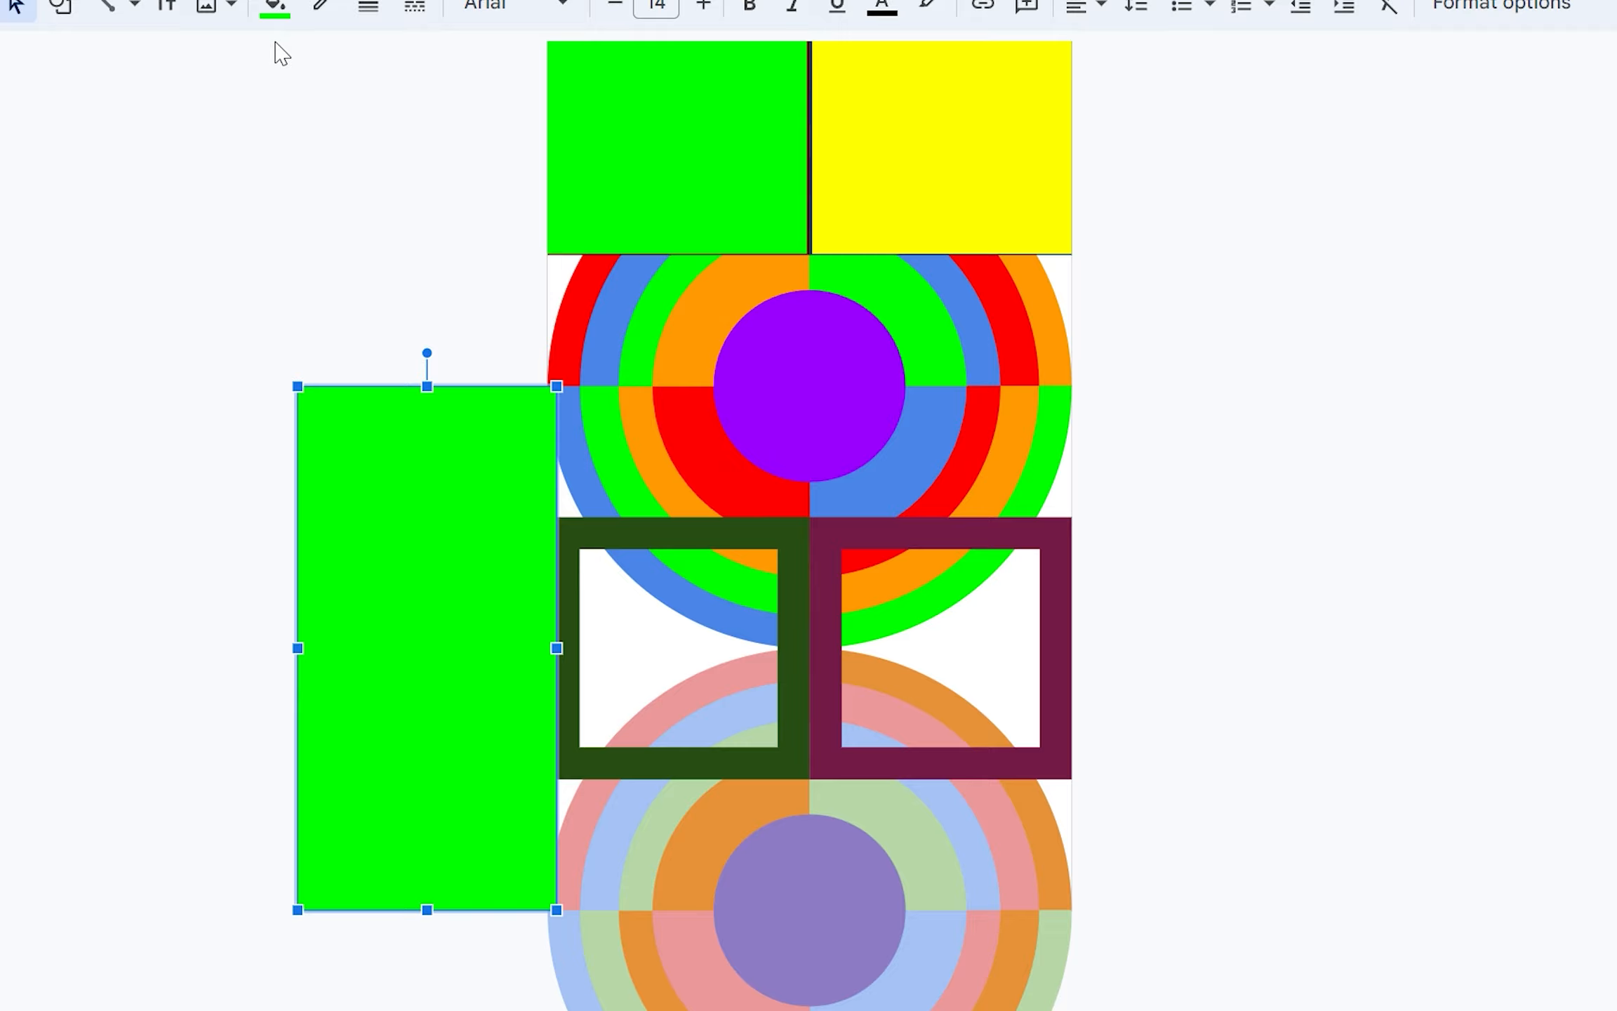
Fill the lower rectangles light orange and a custom red from the Fill color menu.
click(274, 6)
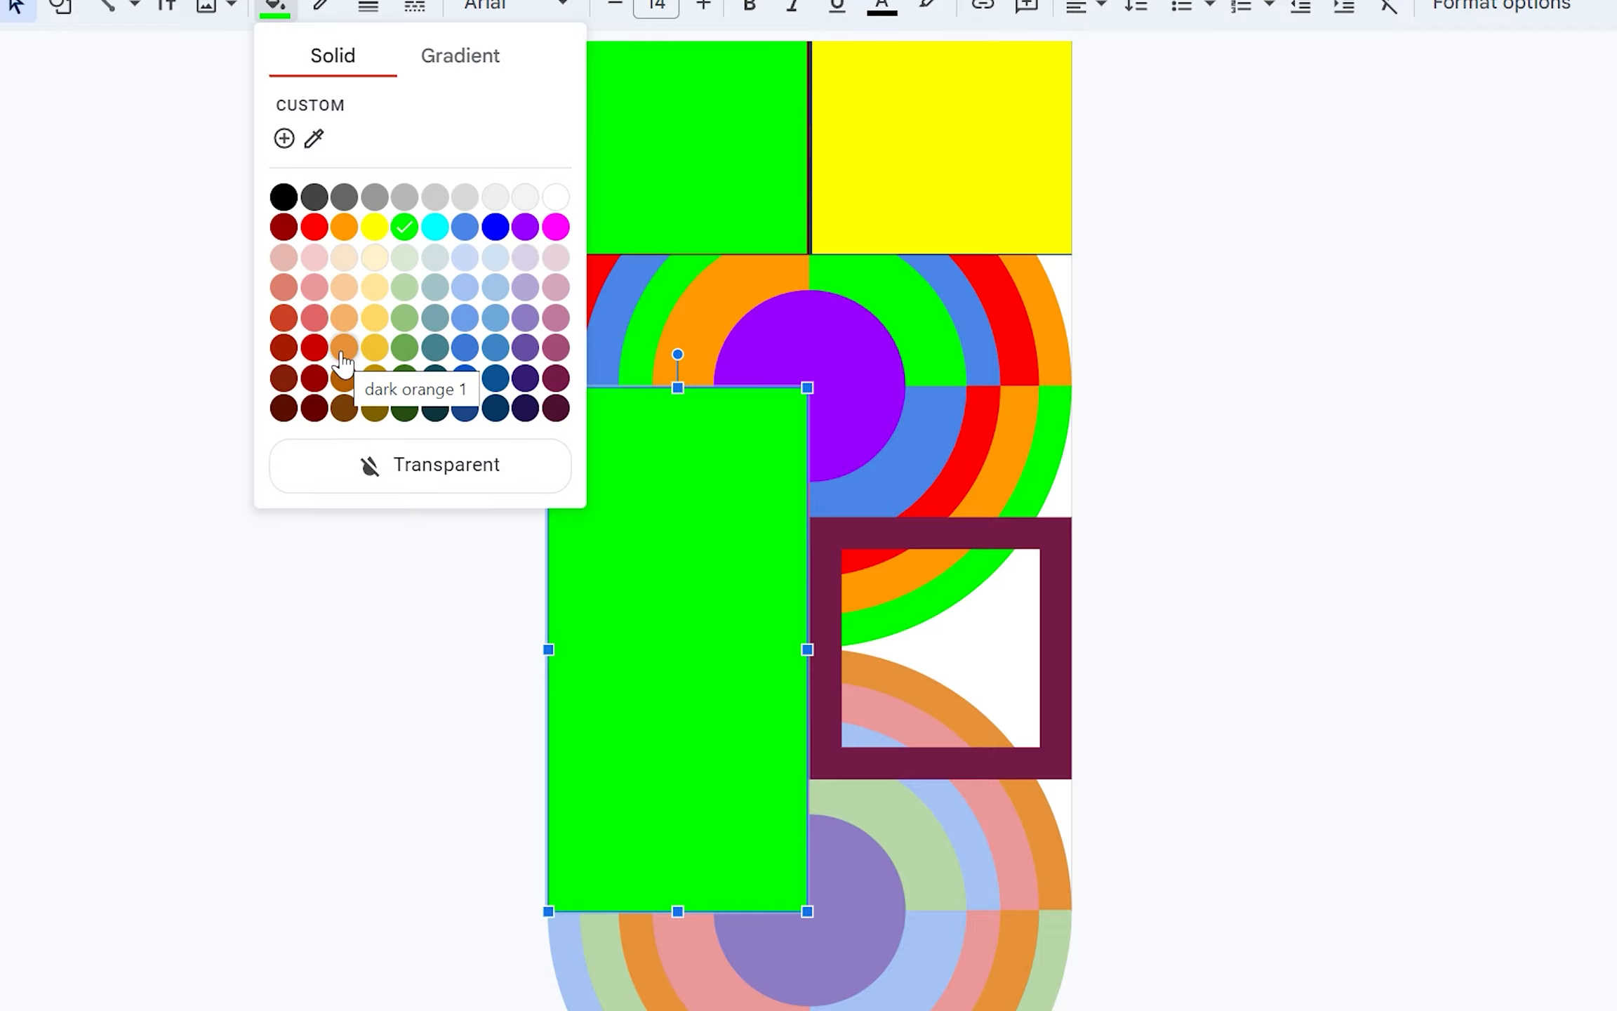
click(340, 348)
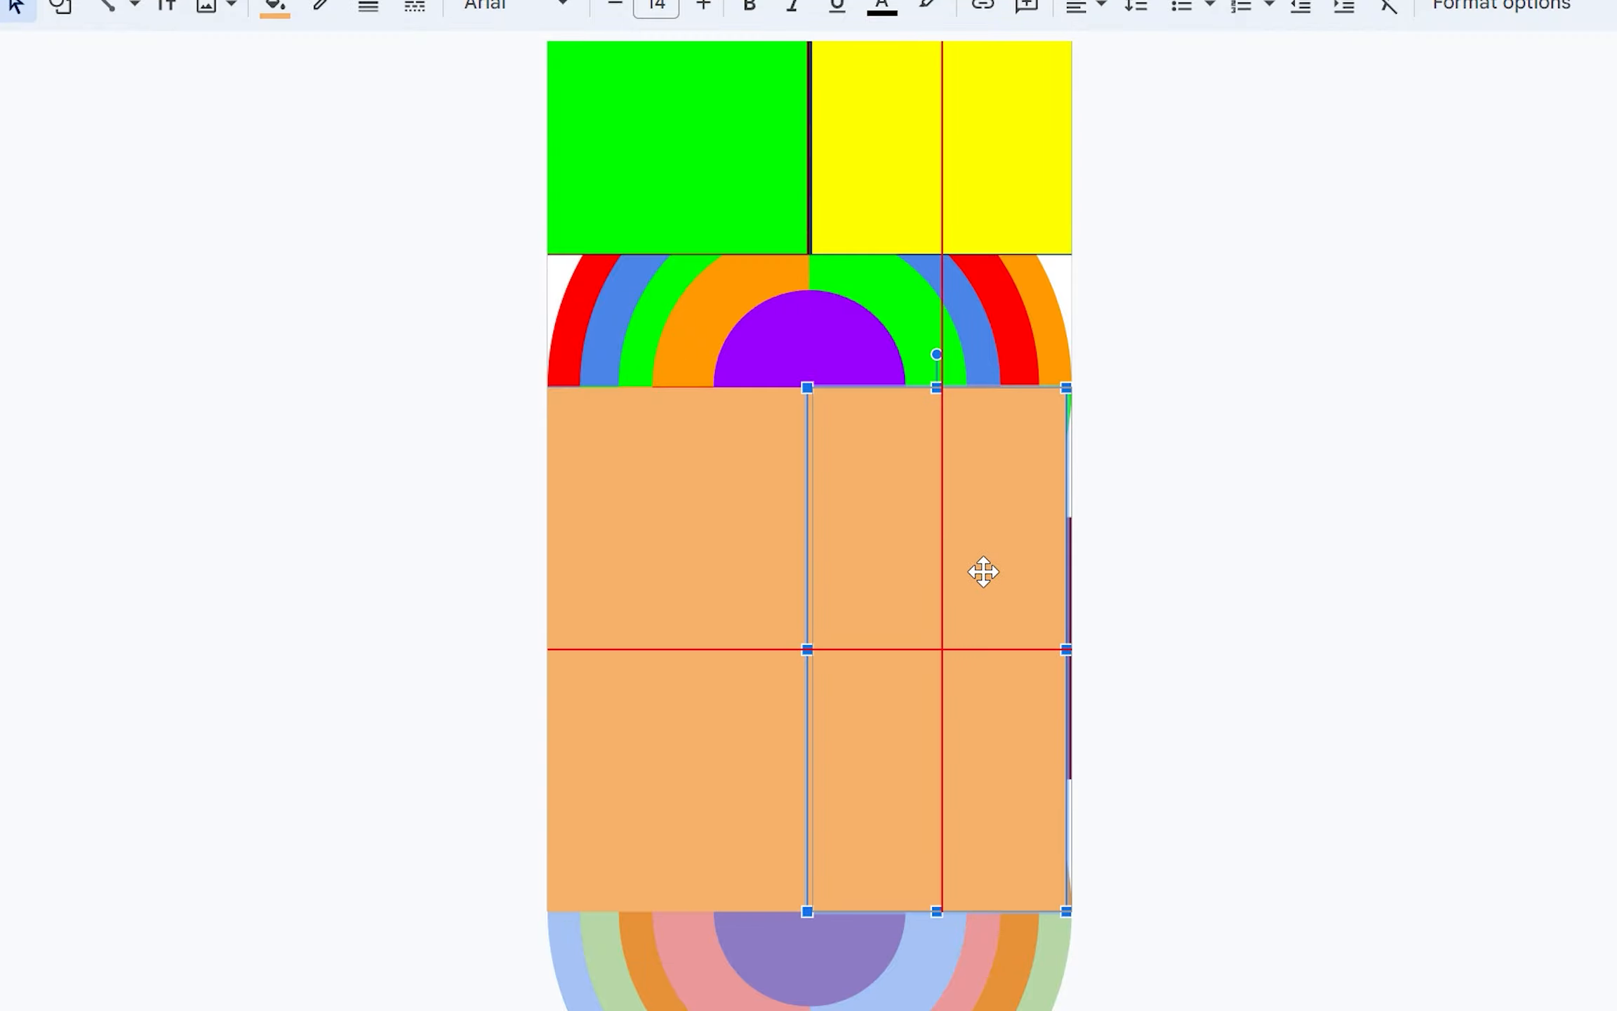
click(274, 6)
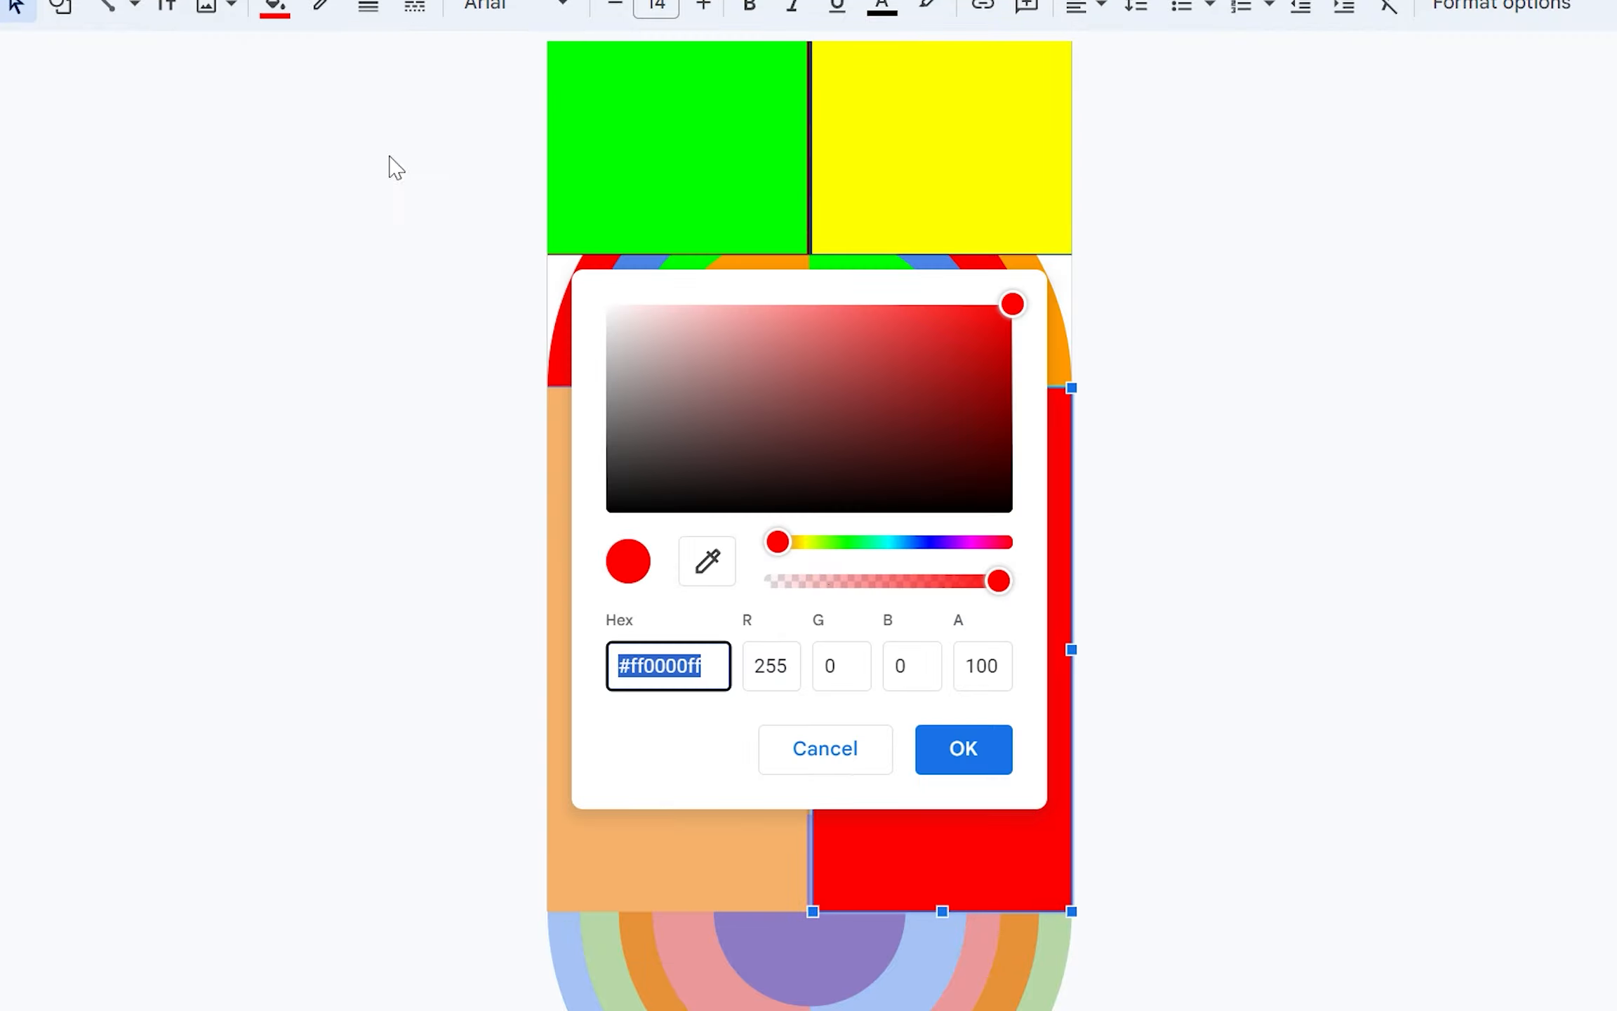
click(962, 748)
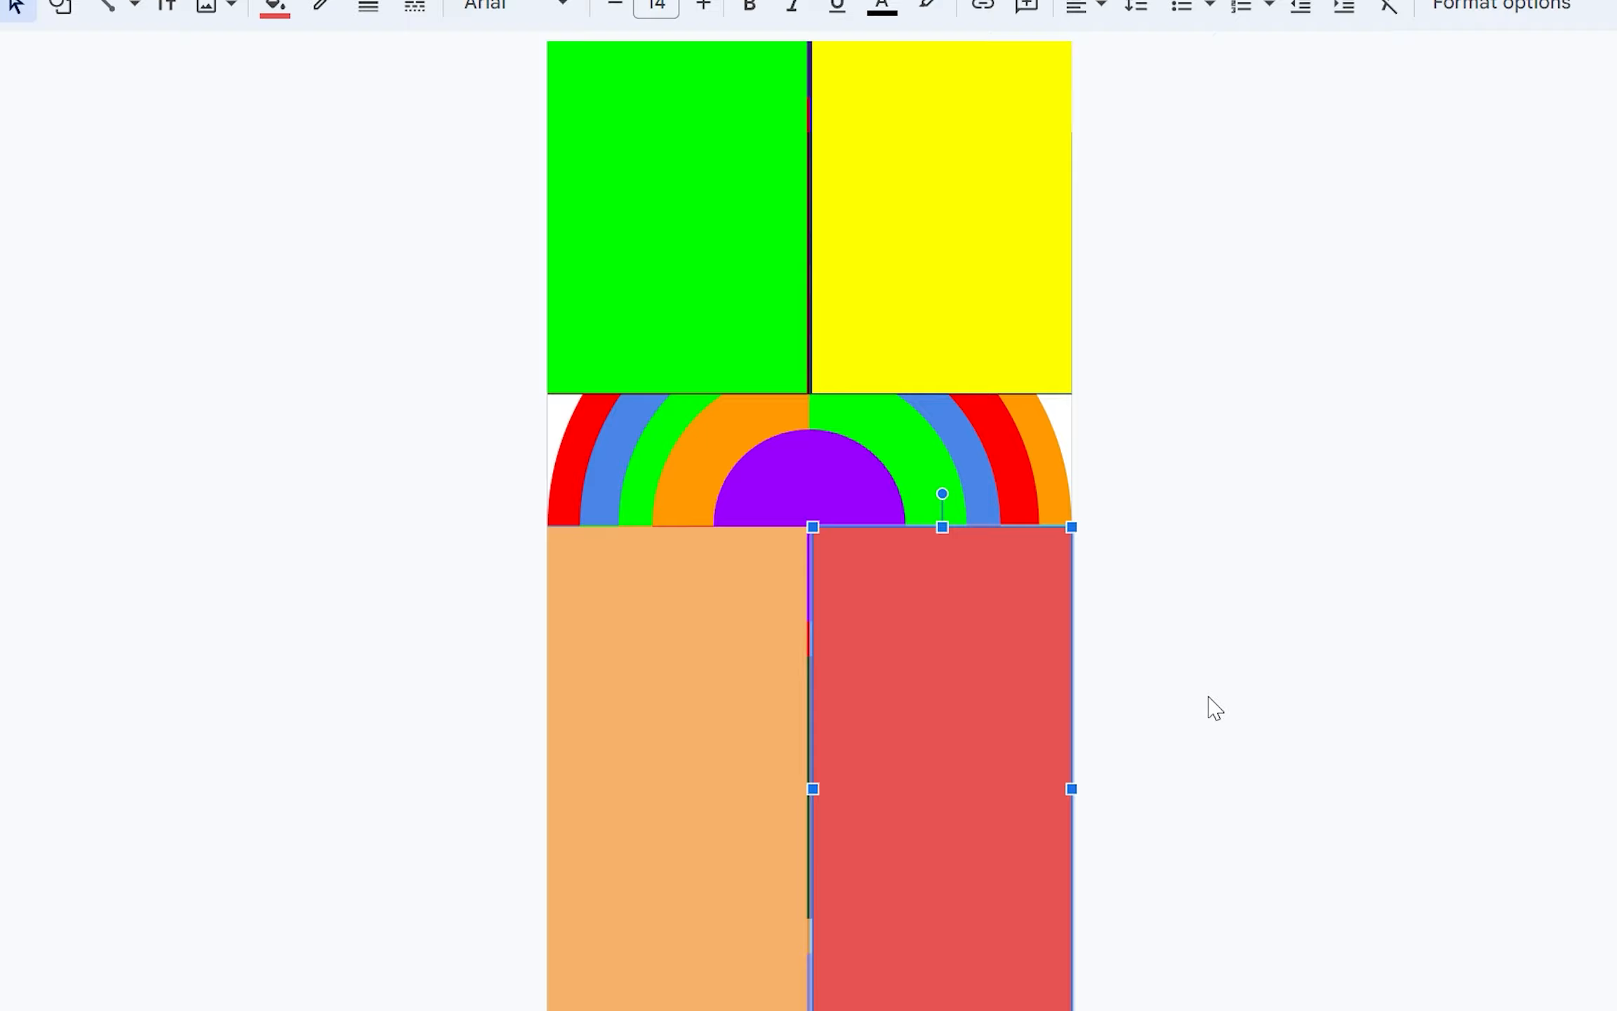